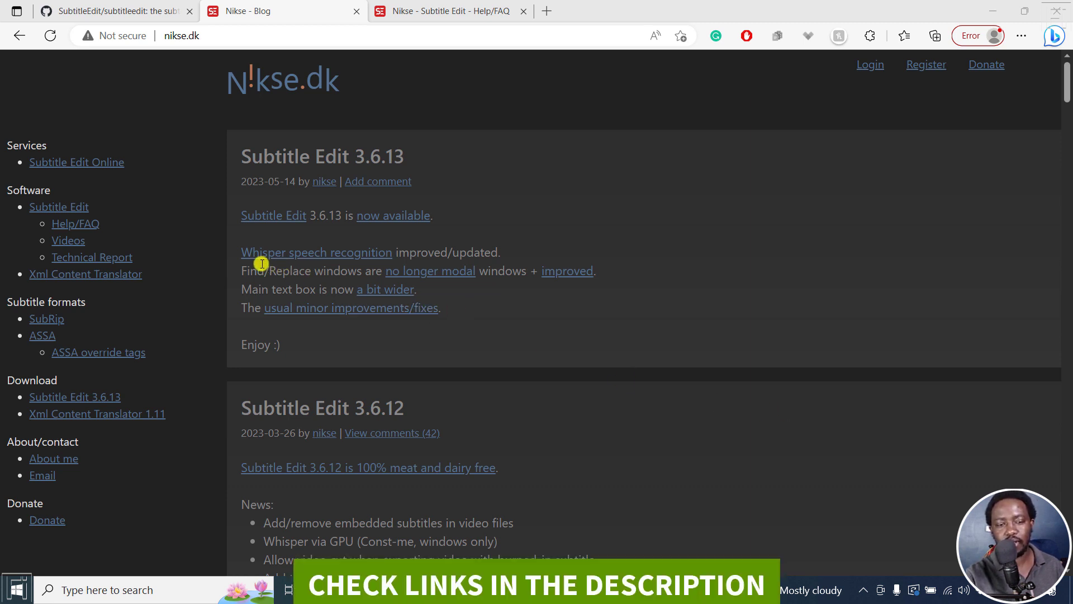
mouse_move(301, 259)
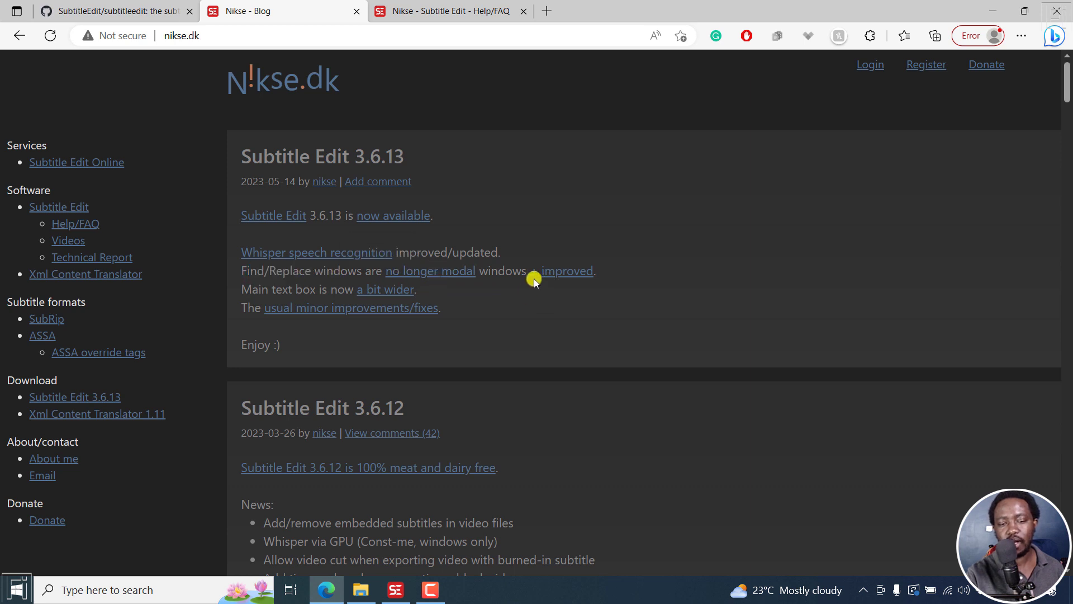
mouse_move(350, 308)
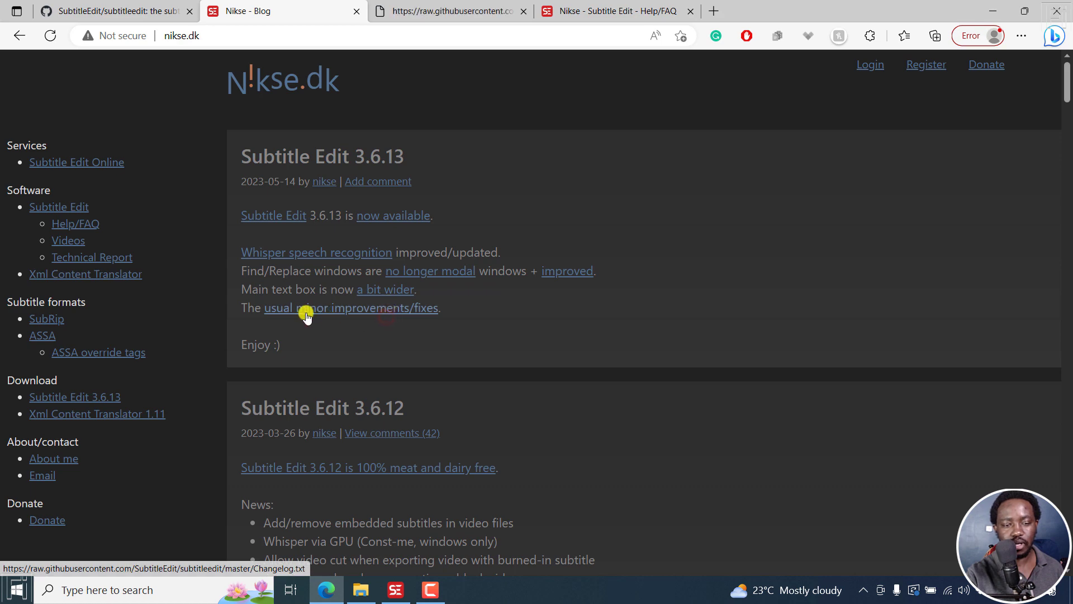
On the changelog tab, highlight the nVivo format, 3-second forward shortcut and mpv preview entries
left_click(450, 12)
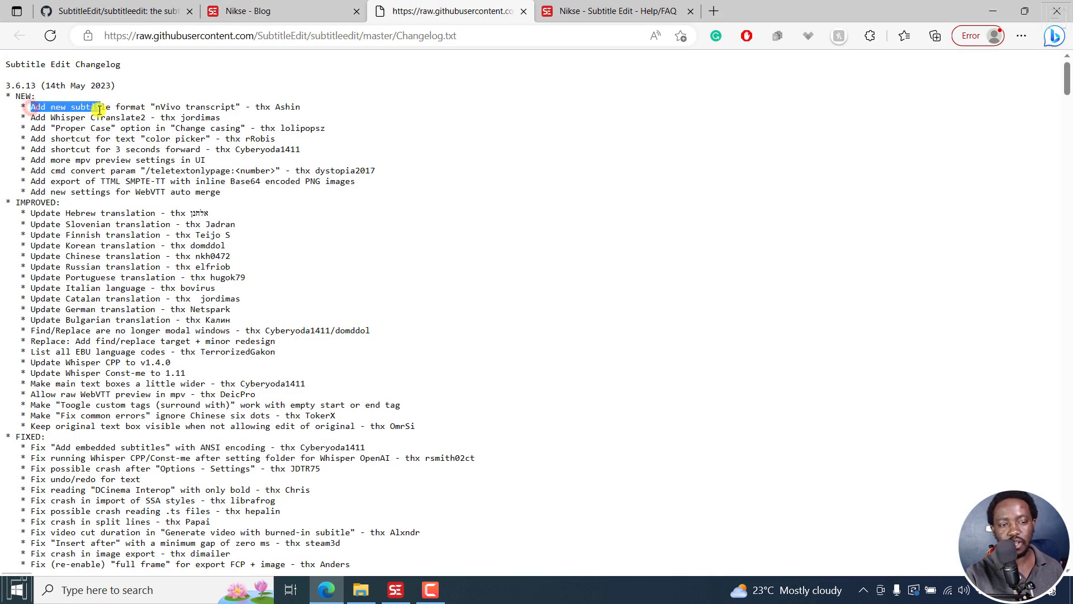
left_click_drag(100, 107, 250, 107)
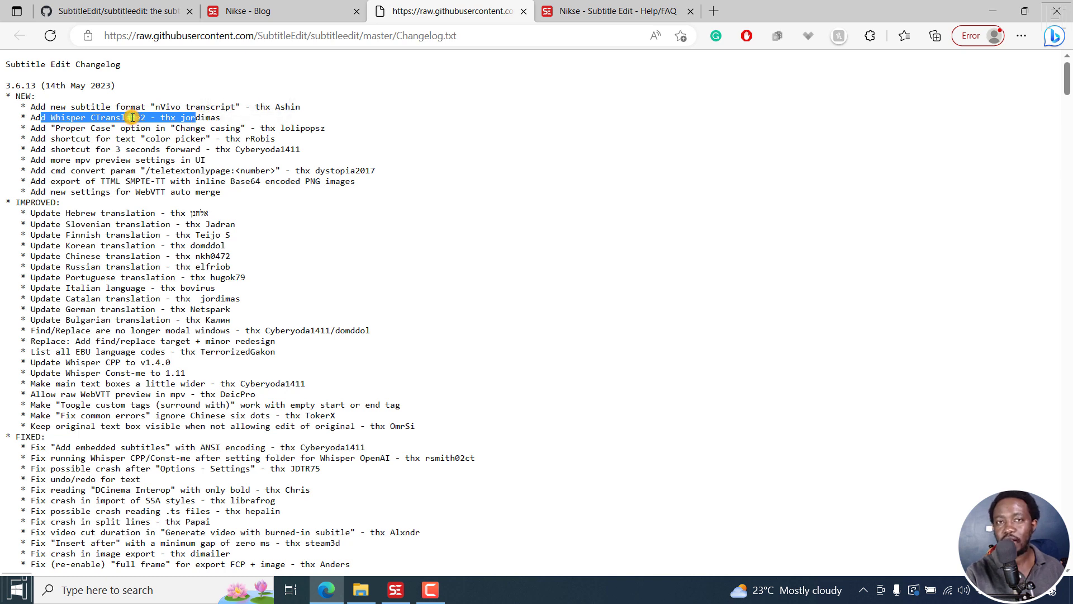
mouse_move(70, 137)
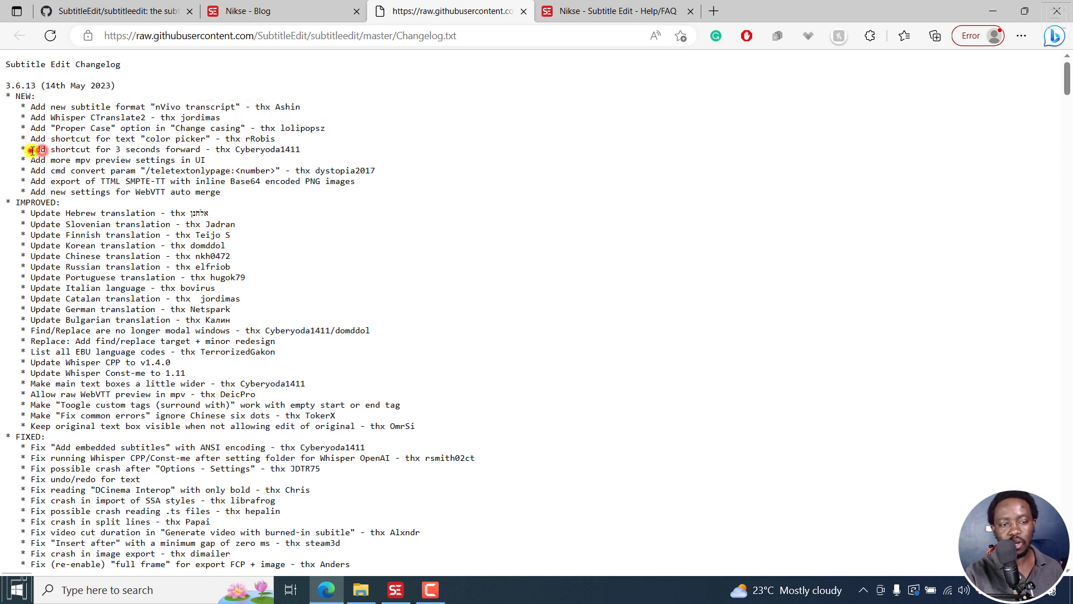
double_click(116, 150)
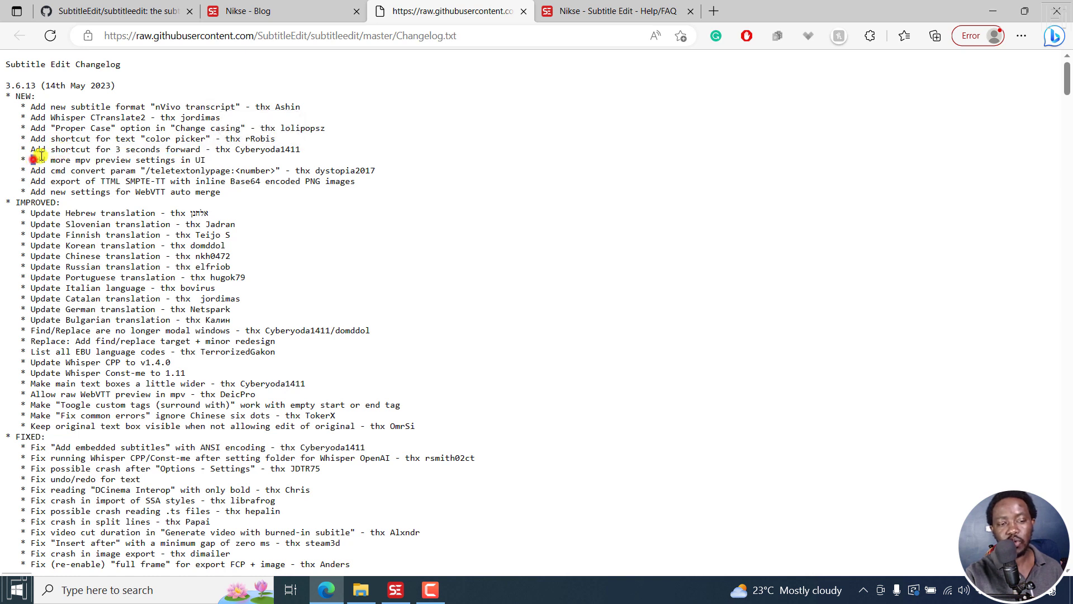
double_click(109, 159)
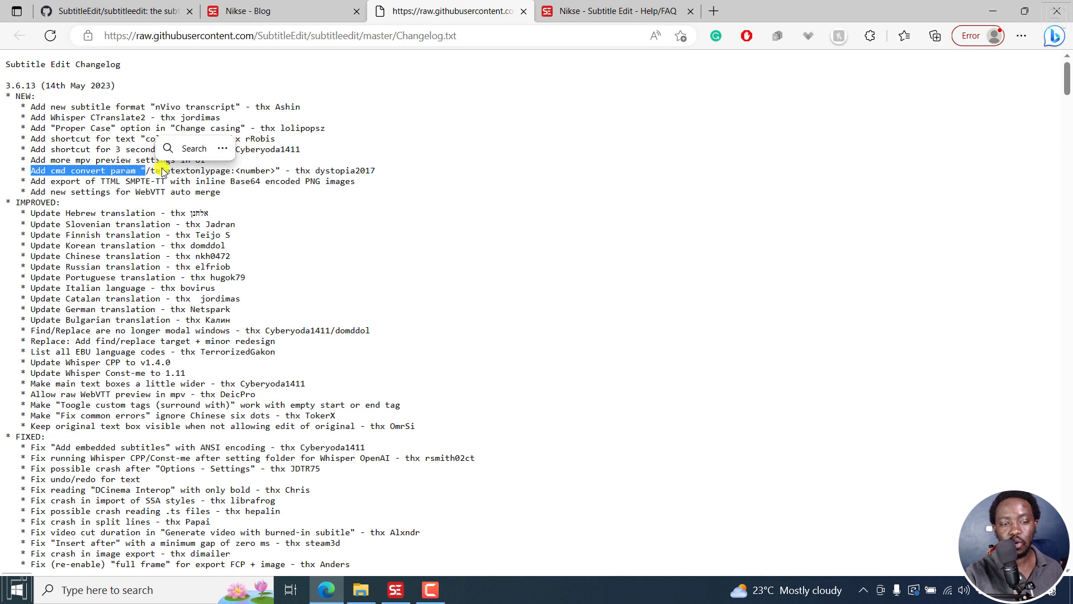
mouse_move(265, 169)
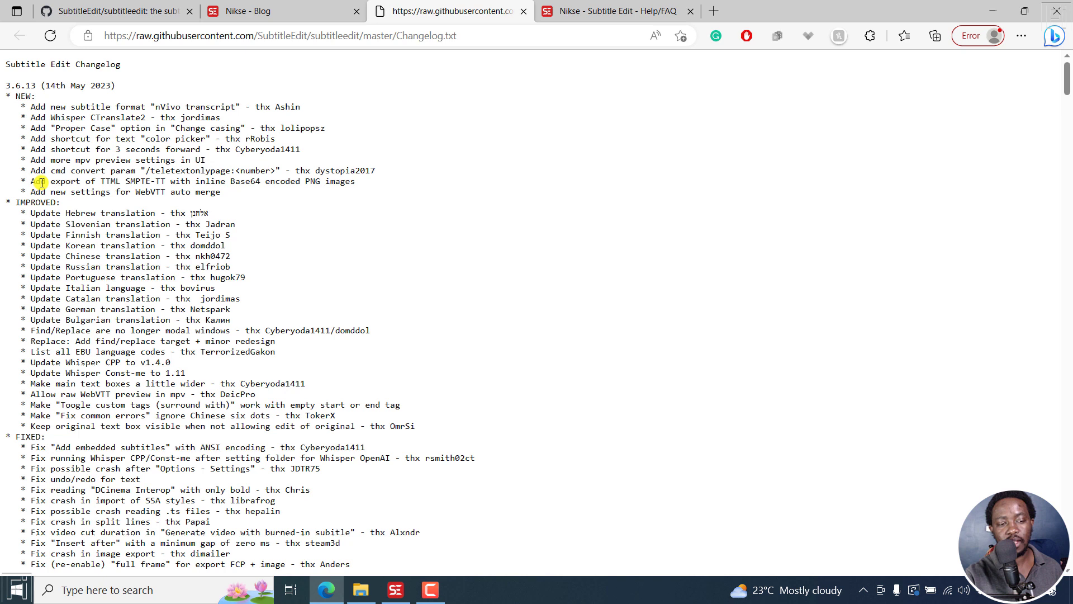
mouse_move(123, 180)
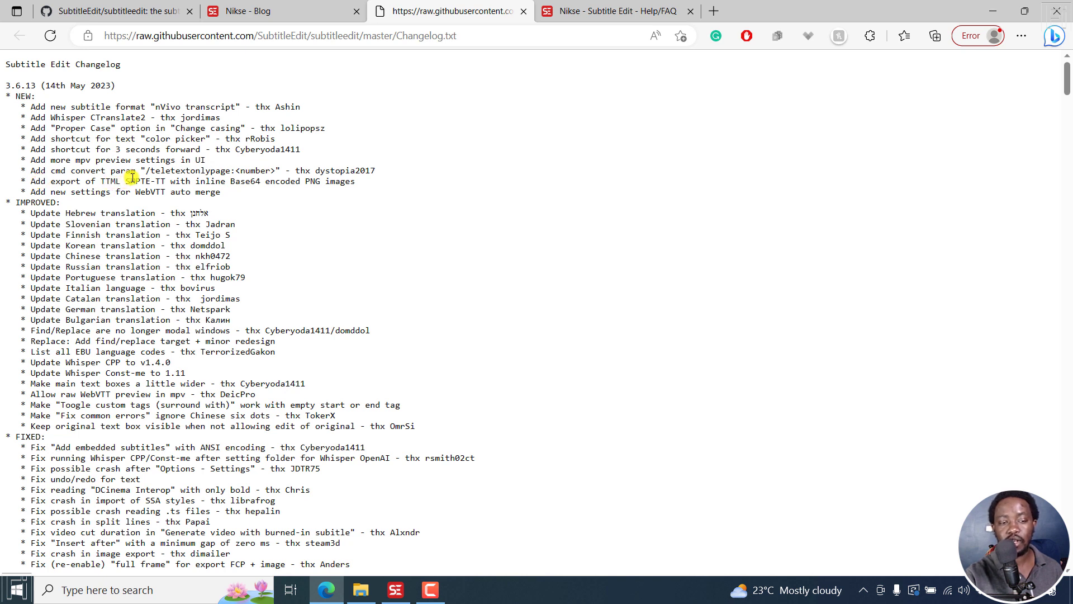
mouse_move(272, 181)
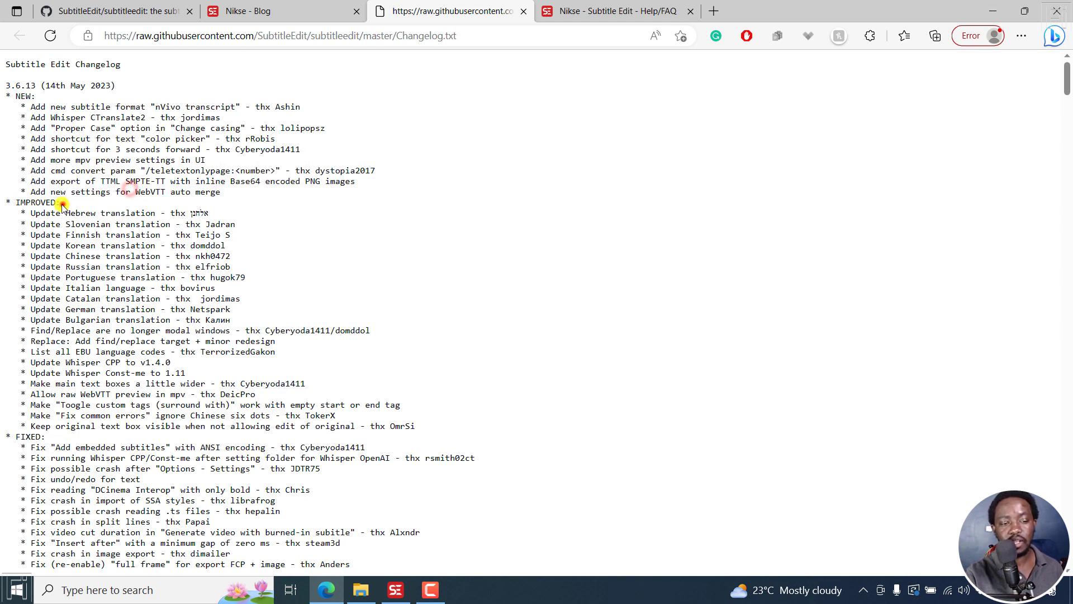
mouse_move(32, 213)
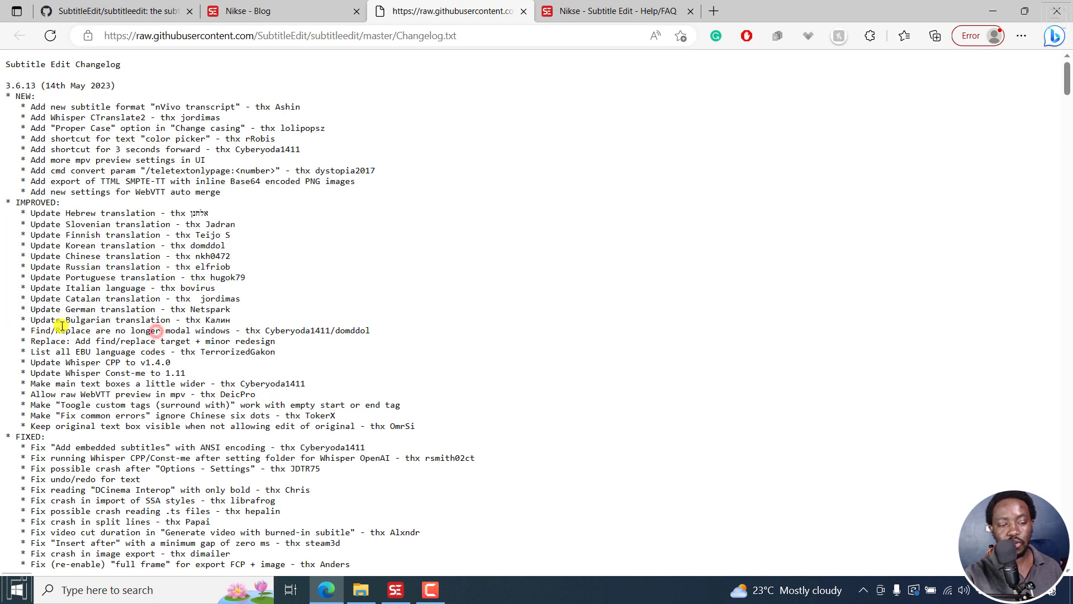
mouse_move(43, 362)
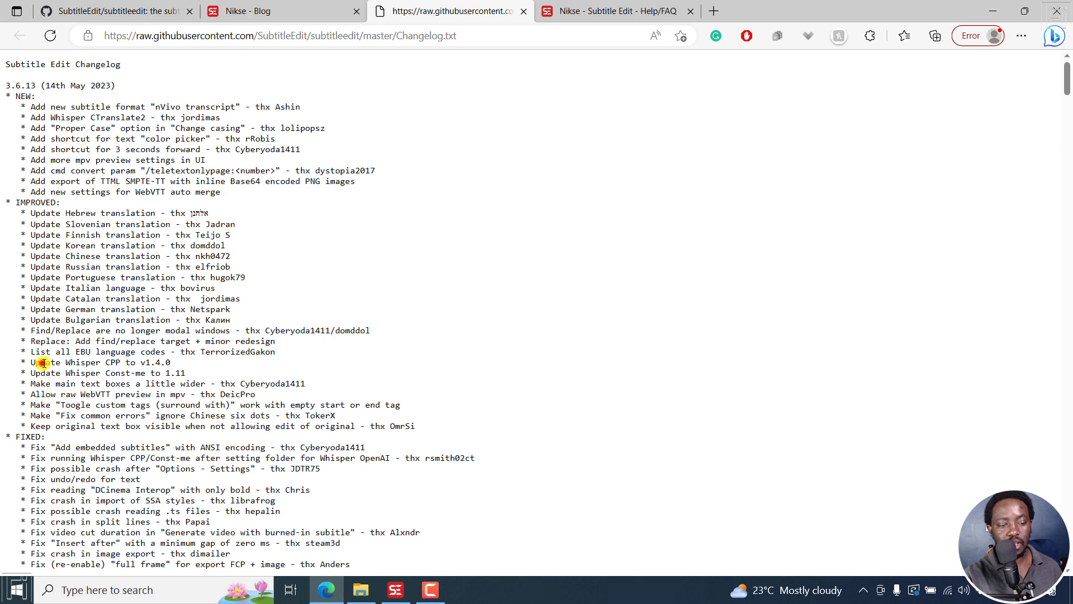
Highlight the Whisper CPP v1.4.0 update and 3.6.12 heading, then return to Subtitle Edit
double_click(99, 362)
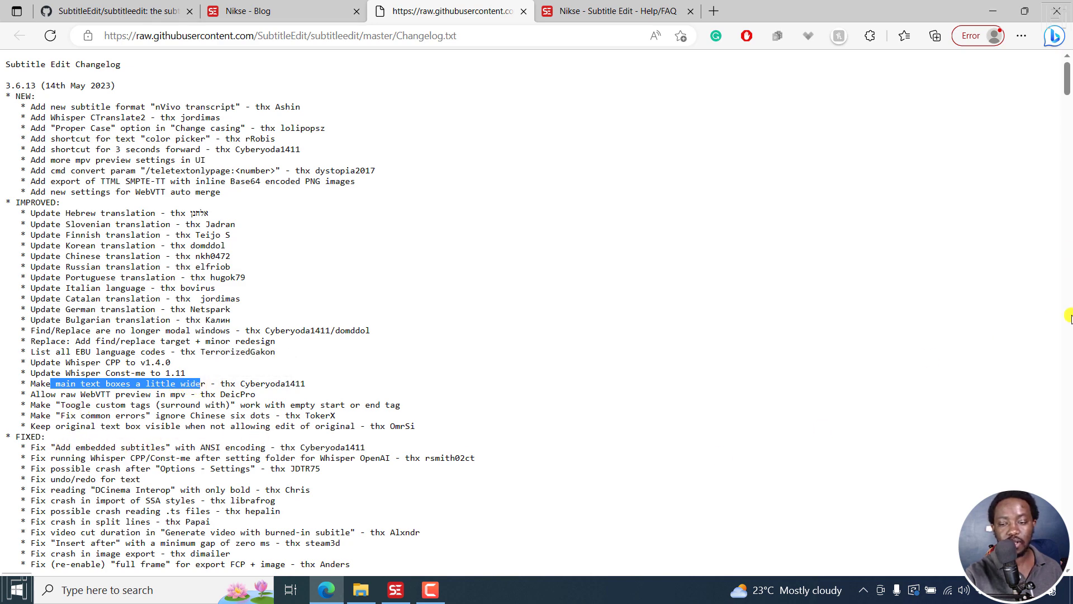
scroll("down", 3)
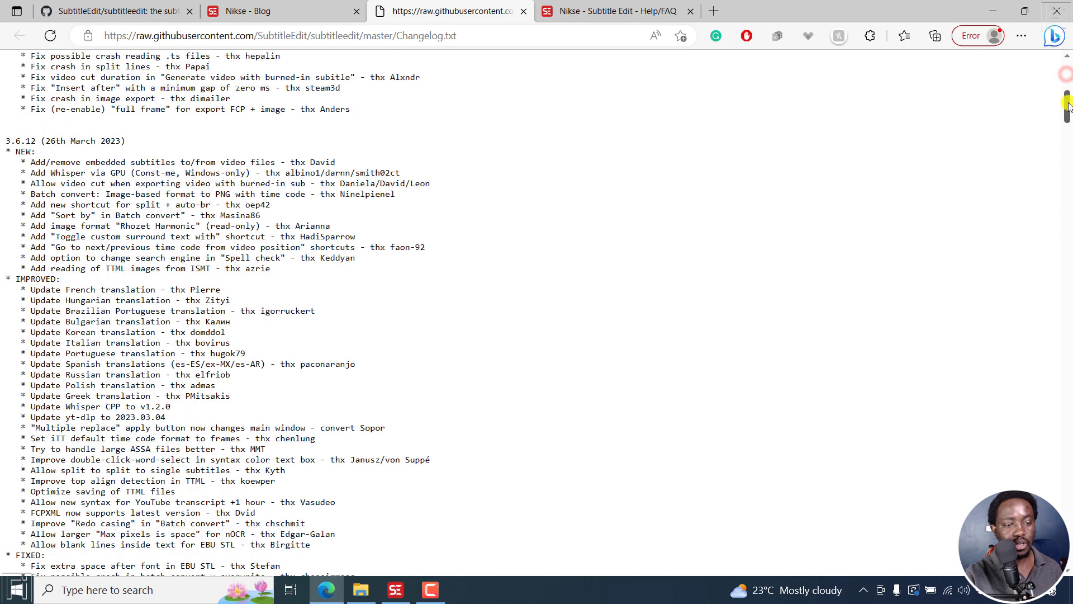
scroll("up", 3)
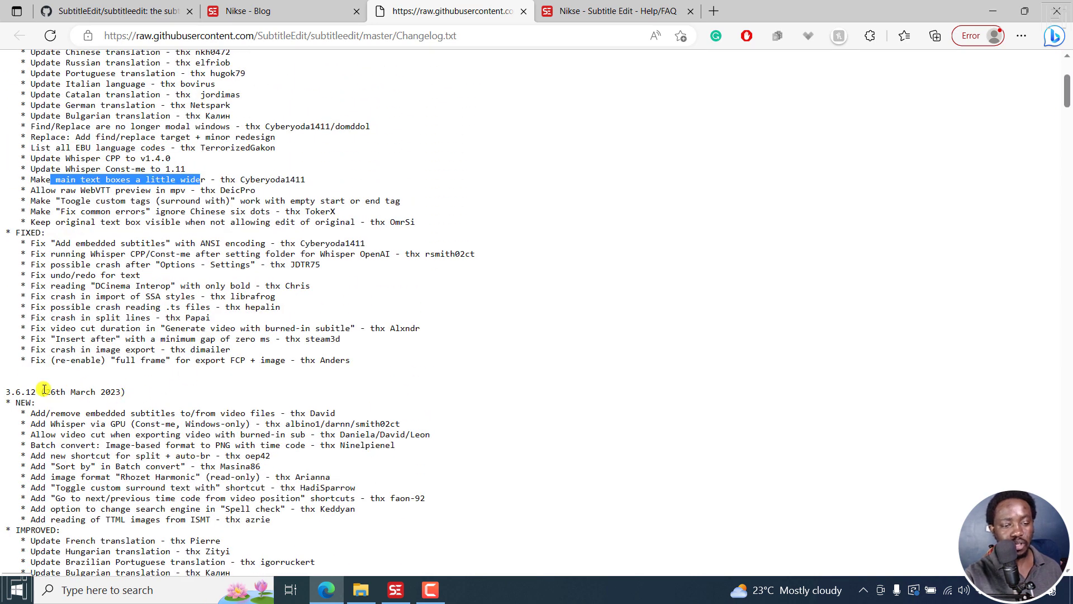
double_click(58, 392)
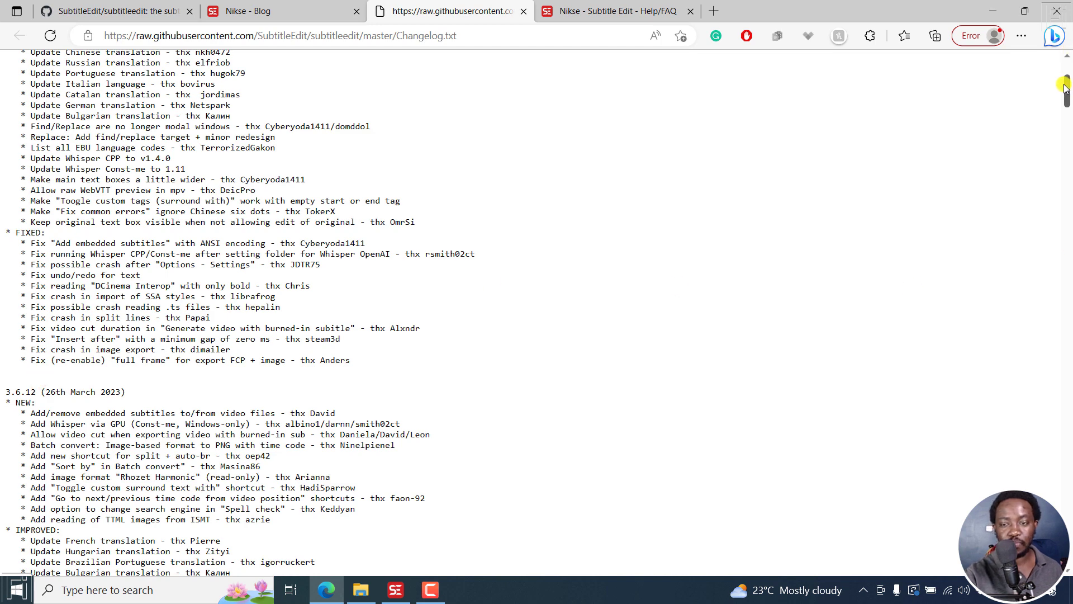
scroll("up", 3)
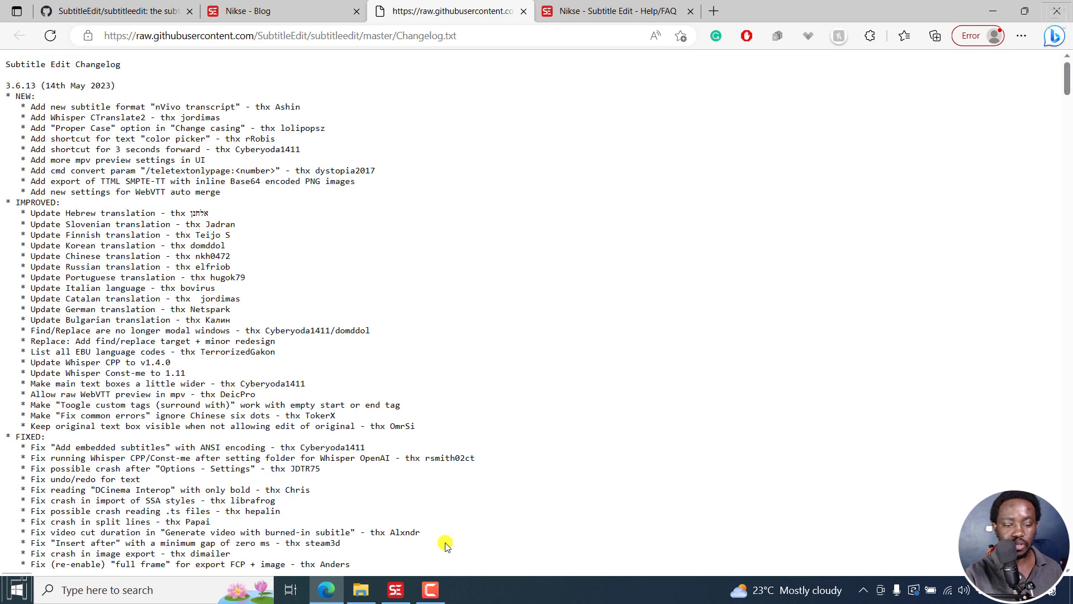
left_click(394, 589)
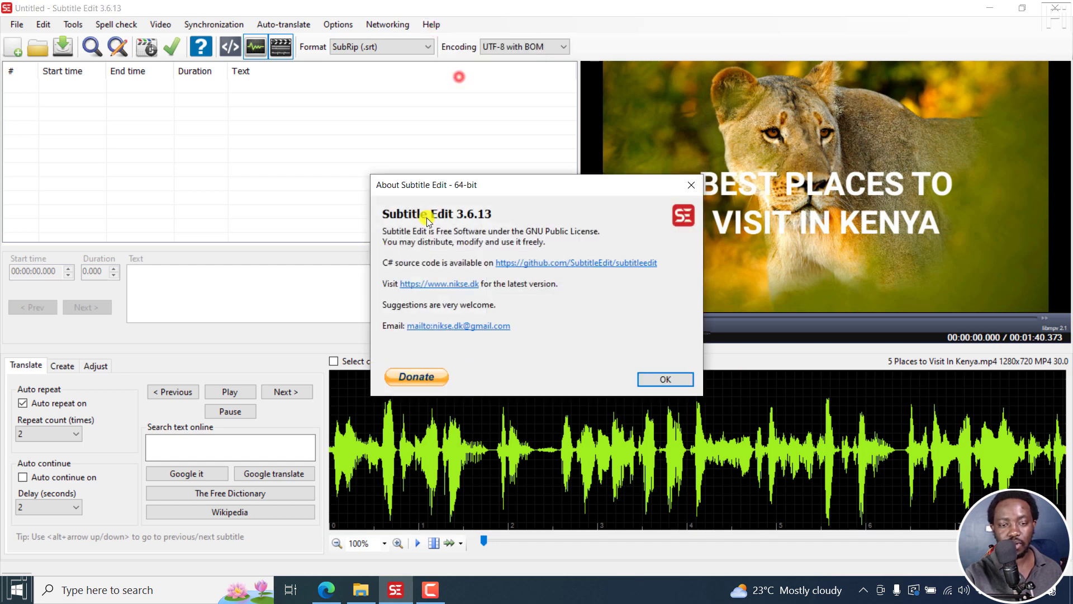
mouse_move(691, 185)
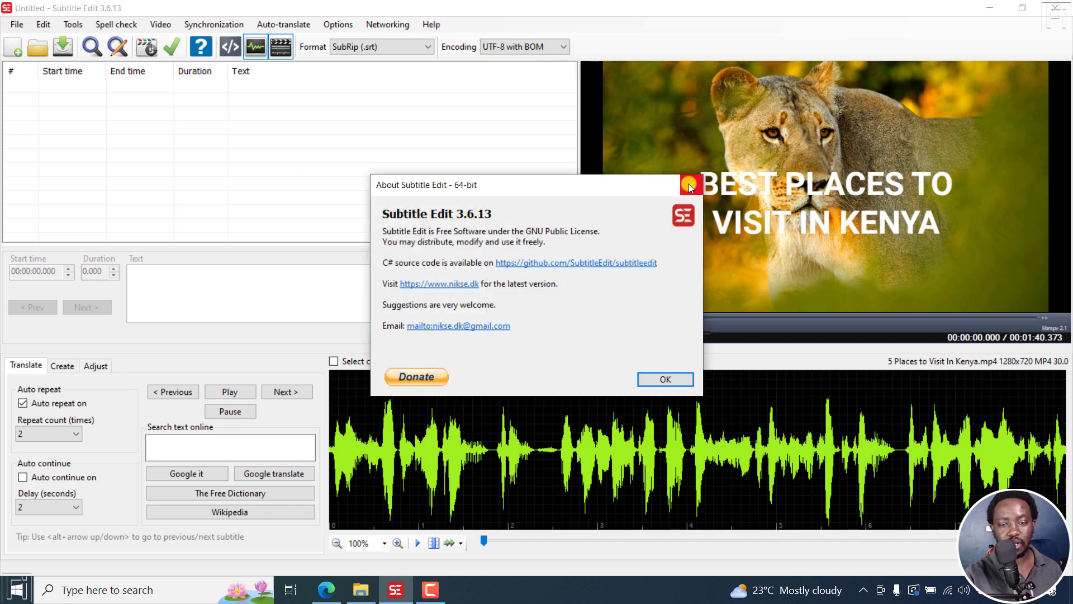
Close the 3.6.13 About box and confirm mpv is the Video player engine in Settings
left_click(663, 378)
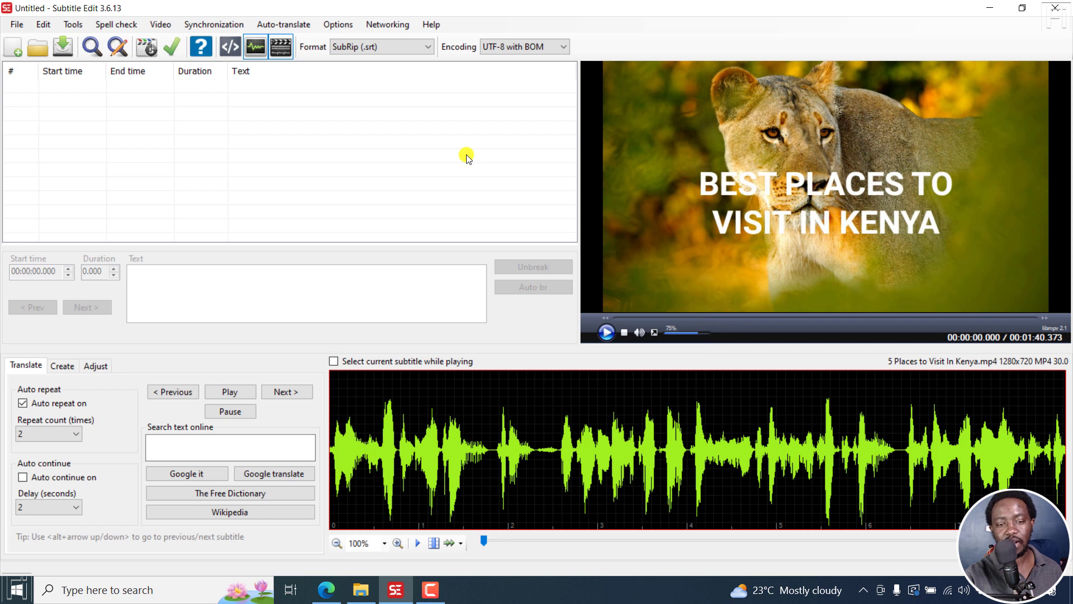
mouse_move(396, 163)
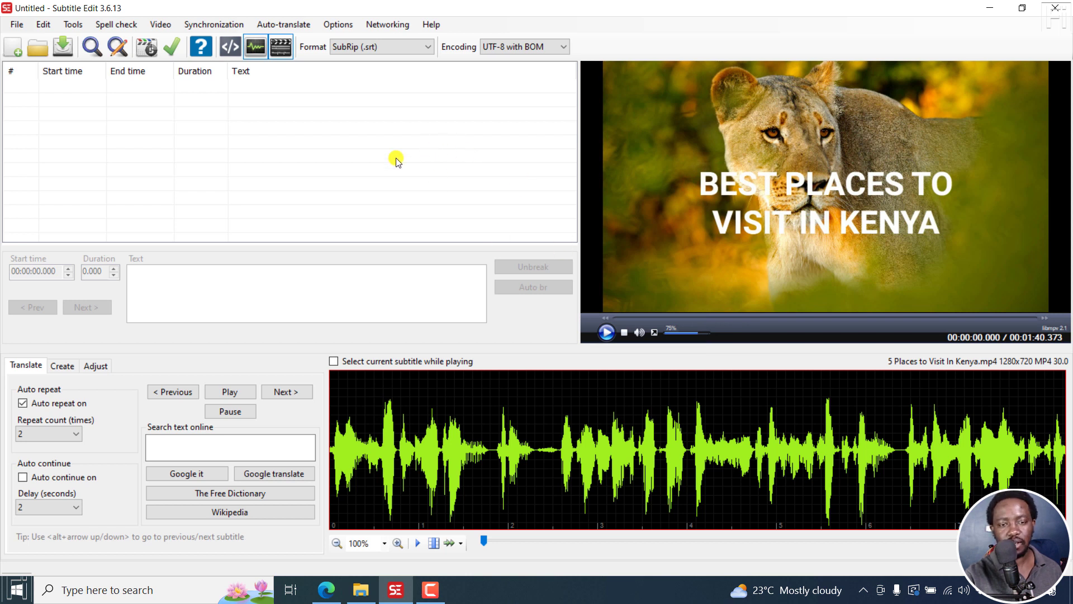
mouse_move(420, 199)
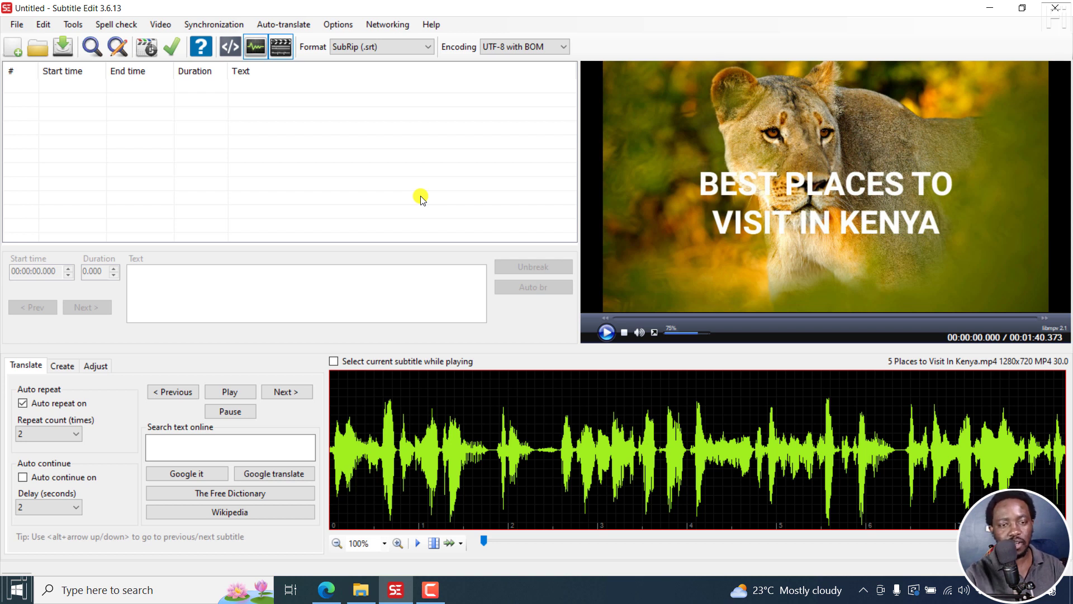
mouse_move(338, 24)
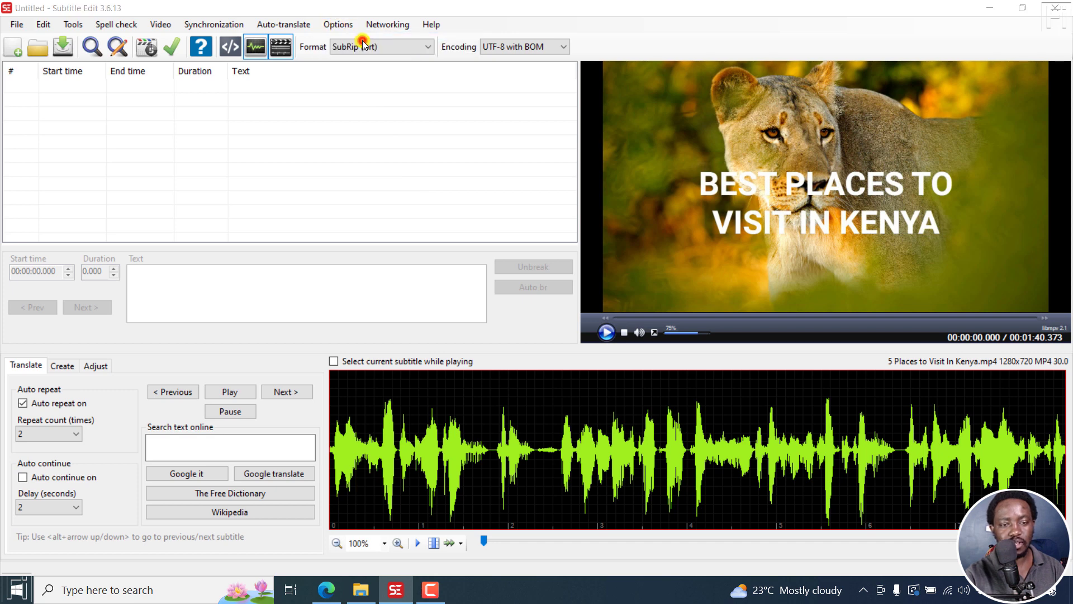
left_click(338, 24)
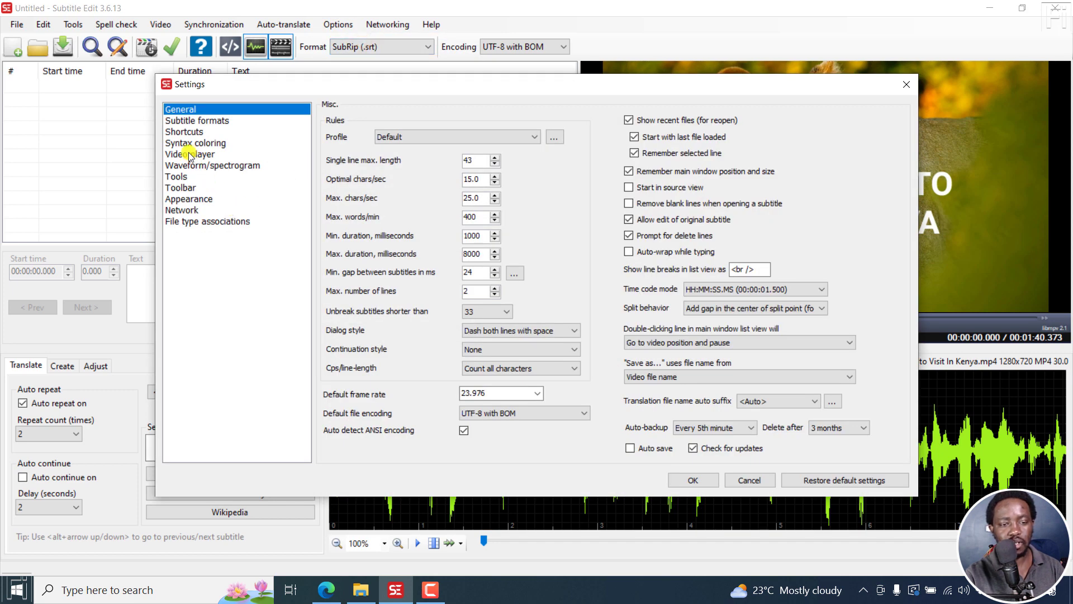
left_click(190, 155)
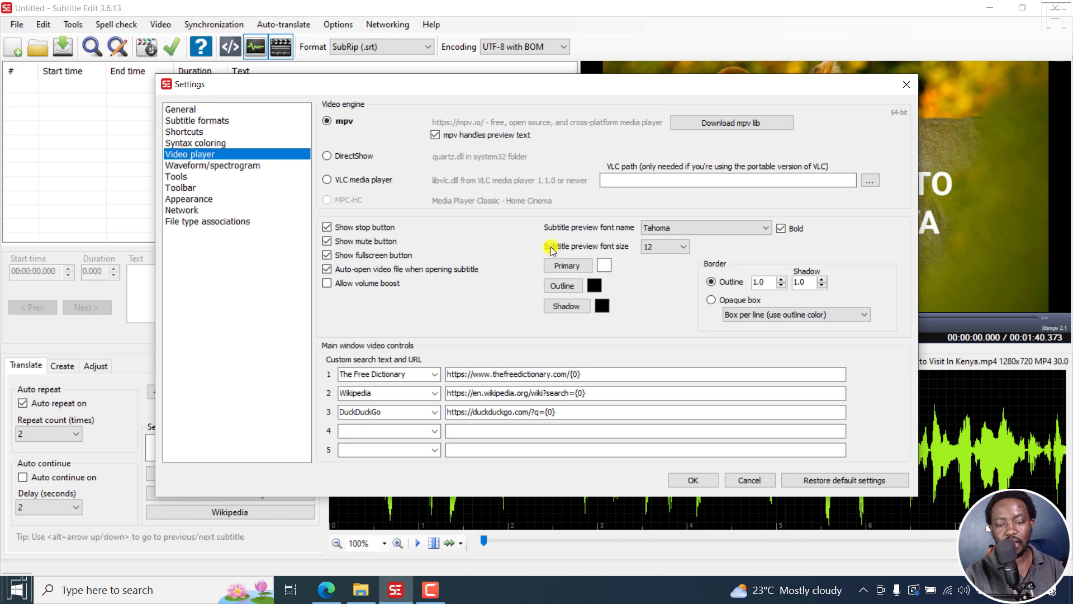
mouse_move(657, 277)
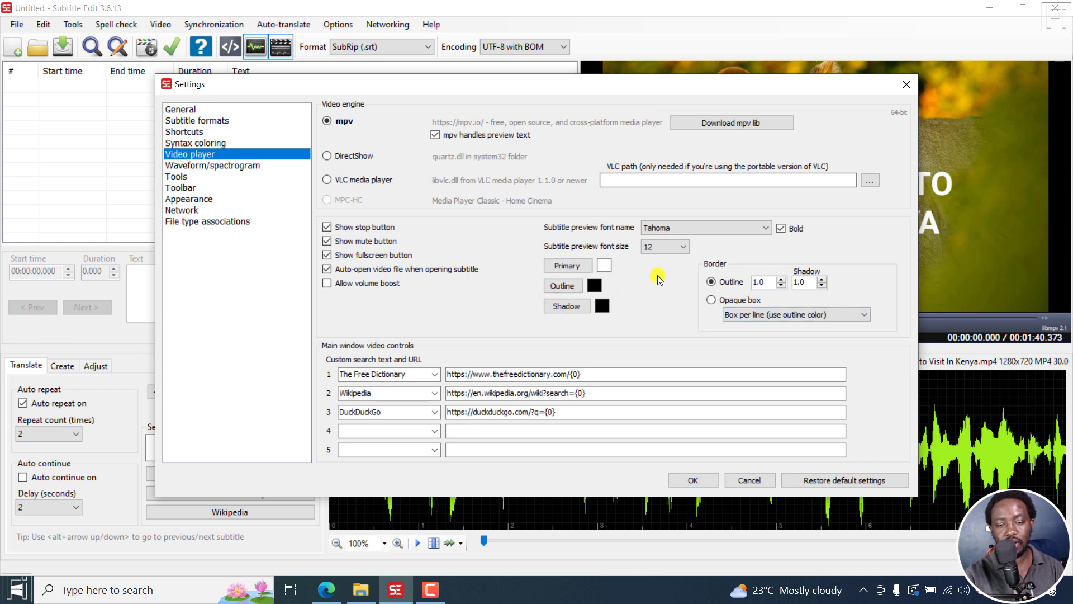
mouse_move(564, 227)
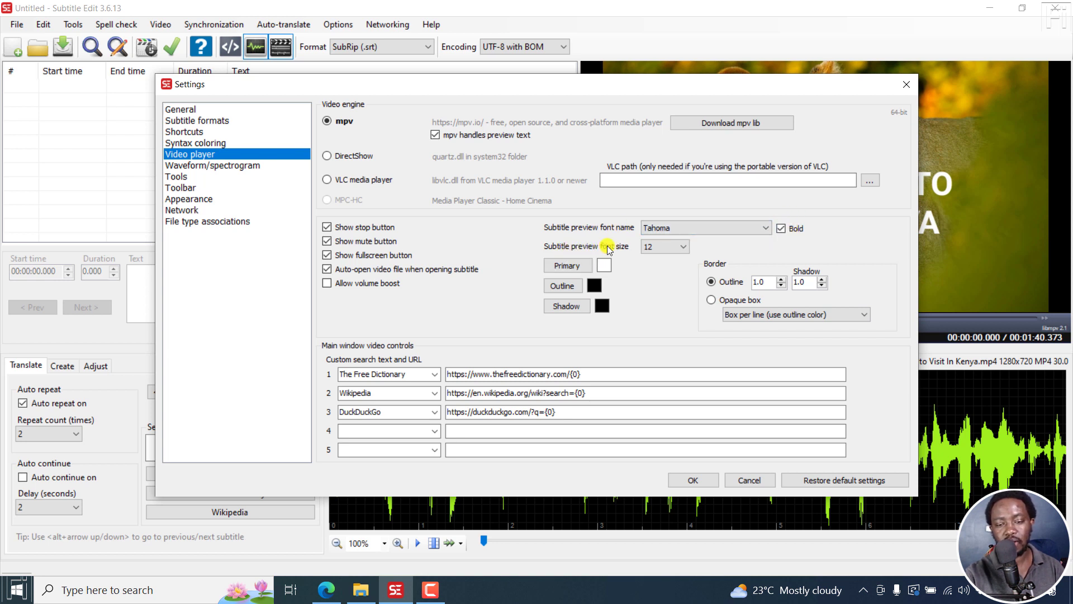
mouse_move(649, 90)
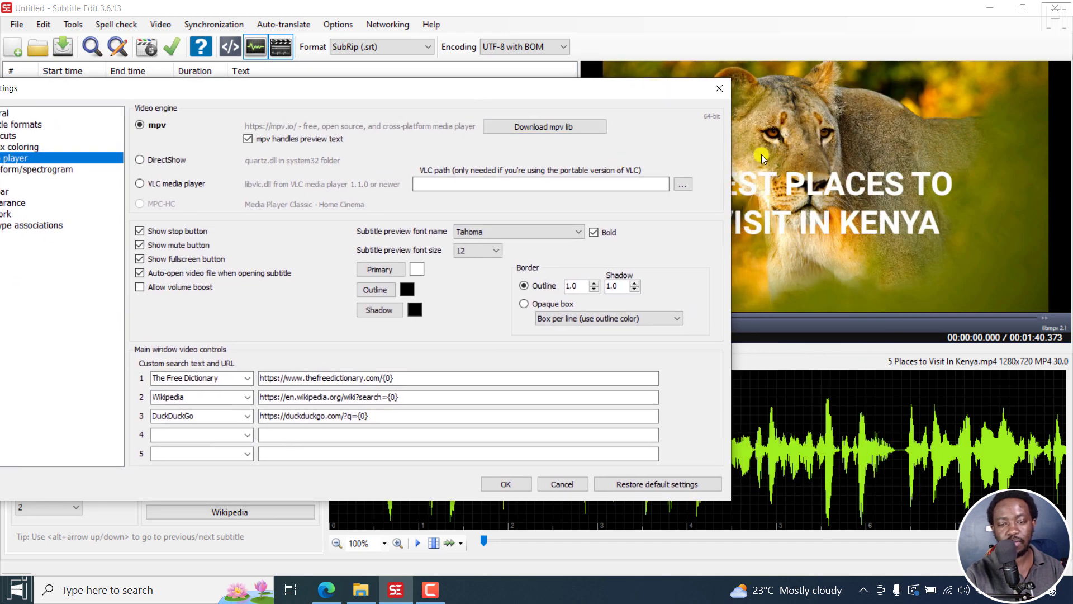
left_click(161, 24)
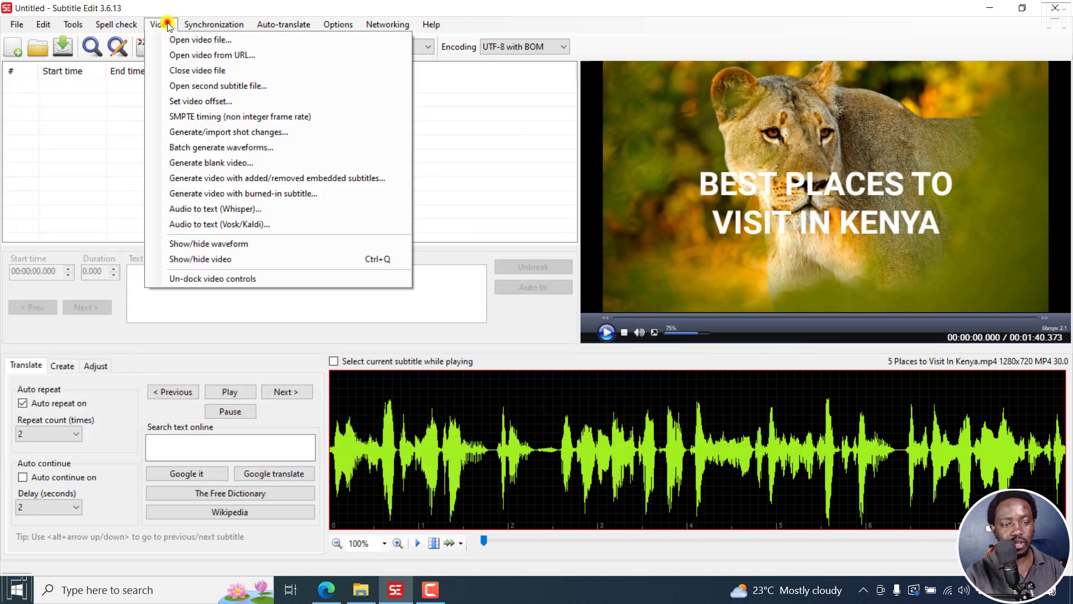
Generate subtitles with the Const-me Whisper engine, English language and base model
left_click(215, 208)
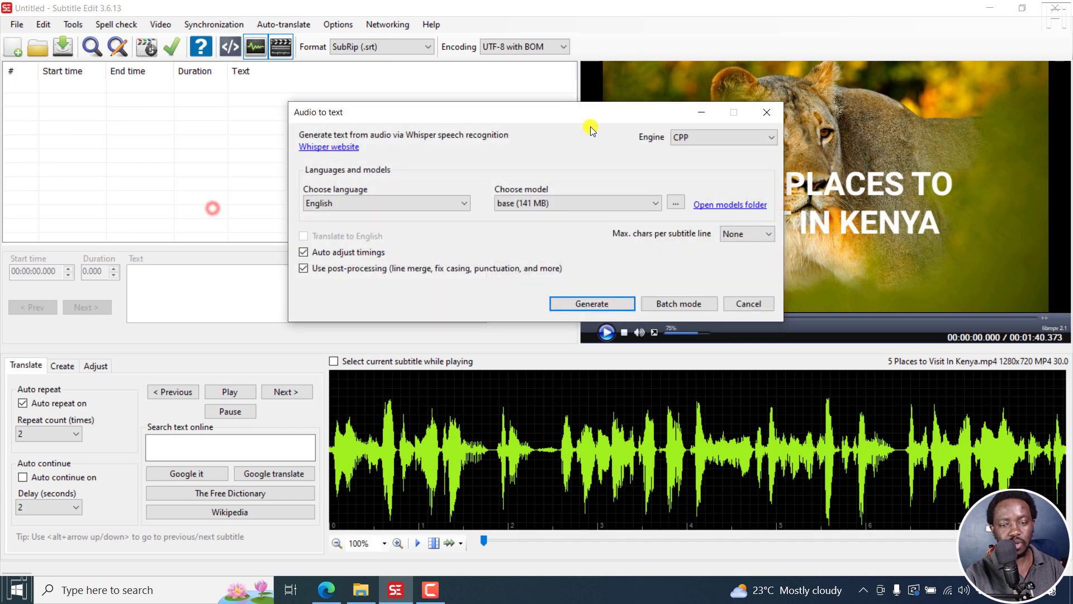
left_click(722, 136)
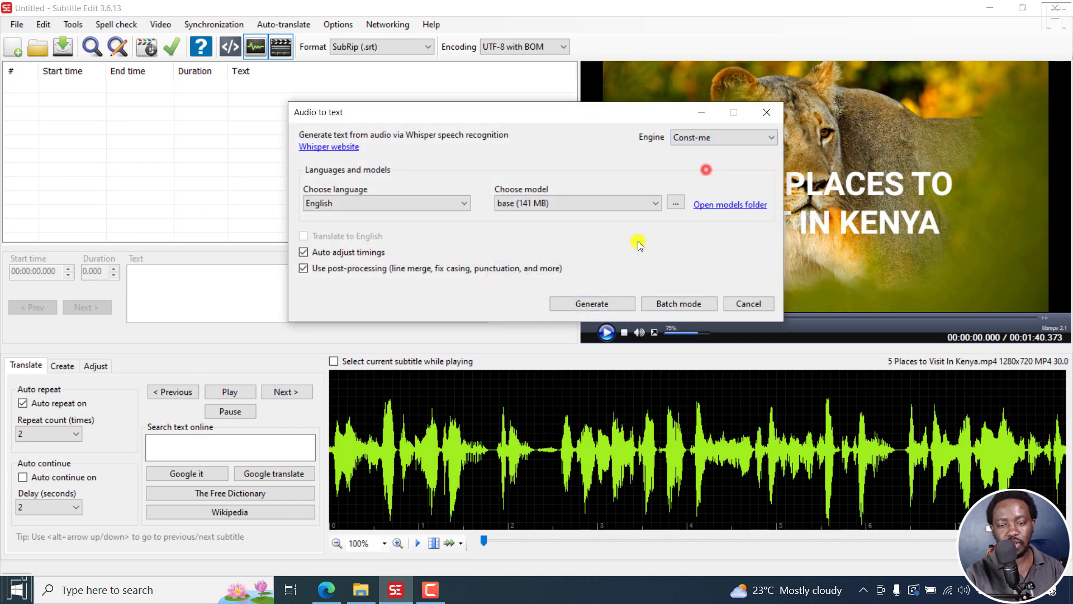
left_click(591, 303)
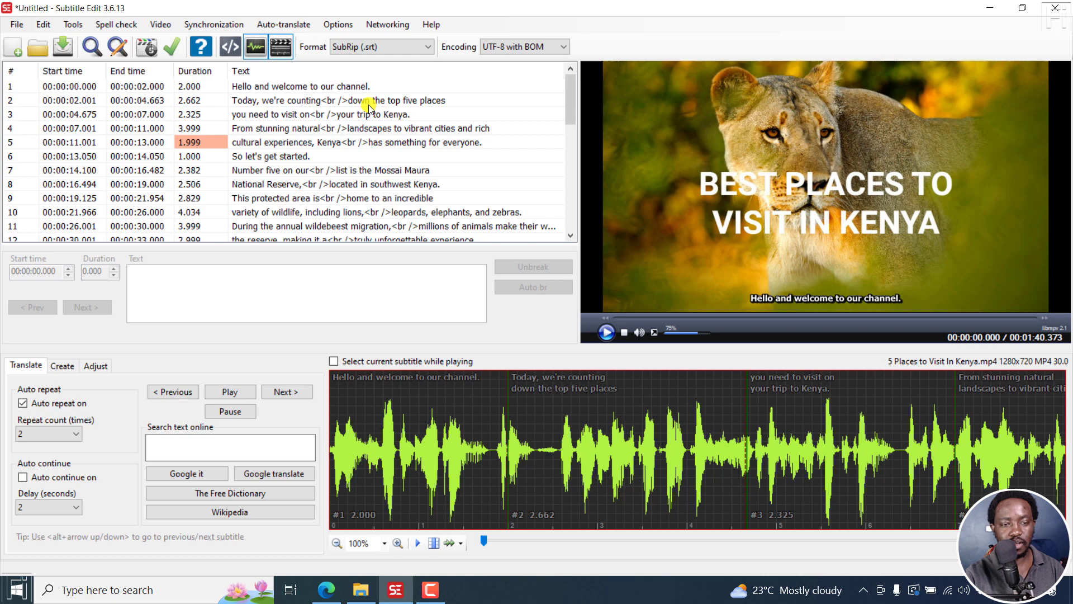
mouse_move(387, 24)
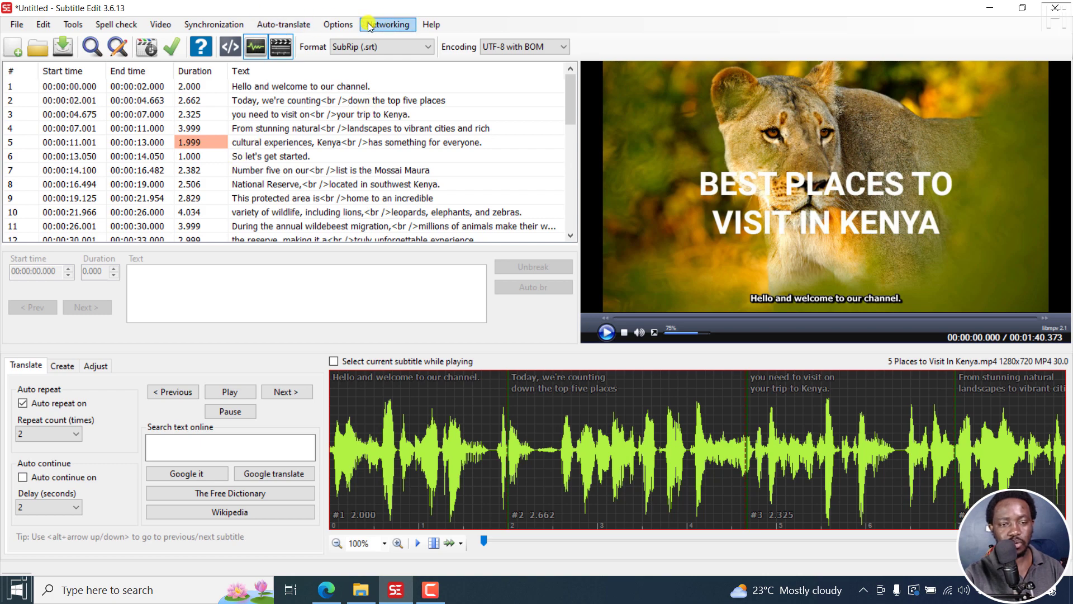
Give preview subtitles an Opaque box border in Video player settings and save
left_click(338, 24)
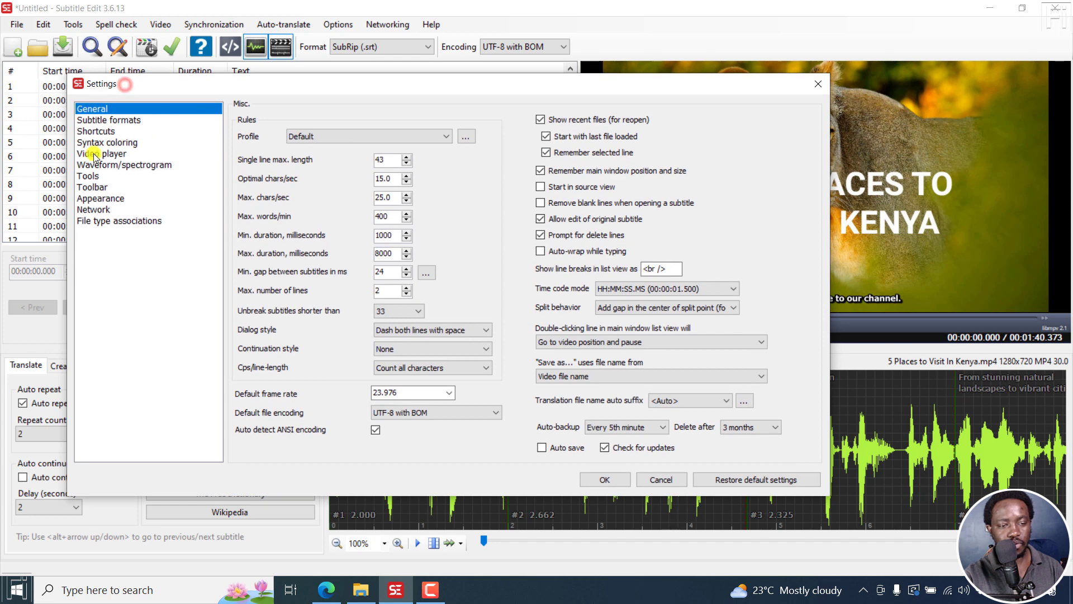
left_click(103, 153)
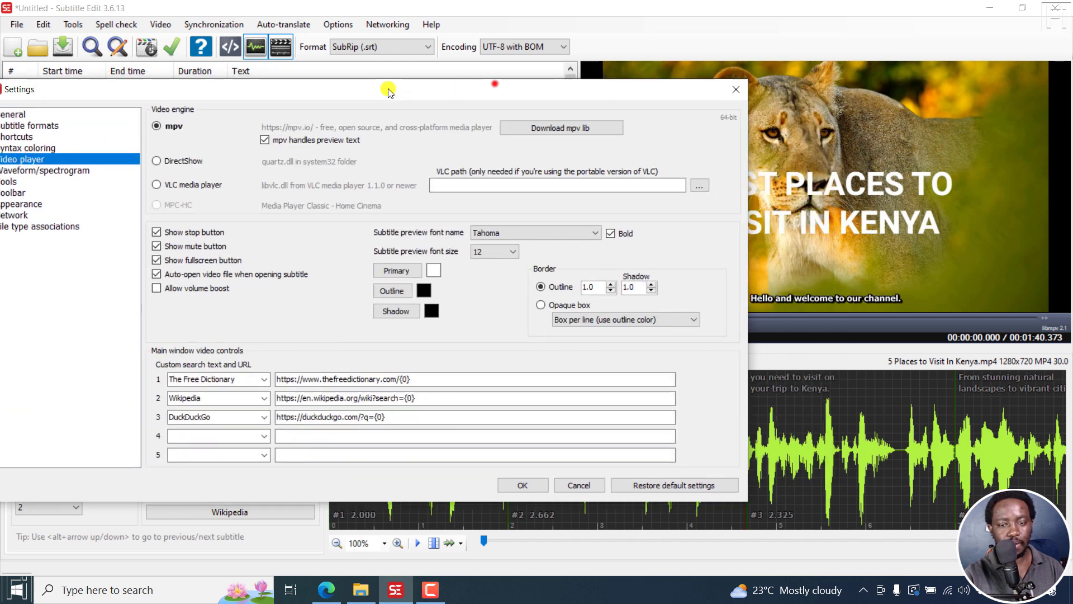
left_click_drag(388, 89, 246, 85)
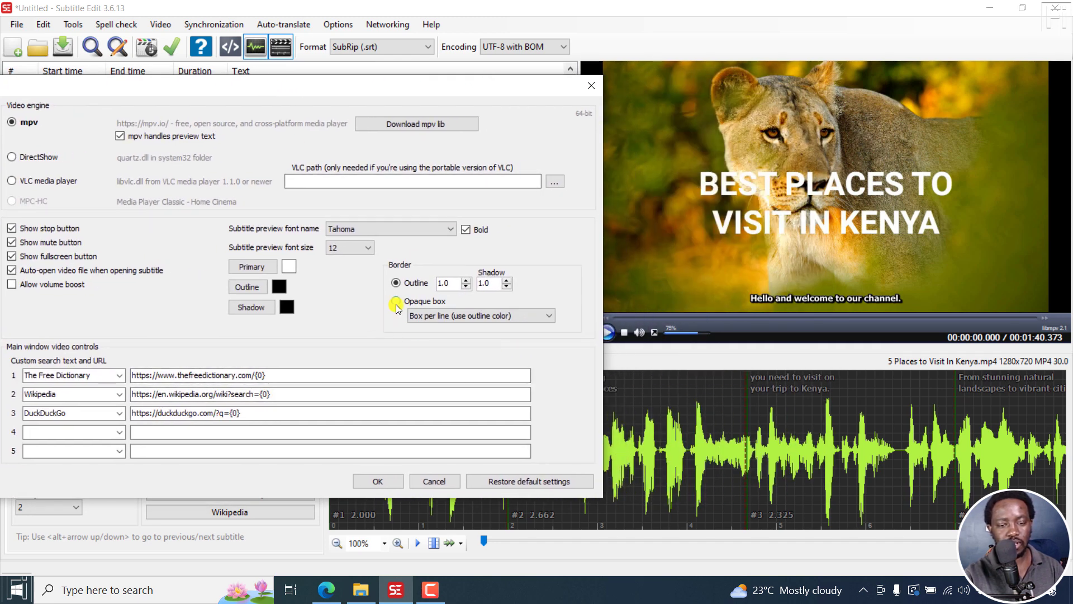
left_click(396, 301)
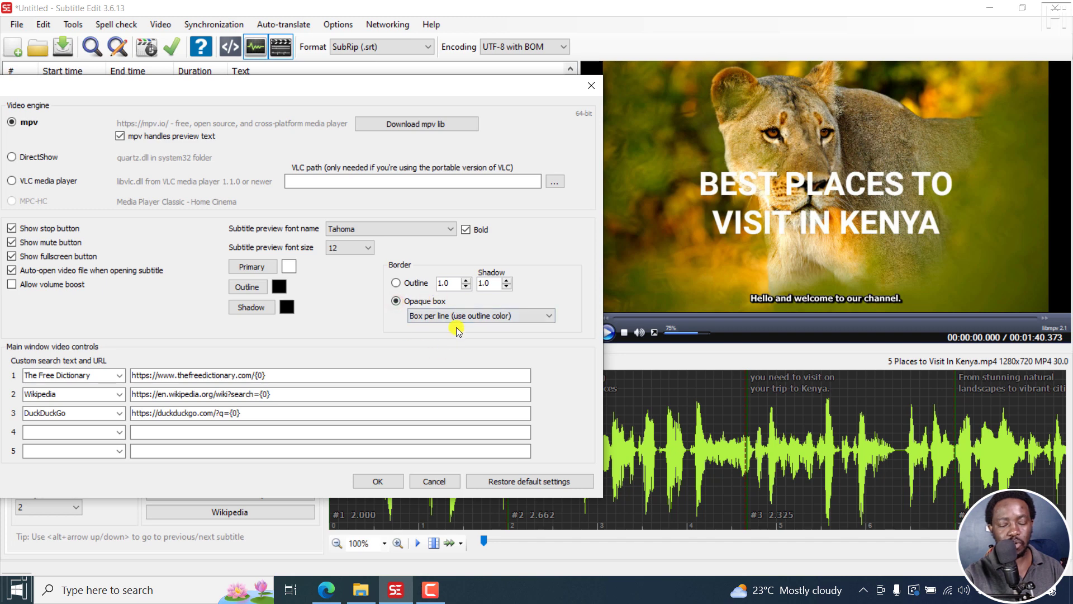
mouse_move(958, 246)
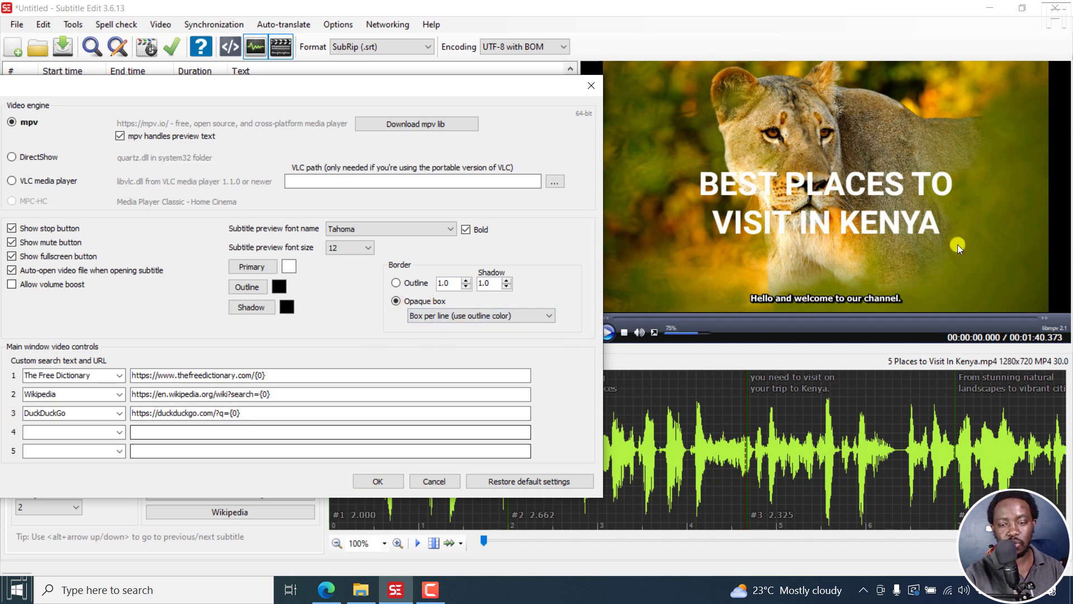
mouse_move(838, 271)
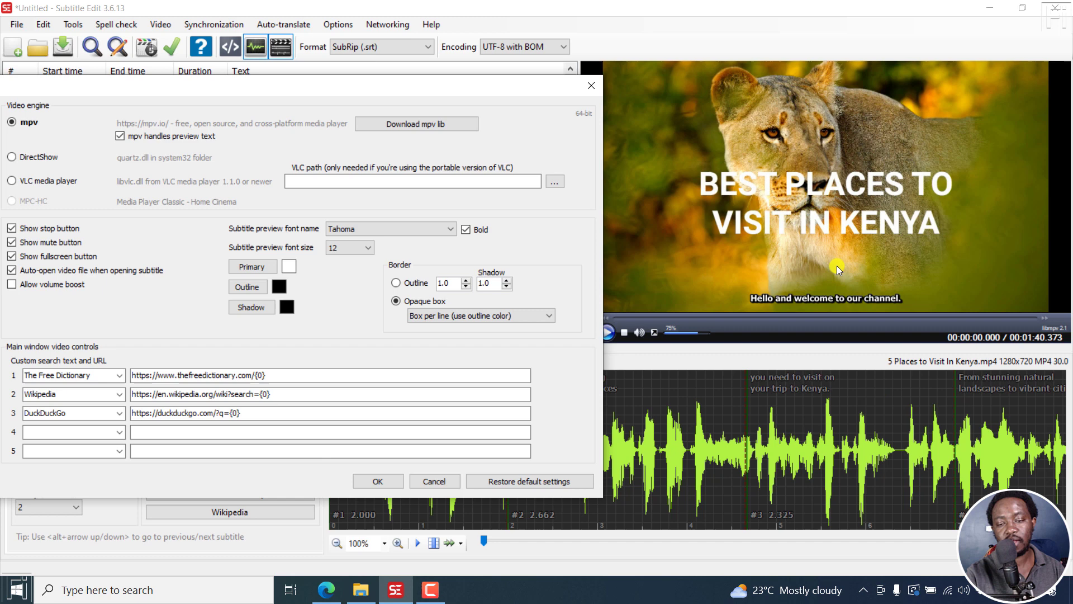
left_click(377, 480)
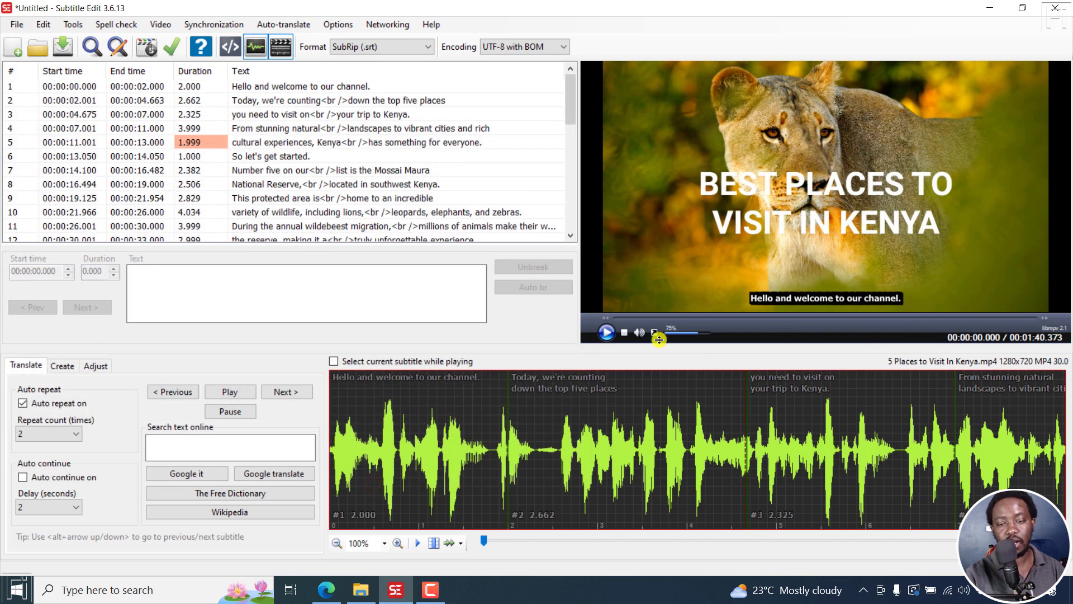
Set the opaque box style to One box using a pink shadow colour and save
left_click(336, 24)
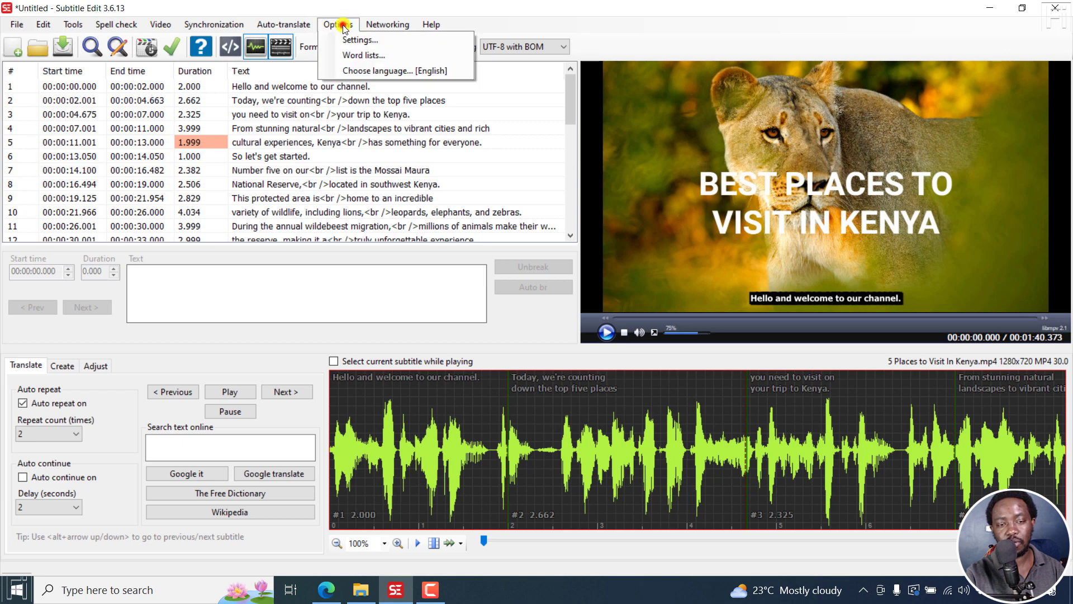
left_click(361, 39)
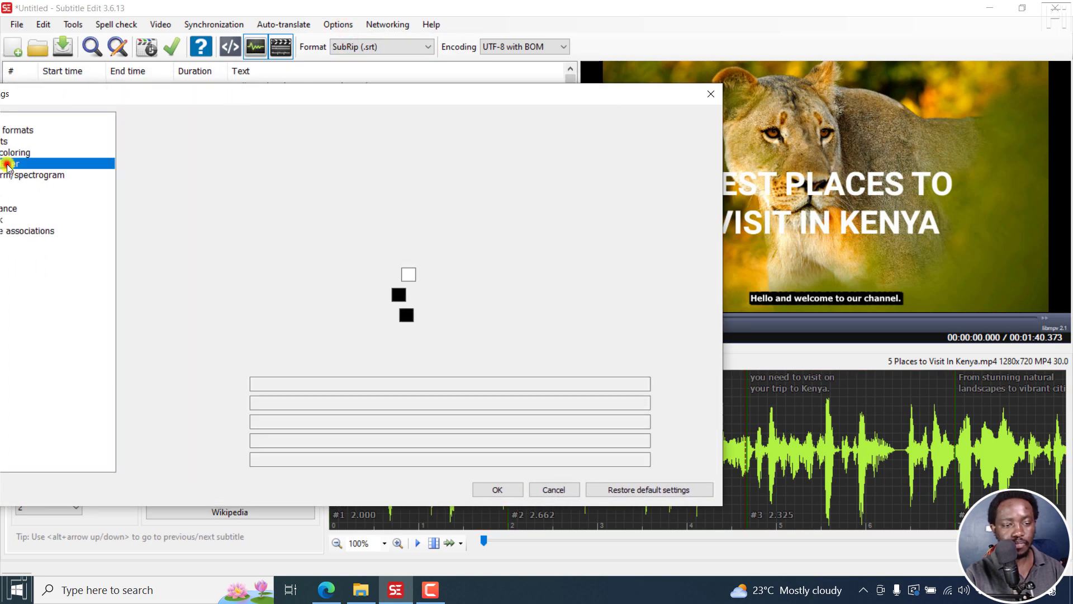
left_click(11, 162)
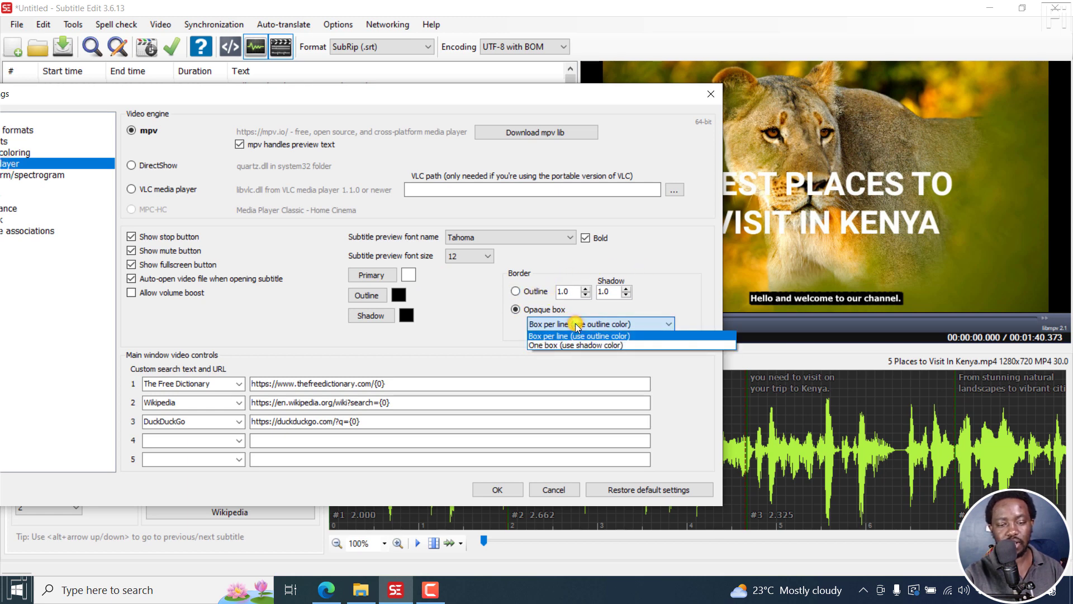
left_click(575, 344)
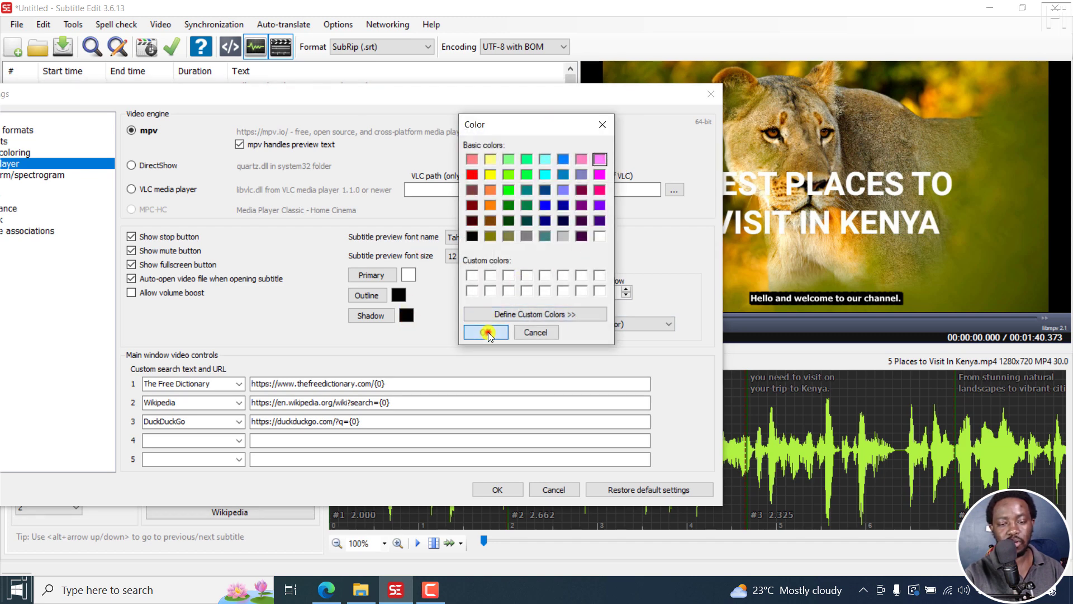
left_click(485, 332)
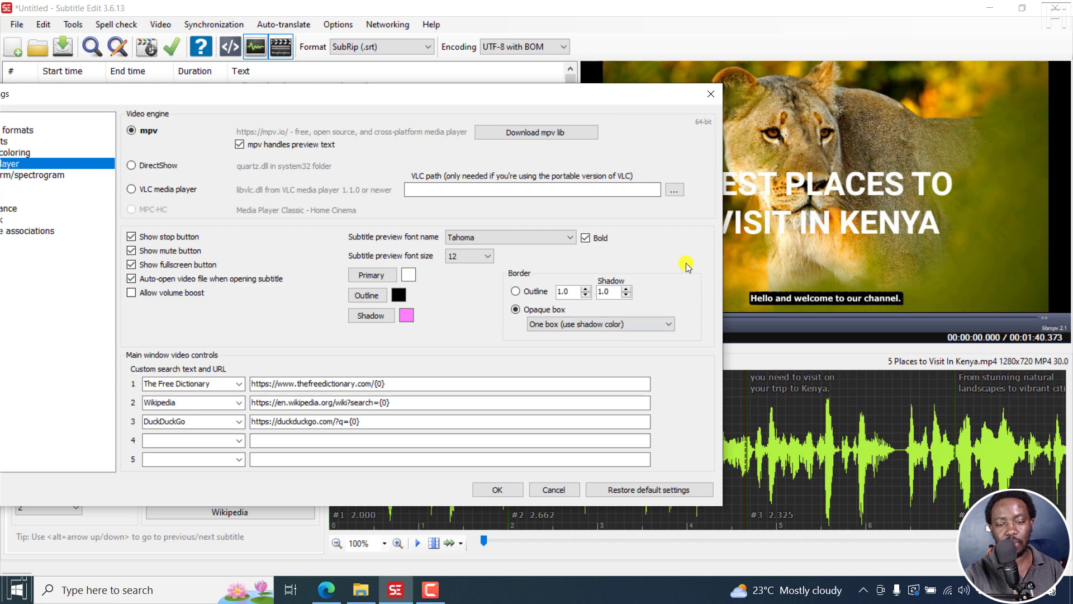
mouse_move(656, 472)
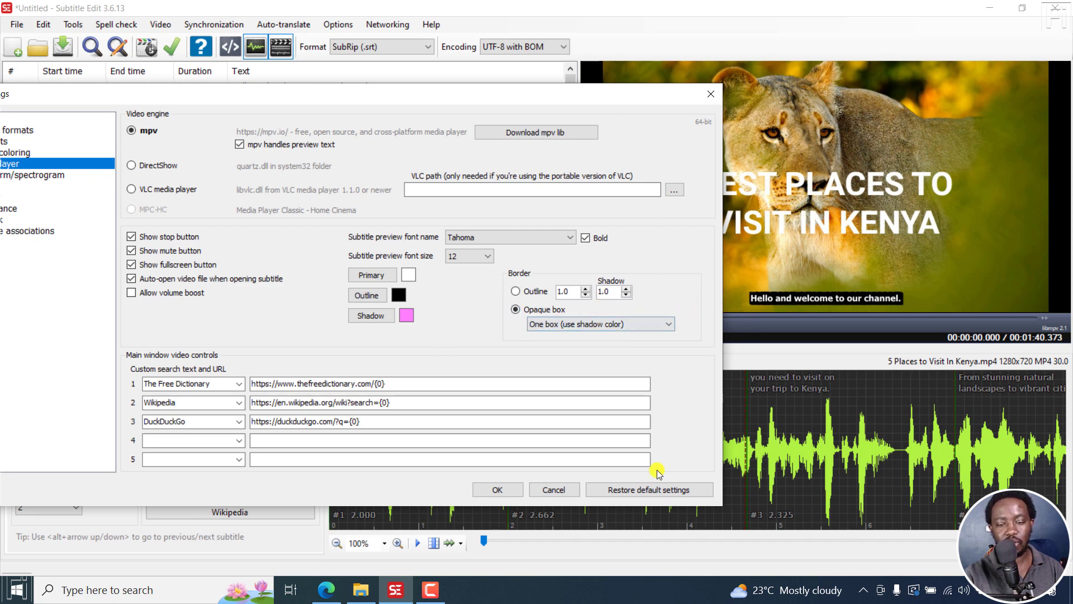
mouse_move(602, 344)
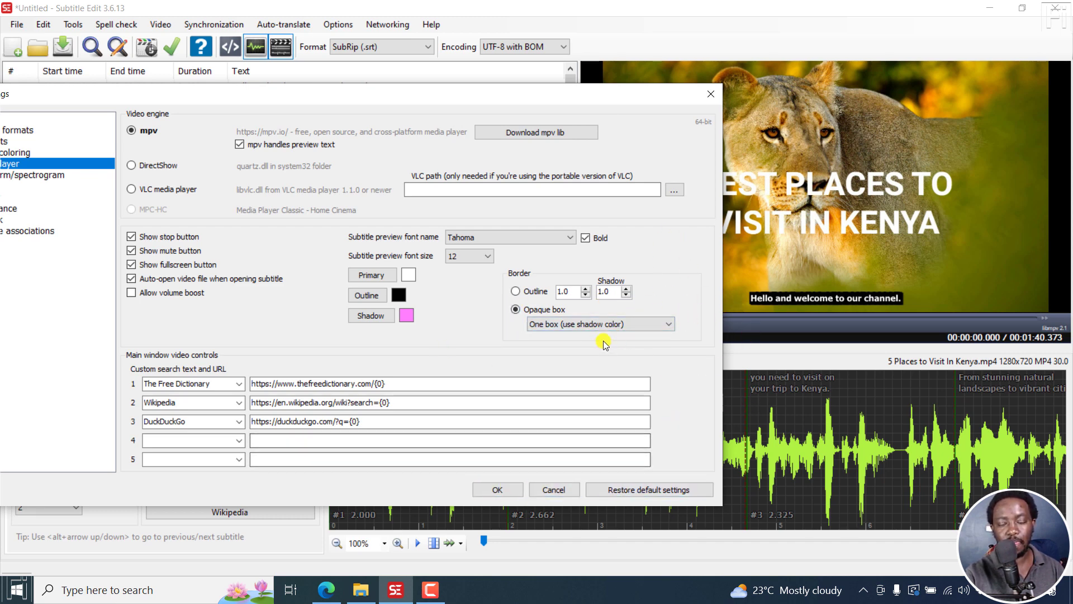
left_click(497, 490)
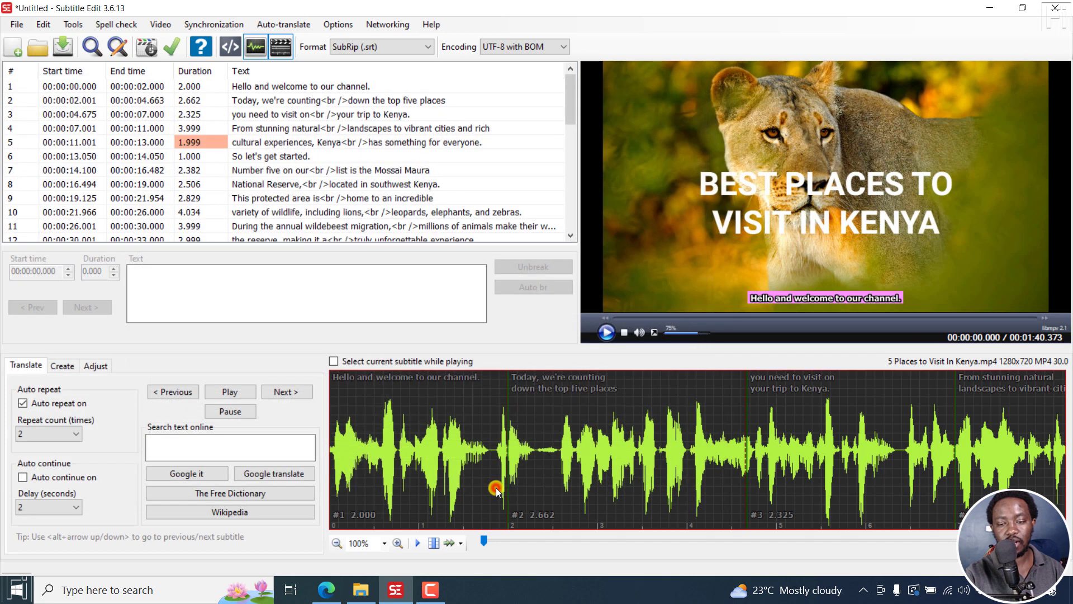
mouse_move(363, 329)
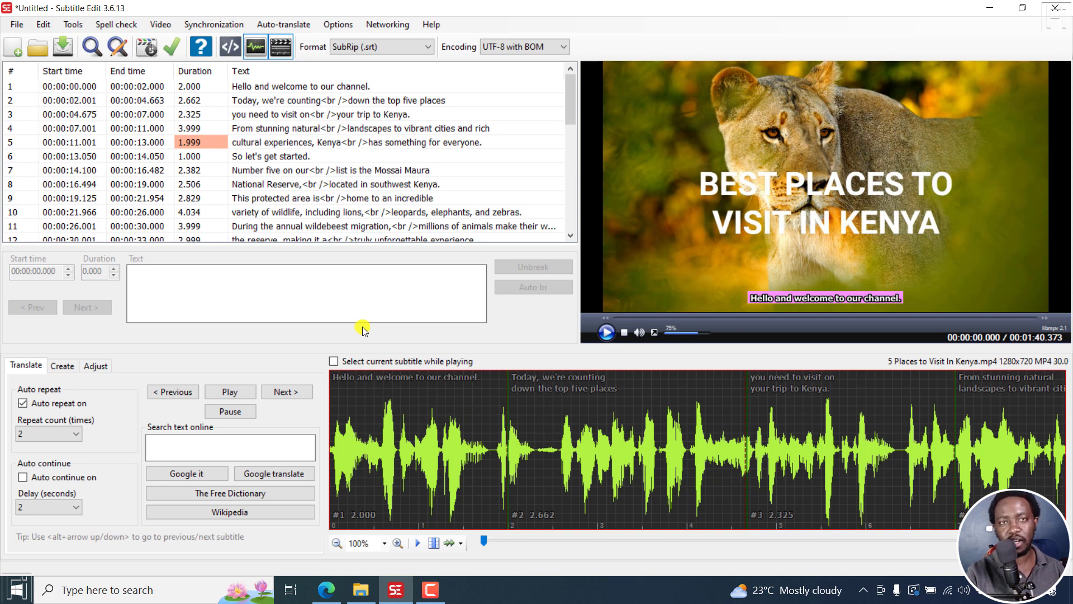
mouse_move(322, 133)
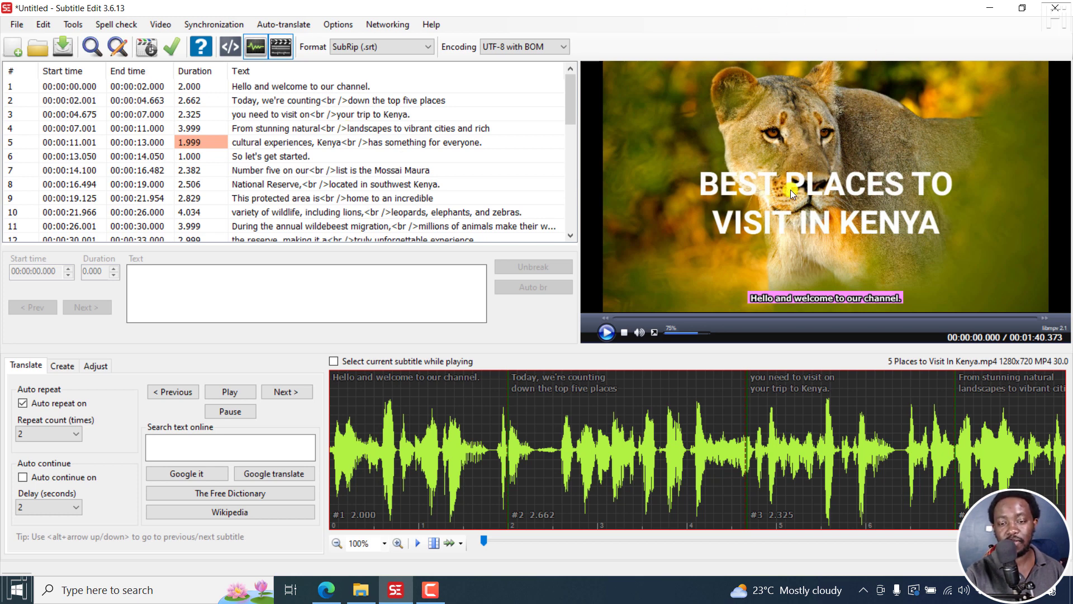
mouse_move(825, 298)
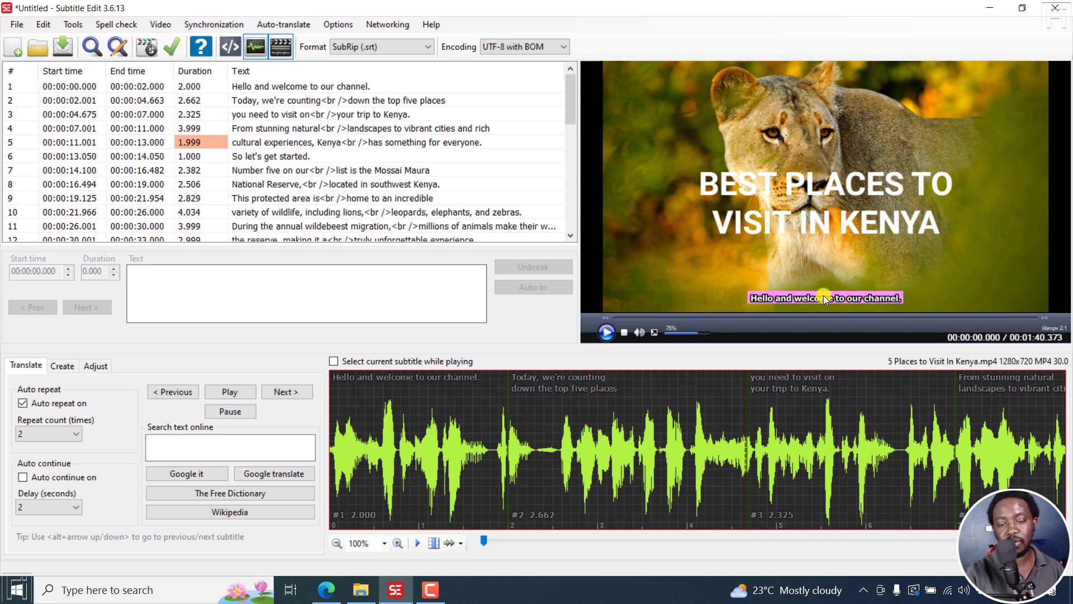
mouse_move(503, 250)
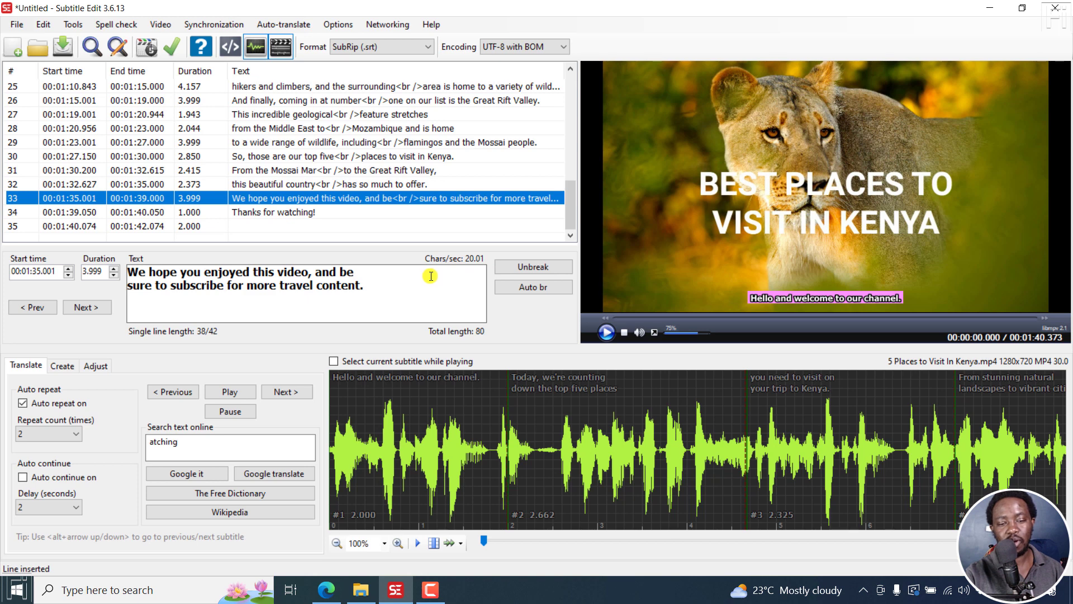
mouse_move(388, 278)
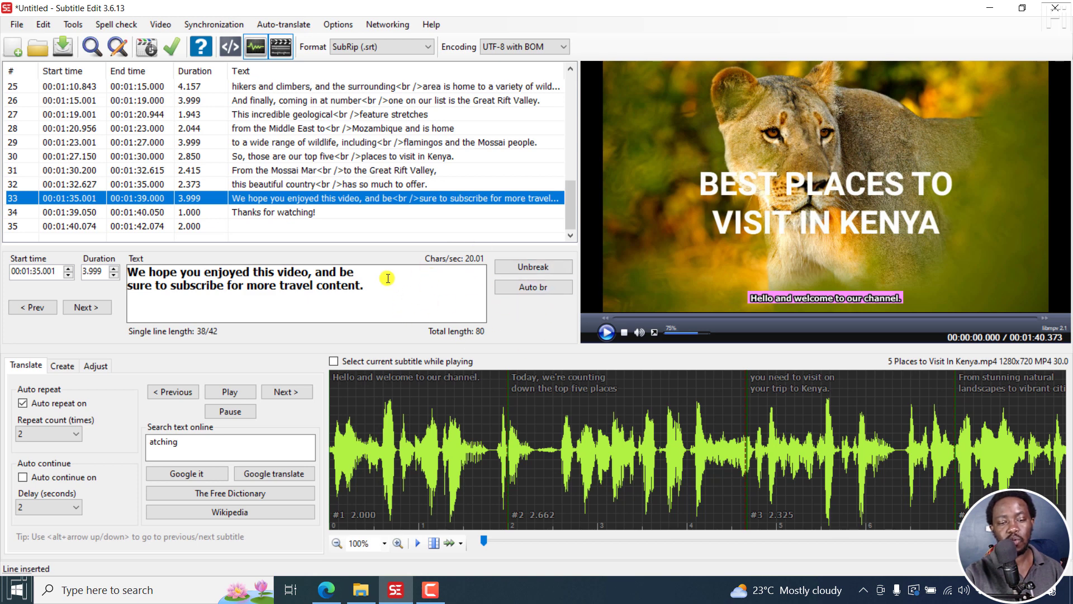
mouse_move(411, 283)
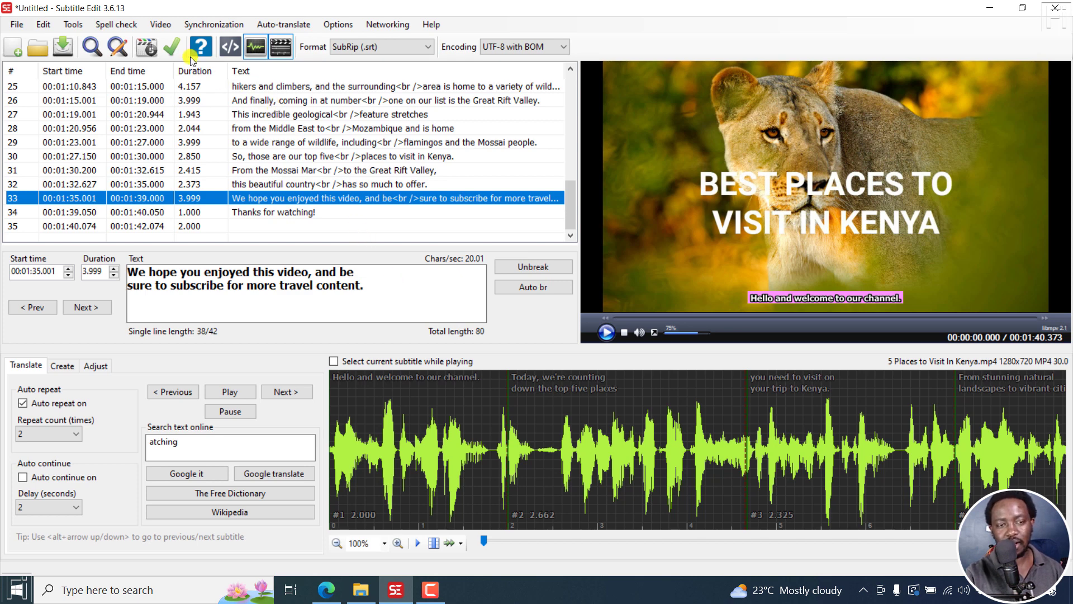
Discard the unsaved subtitles, switch the engine from CTranslate2 to WhisperX, and generate
left_click(161, 24)
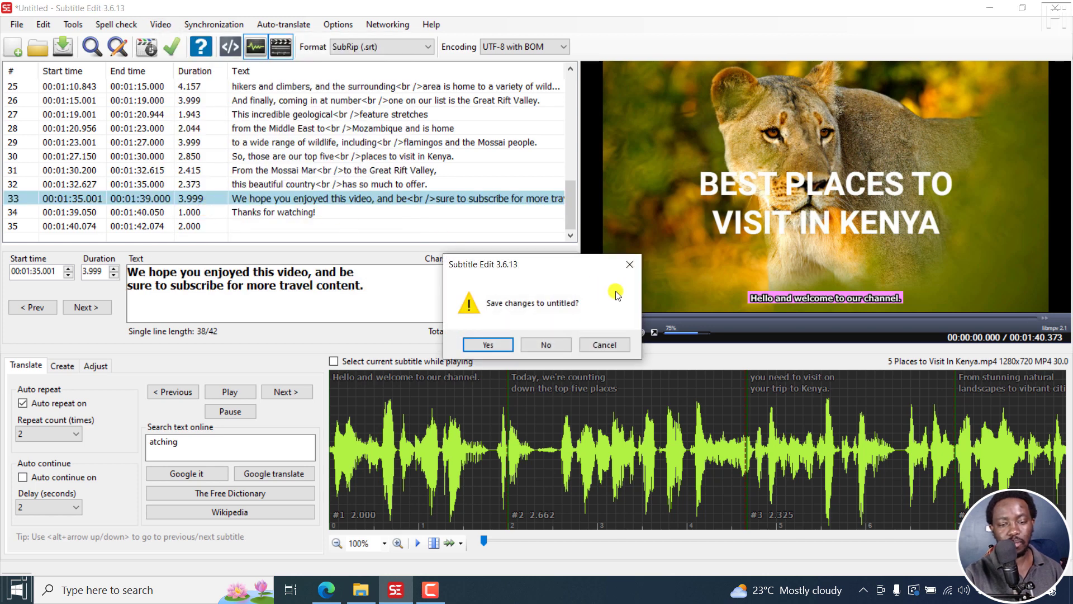
left_click(545, 344)
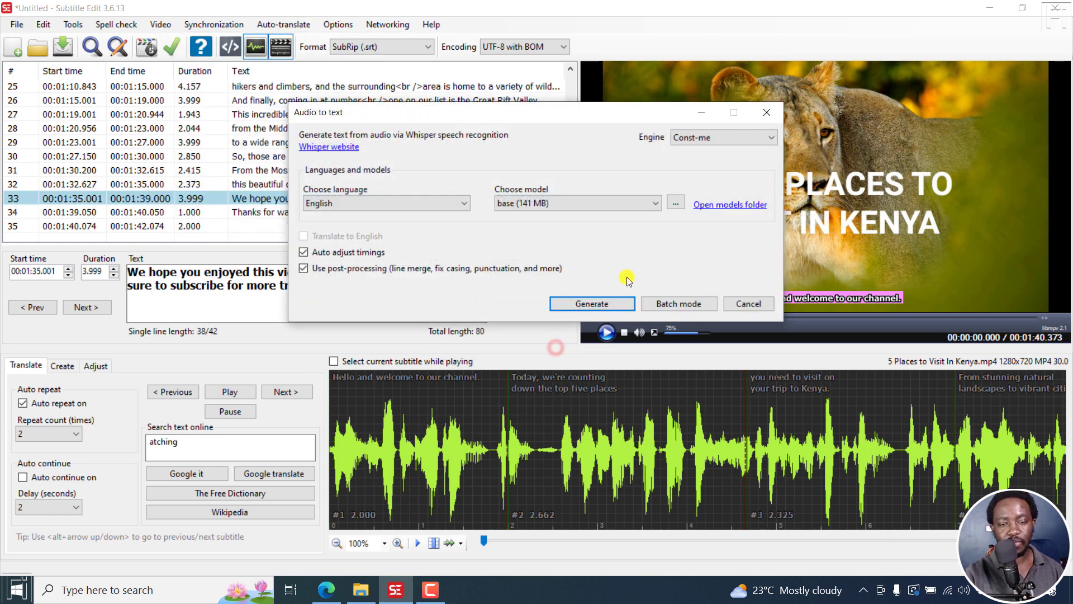
mouse_move(585, 150)
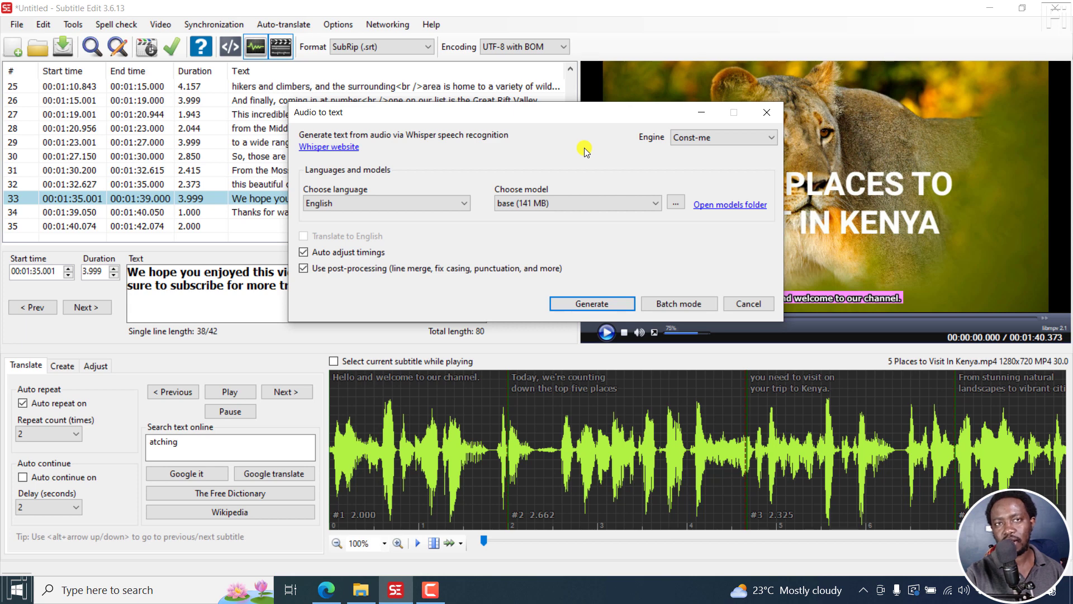
mouse_move(590, 173)
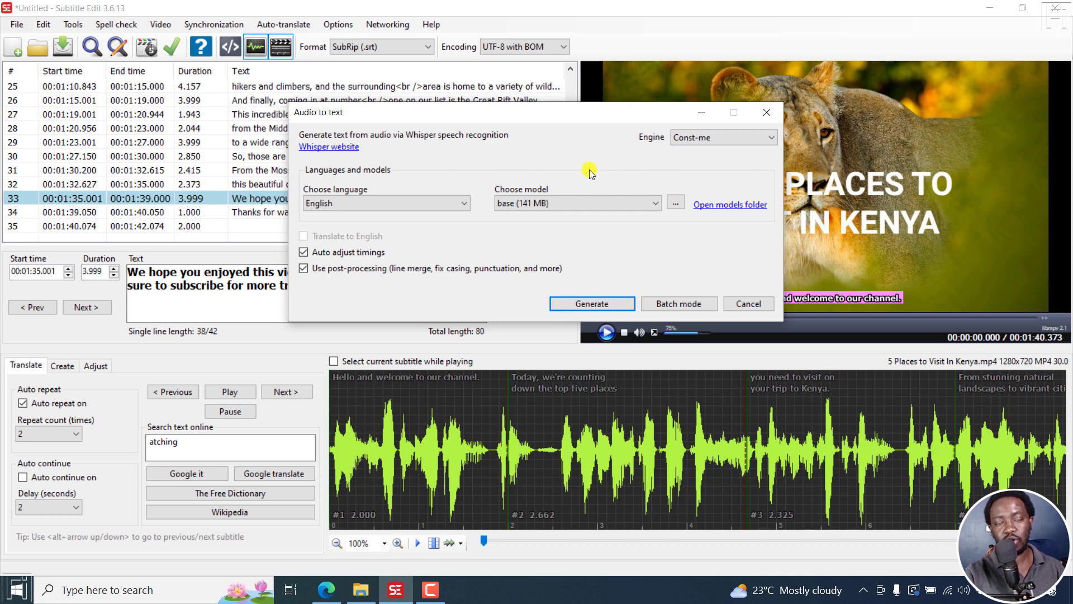
left_click(781, 138)
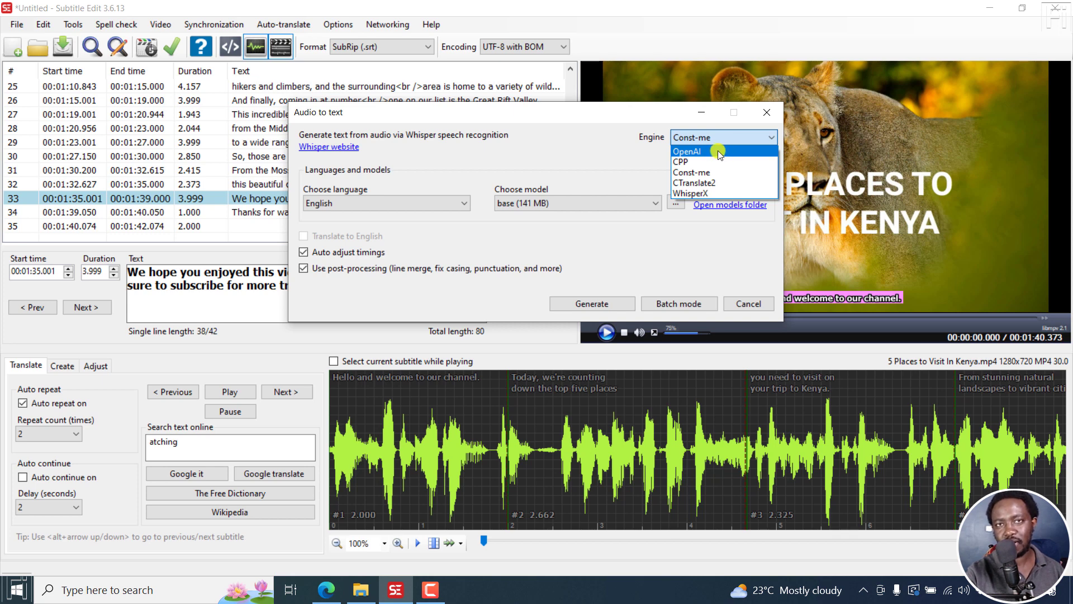
mouse_move(688, 161)
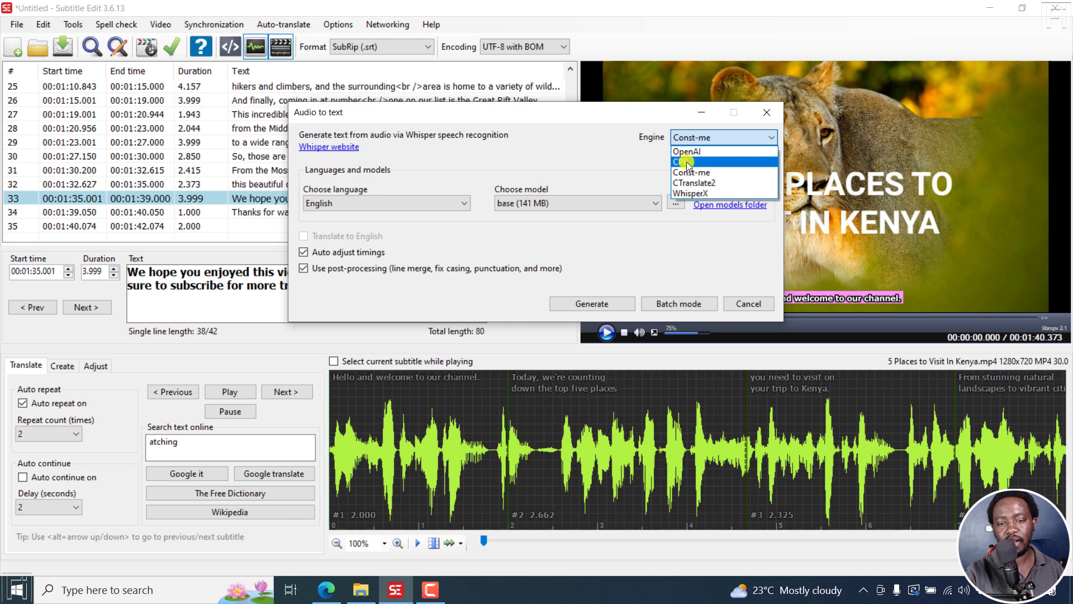
mouse_move(693, 173)
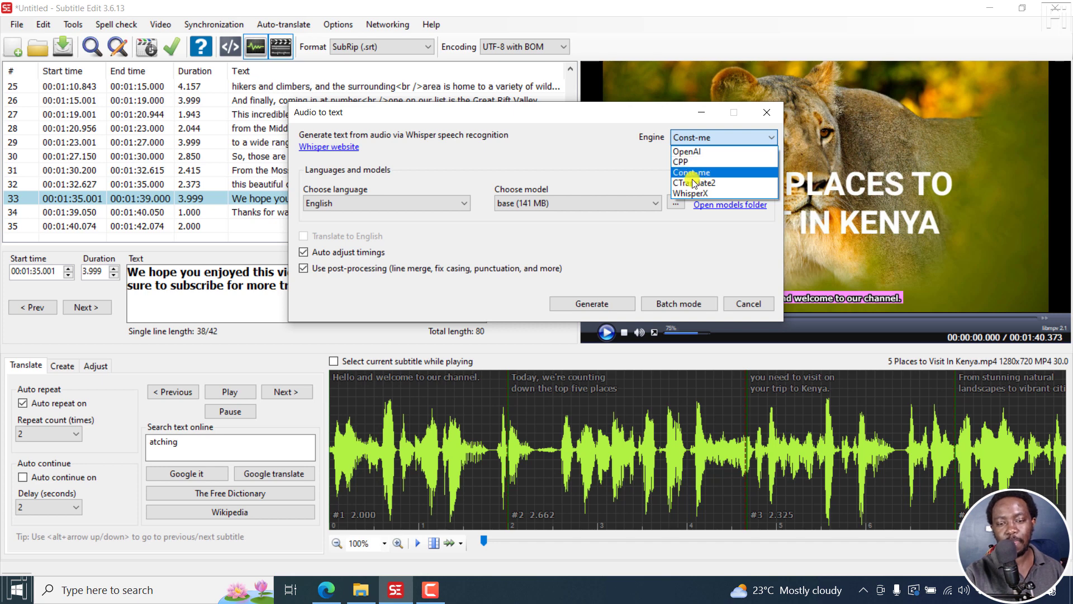
mouse_move(695, 183)
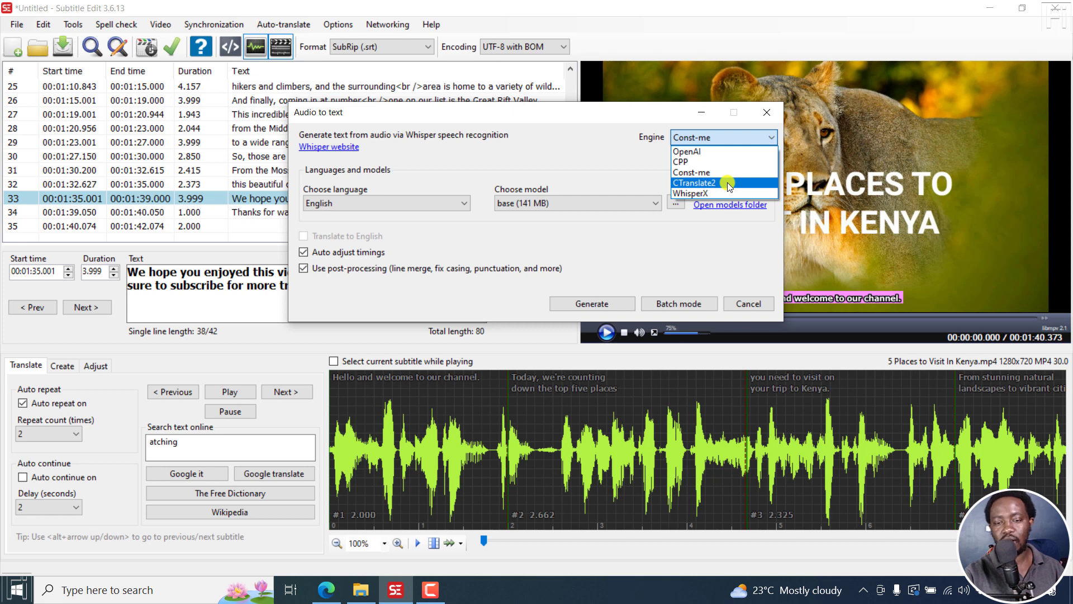
left_click(697, 183)
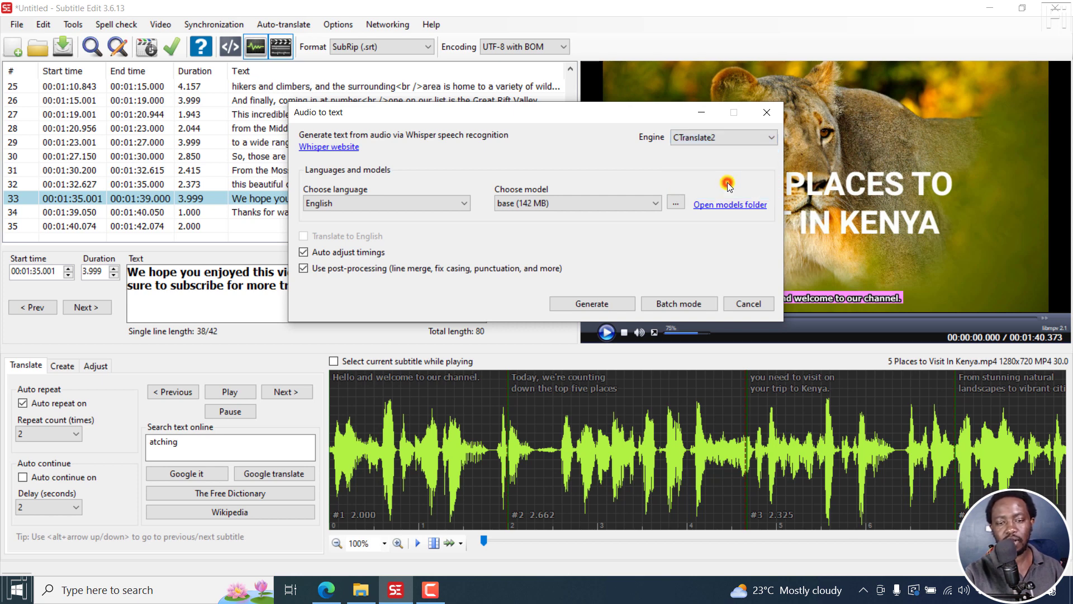
mouse_move(676, 199)
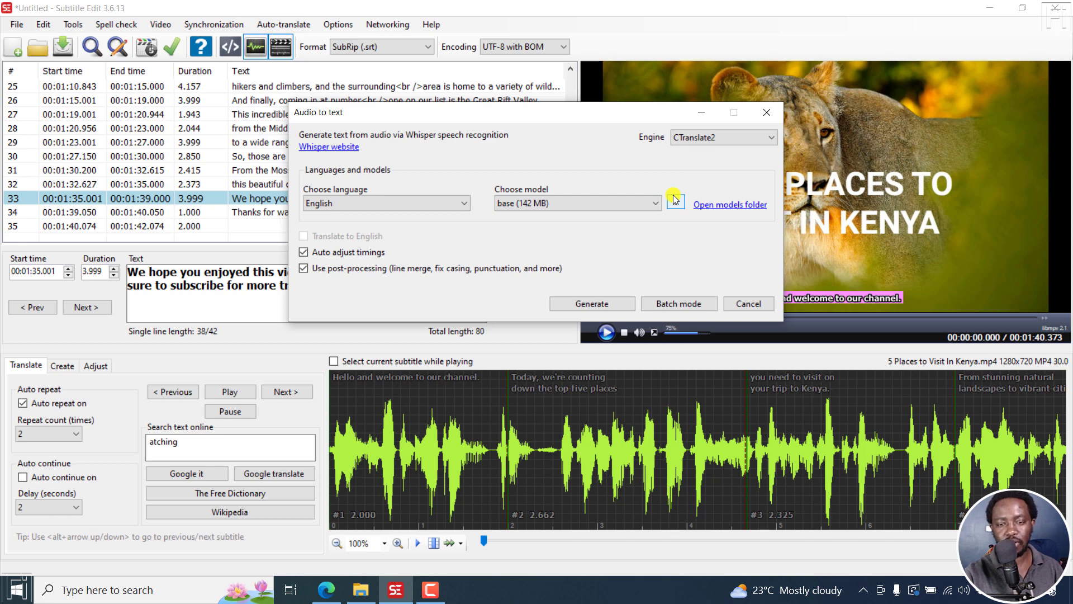
mouse_move(690, 175)
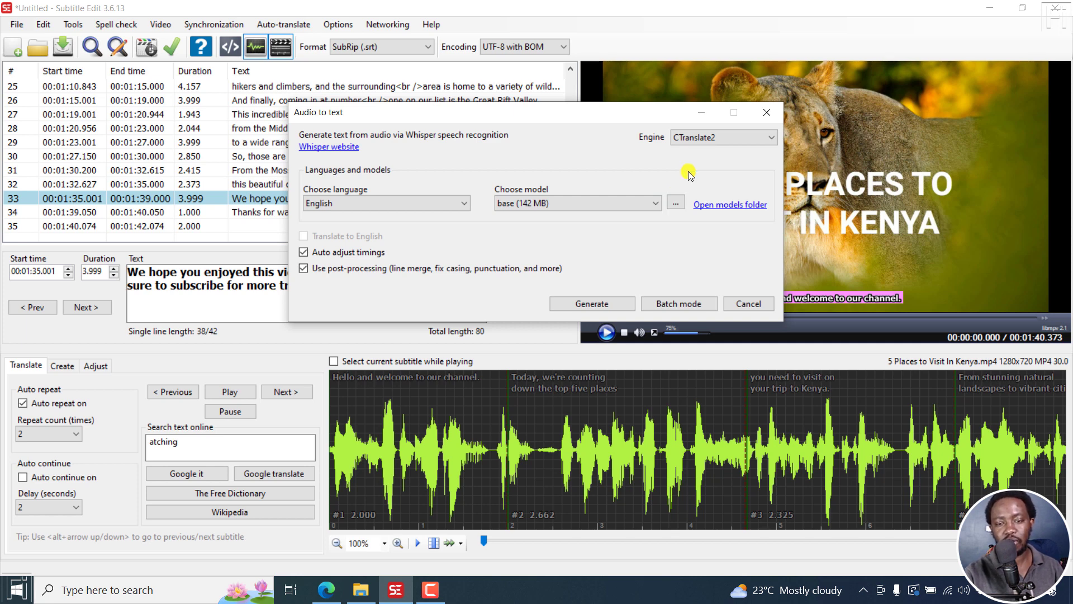
left_click(722, 138)
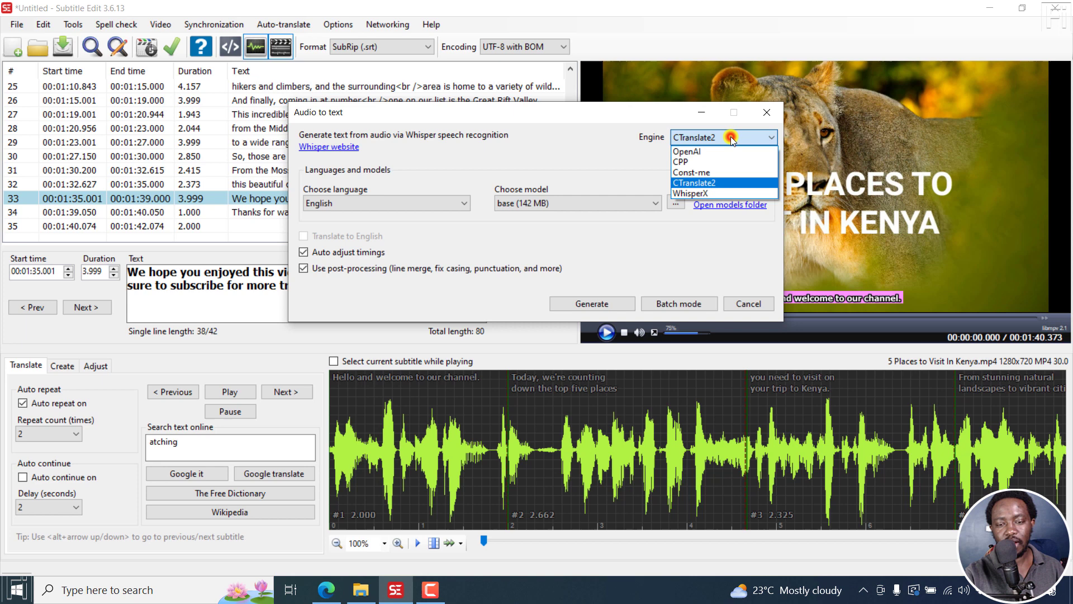
left_click(692, 194)
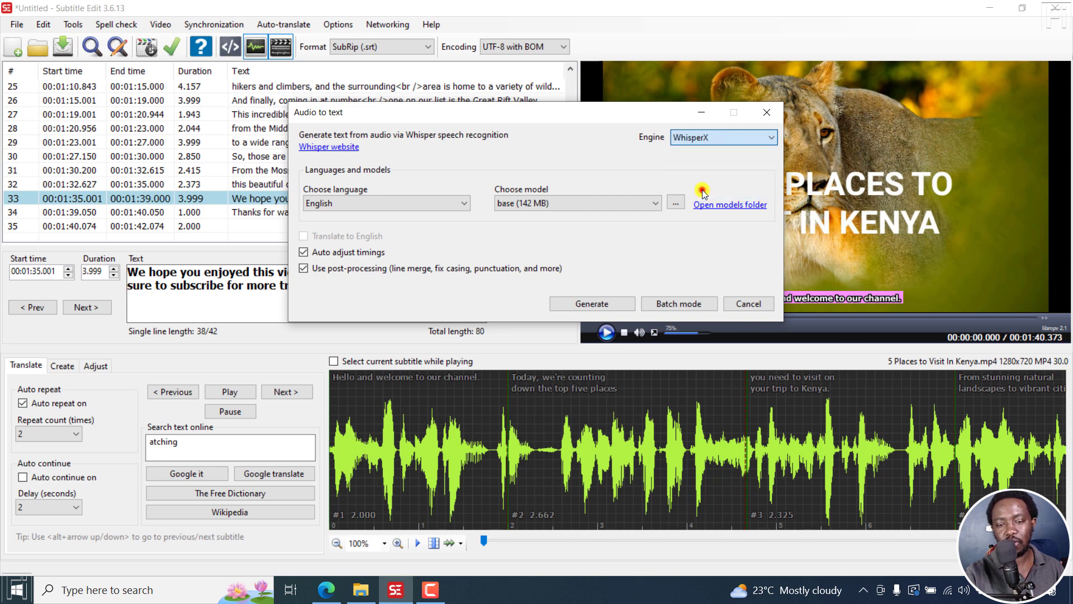
mouse_move(701, 191)
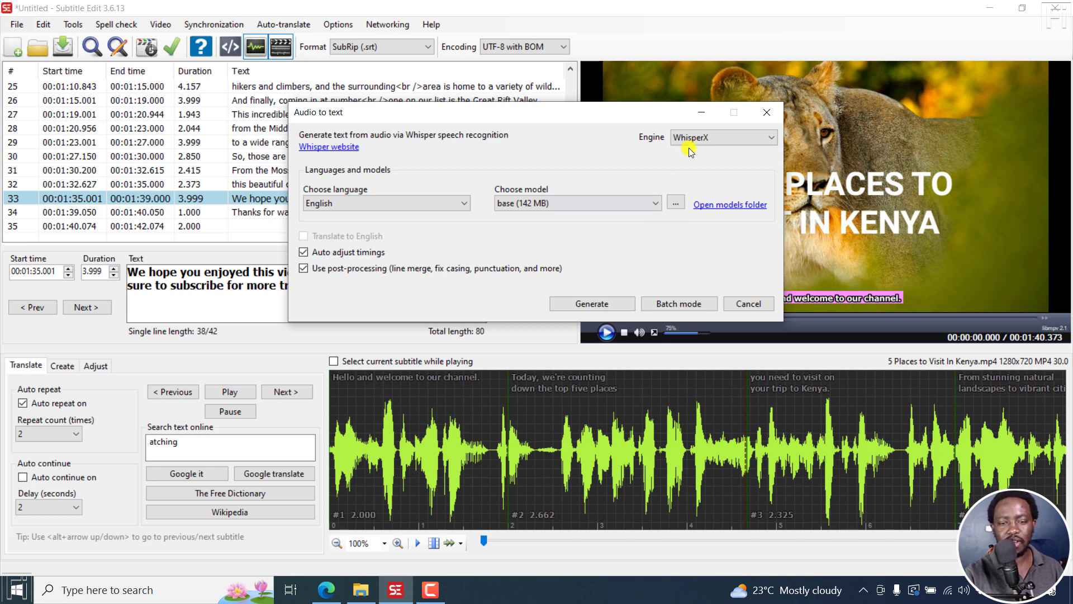
mouse_move(768, 155)
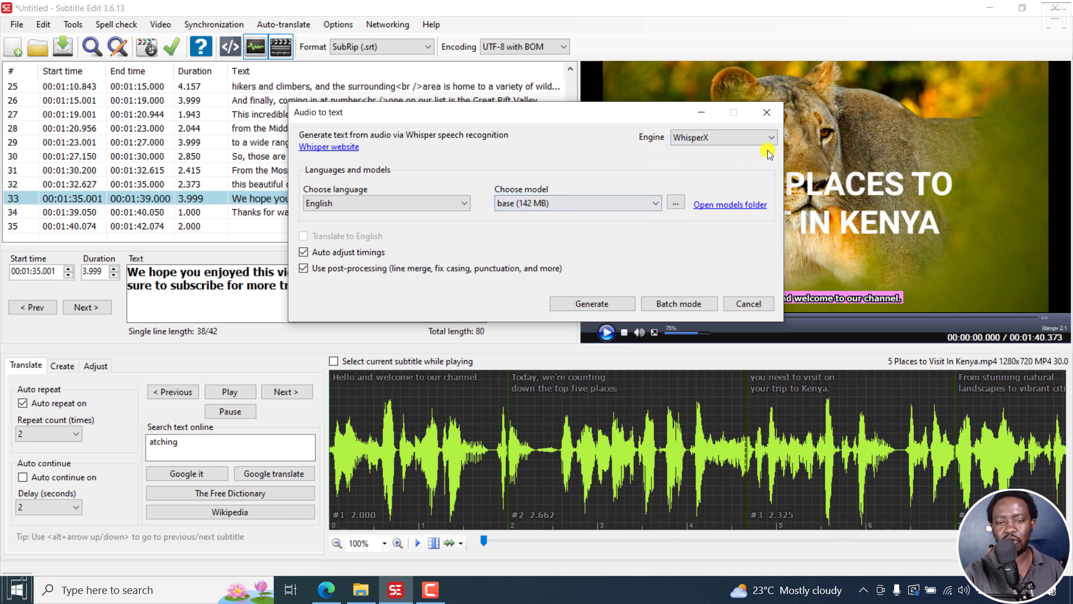
mouse_move(631, 286)
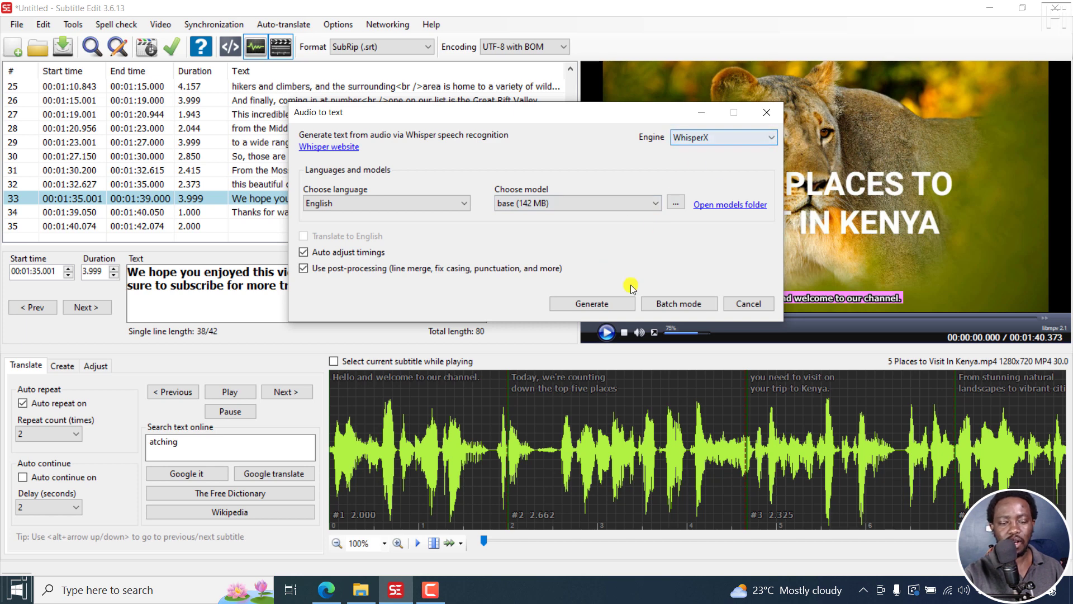
left_click(591, 303)
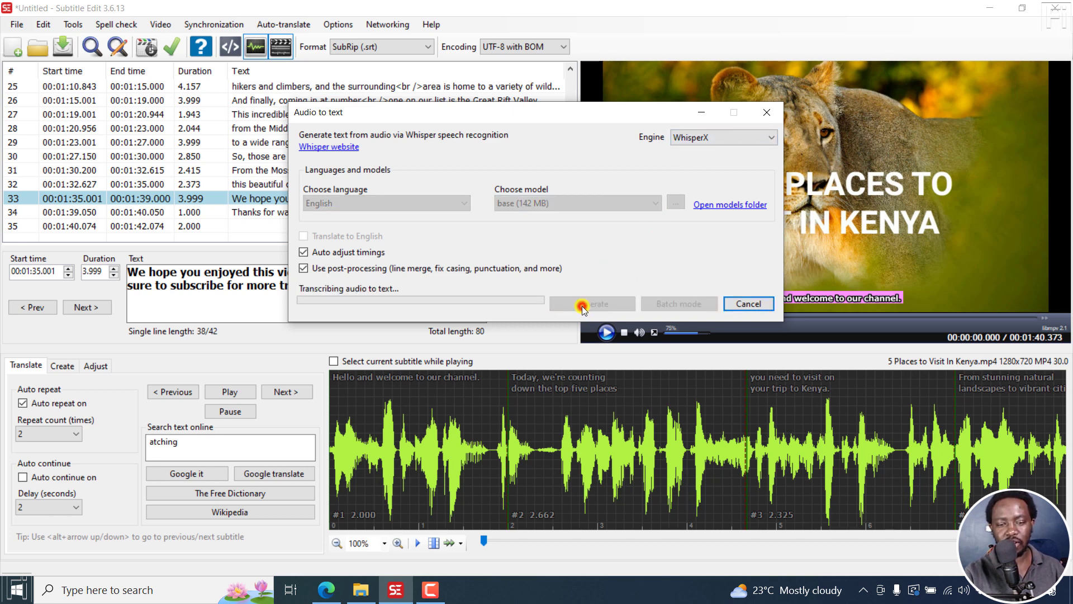
Let the WhisperX 'Transcribing audio to text...' progress bar advance
left_click(590, 302)
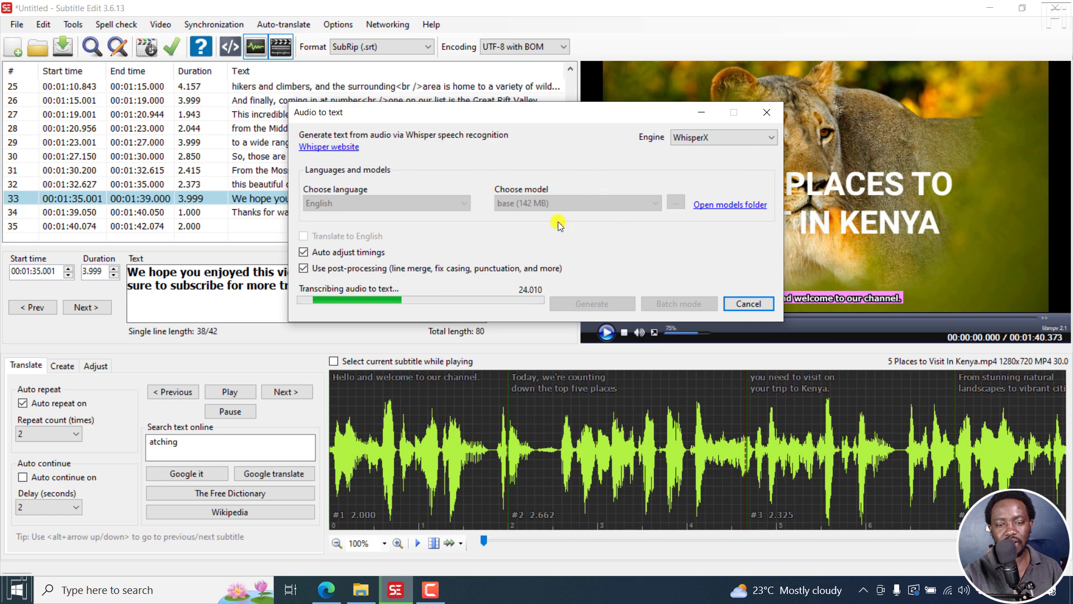
mouse_move(592, 262)
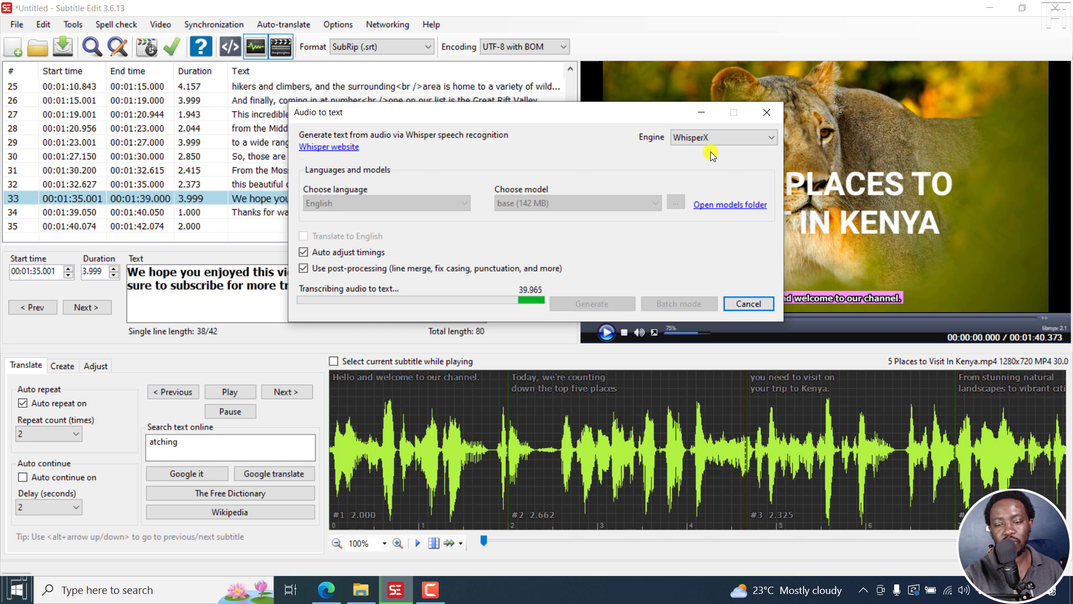
mouse_move(367, 510)
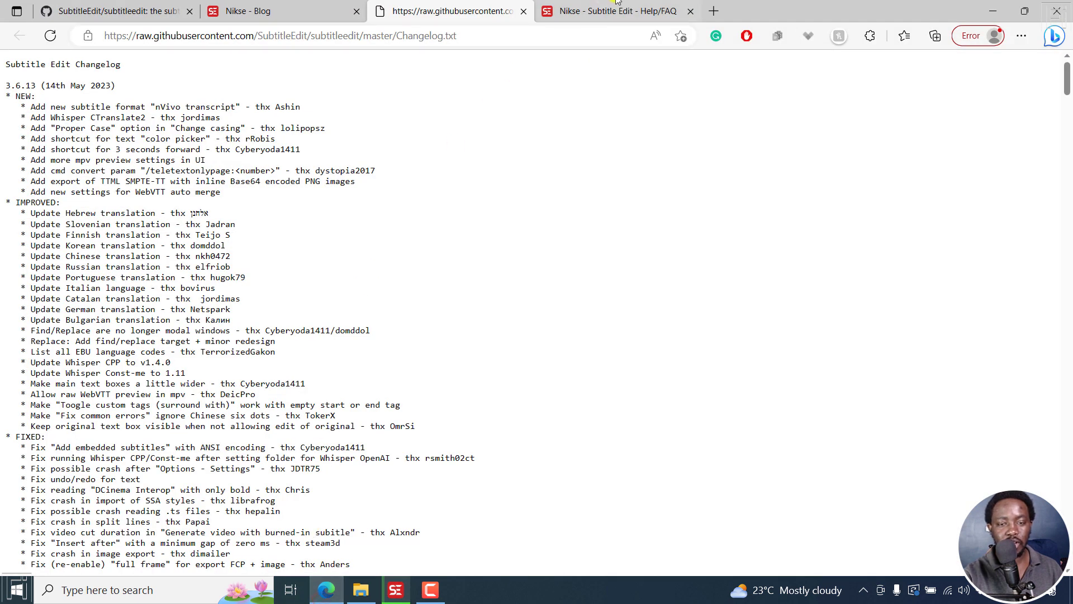
From the Help page's Audio to text section, open the OpenAI Whisper link in a new tab
left_click(616, 11)
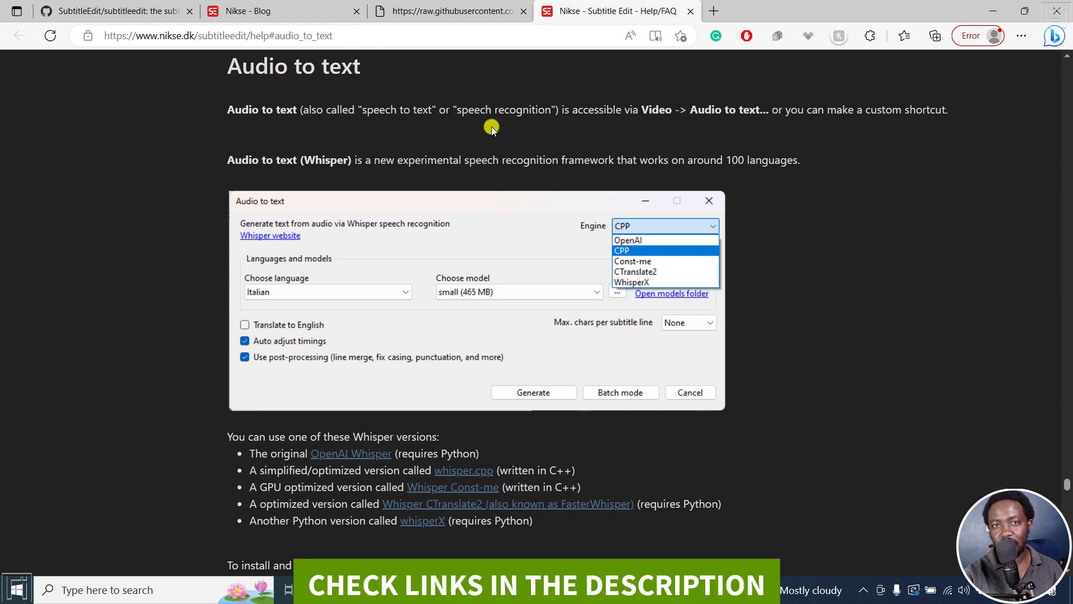
mouse_move(348, 123)
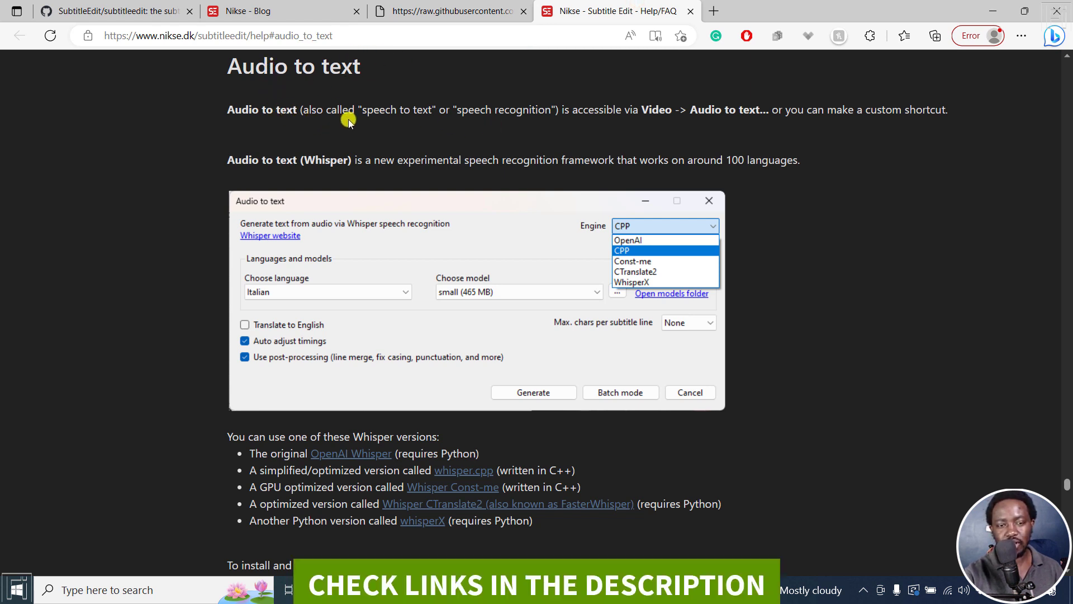
mouse_move(590, 108)
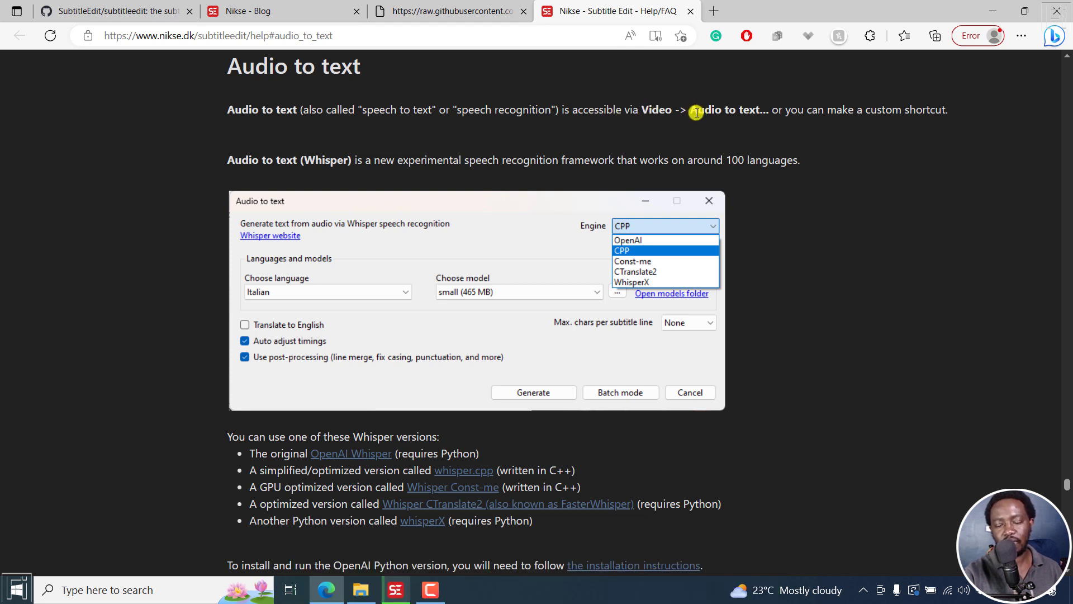
mouse_move(876, 123)
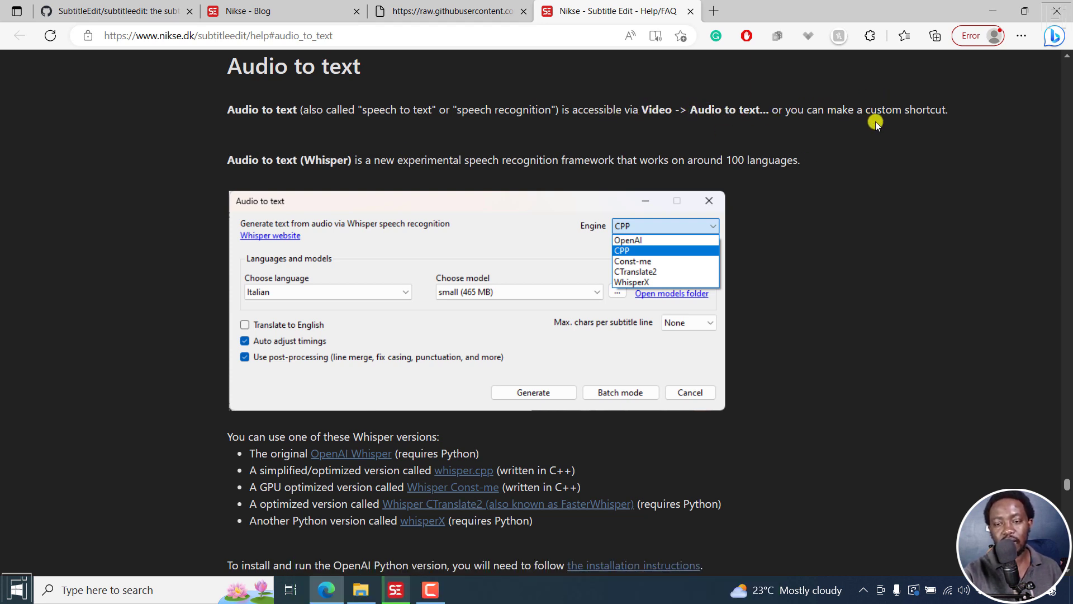
mouse_move(336, 162)
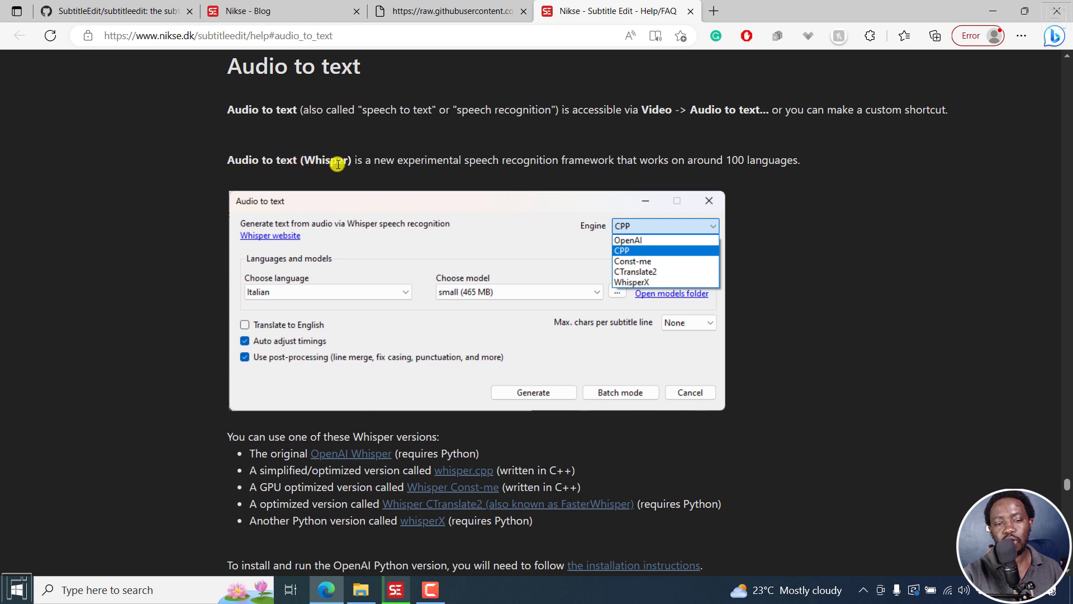
mouse_move(519, 161)
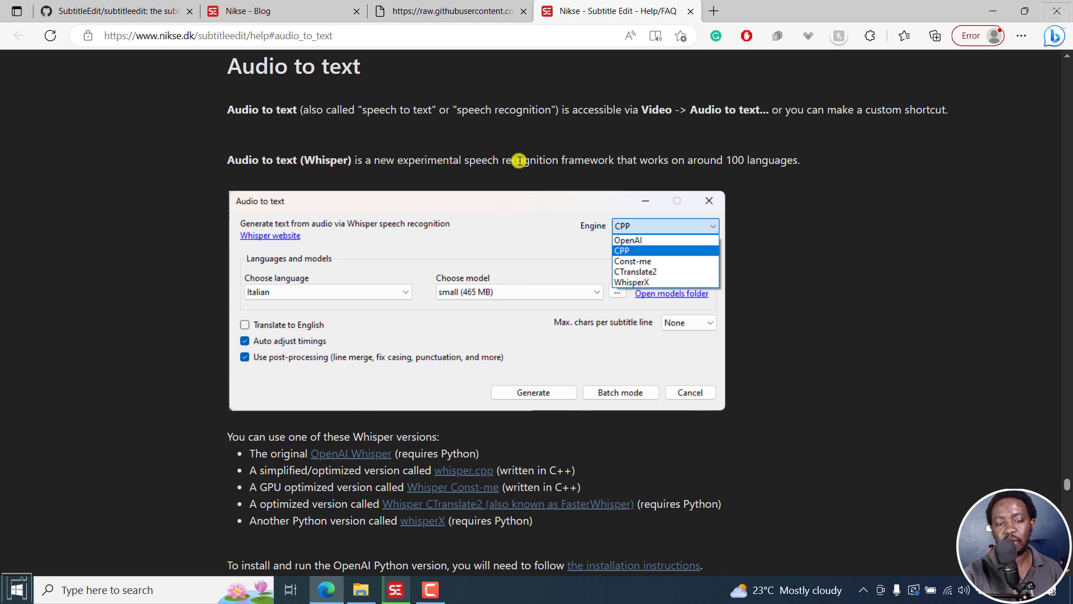
mouse_move(748, 159)
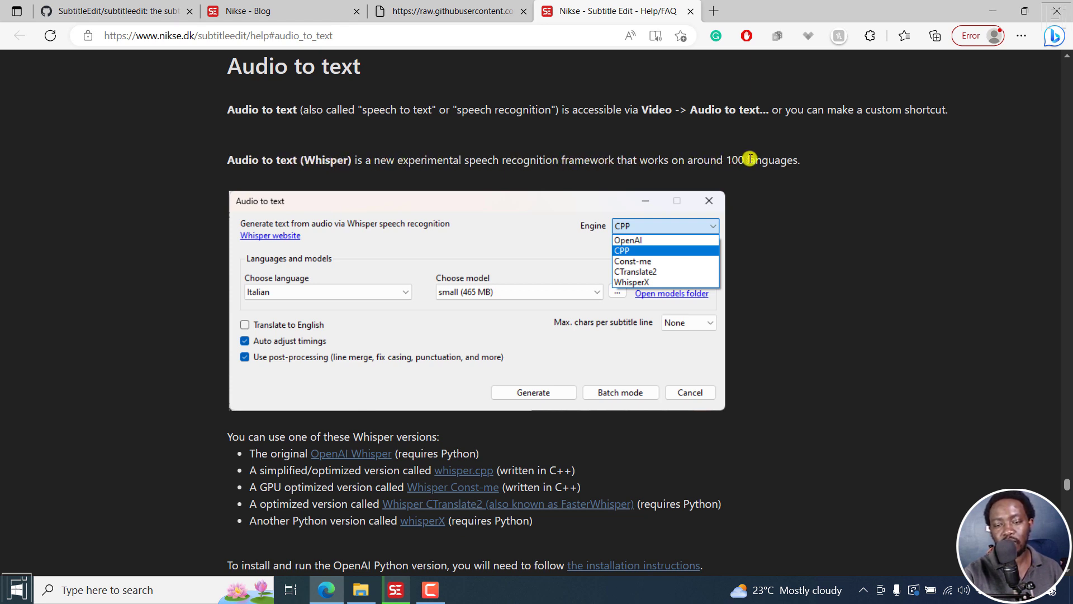
mouse_move(617, 252)
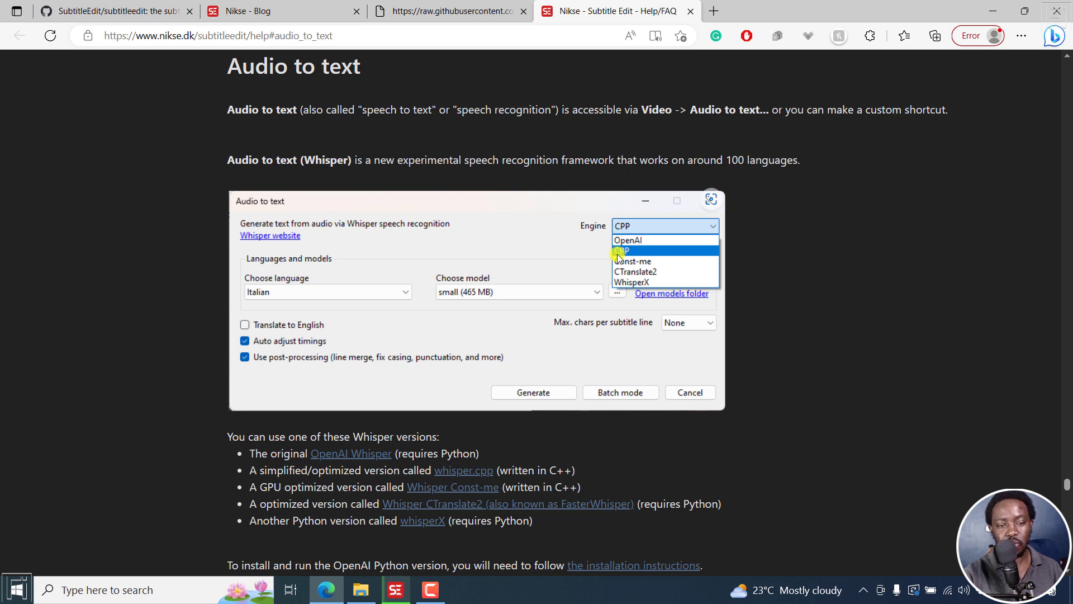
mouse_move(628, 240)
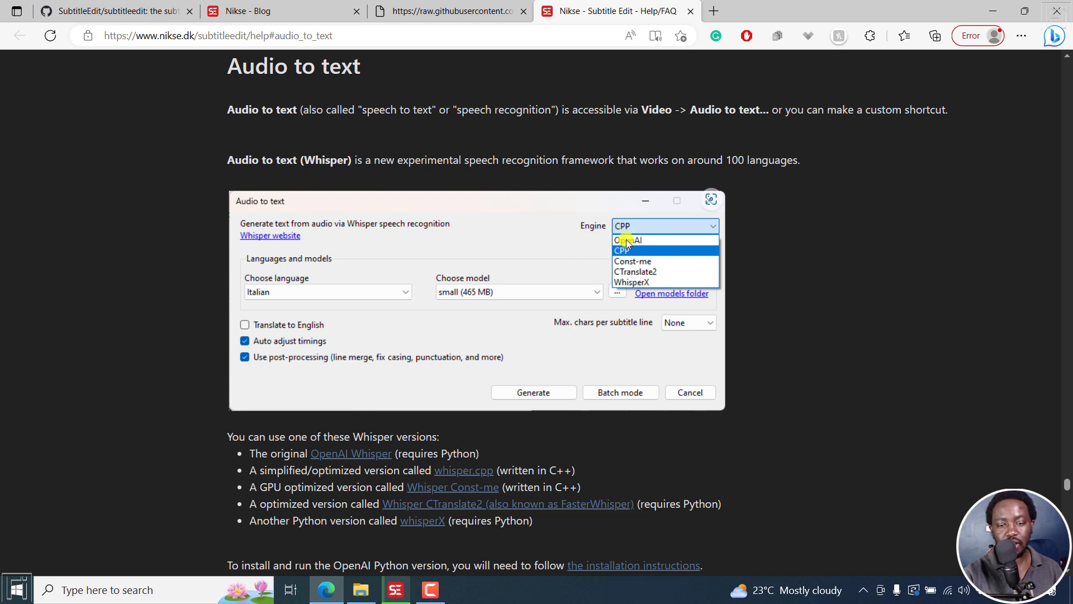
mouse_move(647, 265)
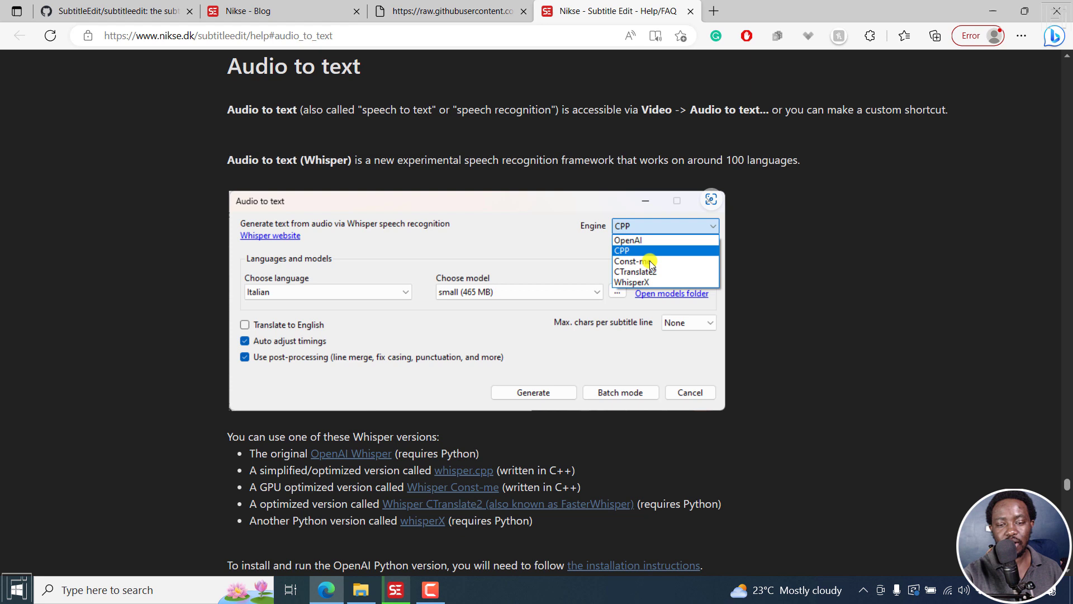
mouse_move(650, 283)
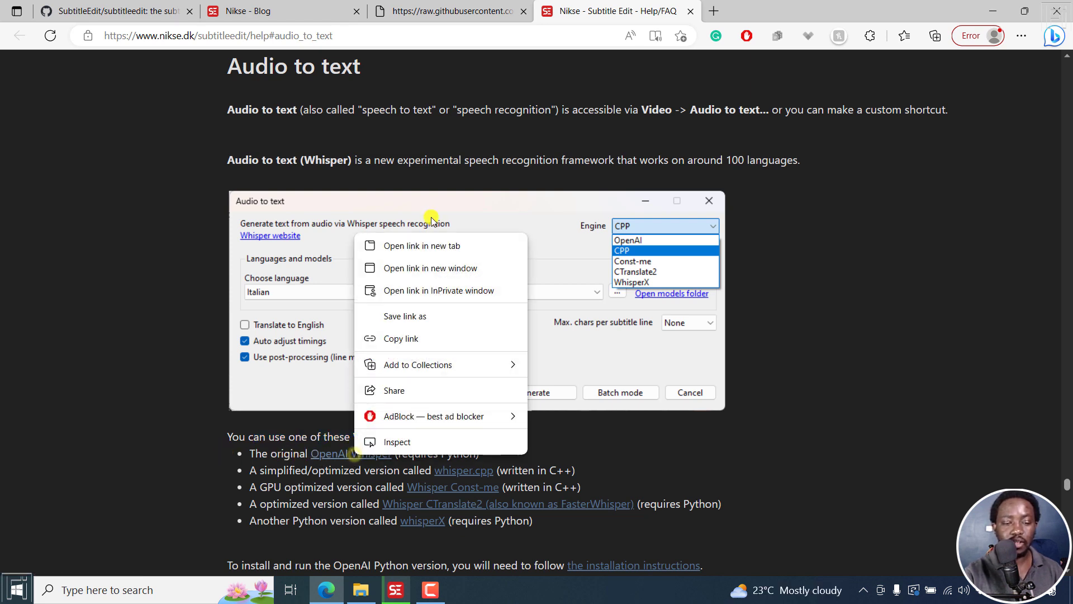
left_click(423, 245)
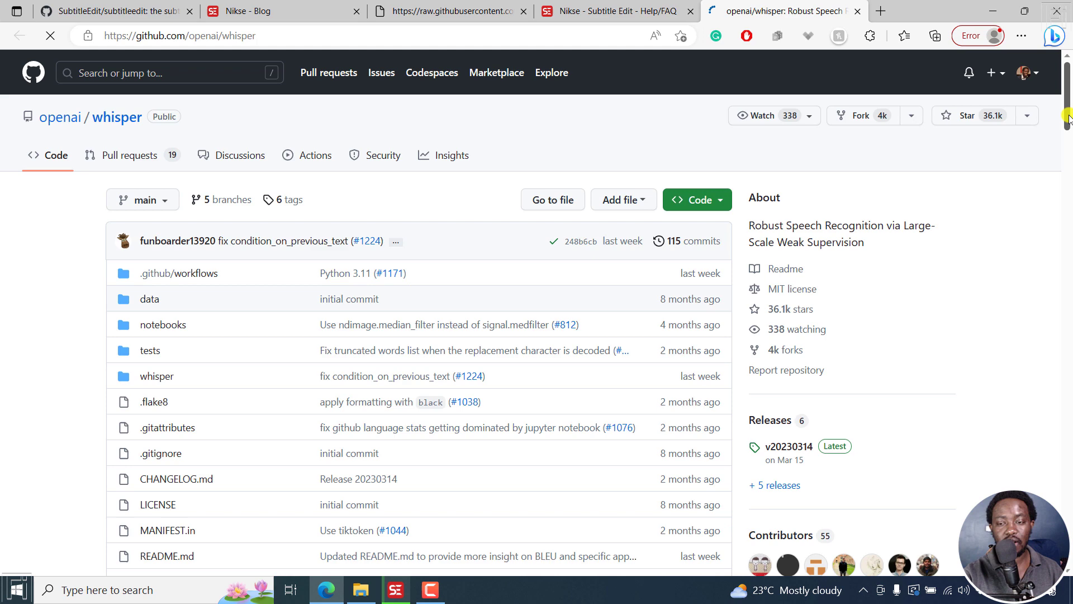
Scroll the openai/whisper README to its pip and ffmpeg Setup requirements, then return to Help
scroll("down", 3)
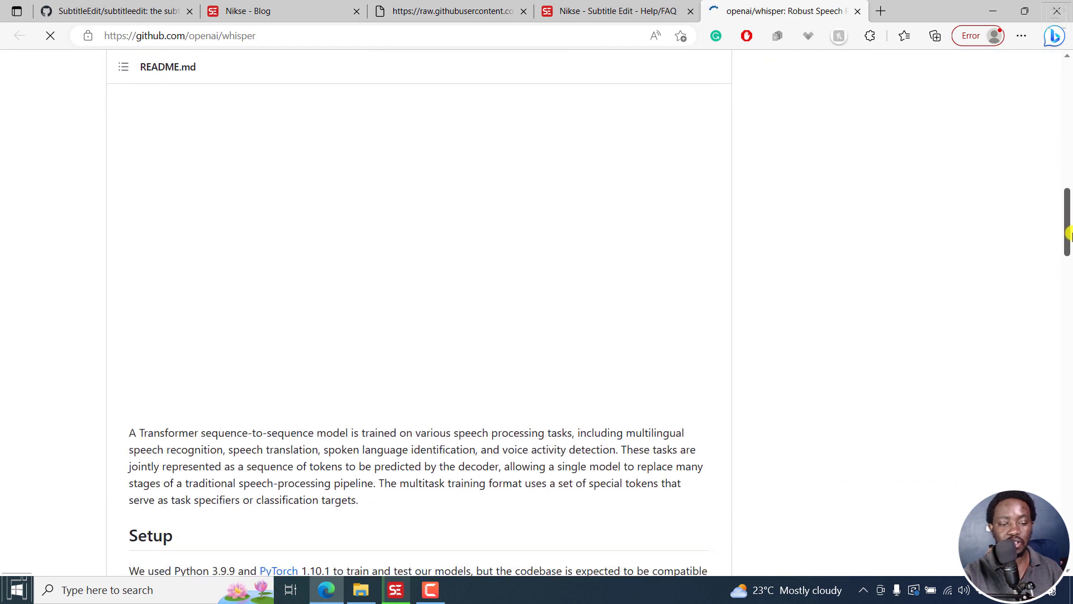
scroll("down", 3)
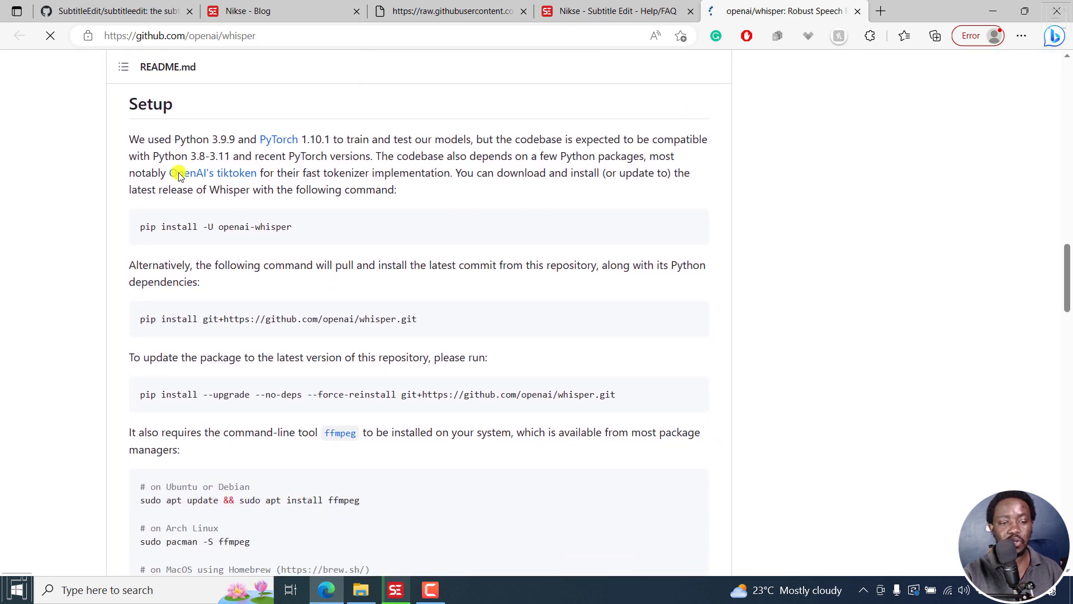
mouse_move(356, 417)
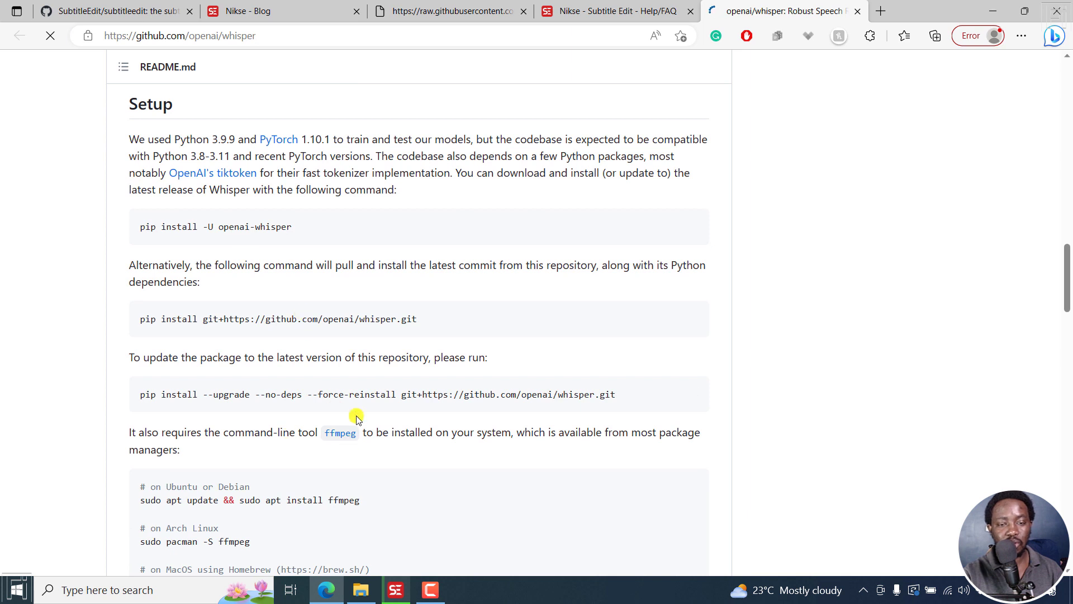
left_click(613, 11)
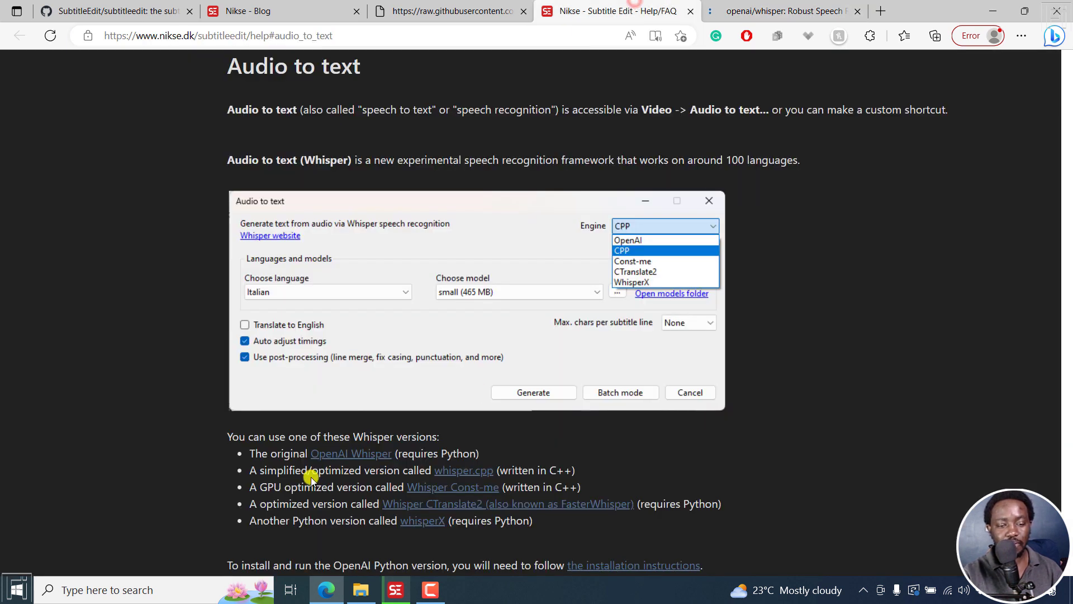
mouse_move(368, 470)
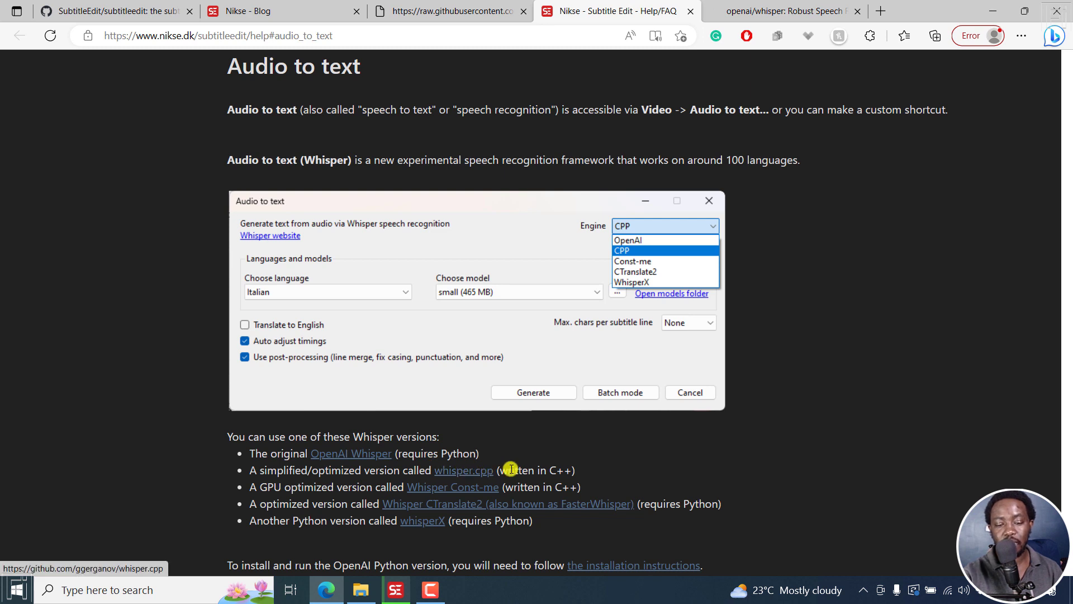
mouse_move(473, 470)
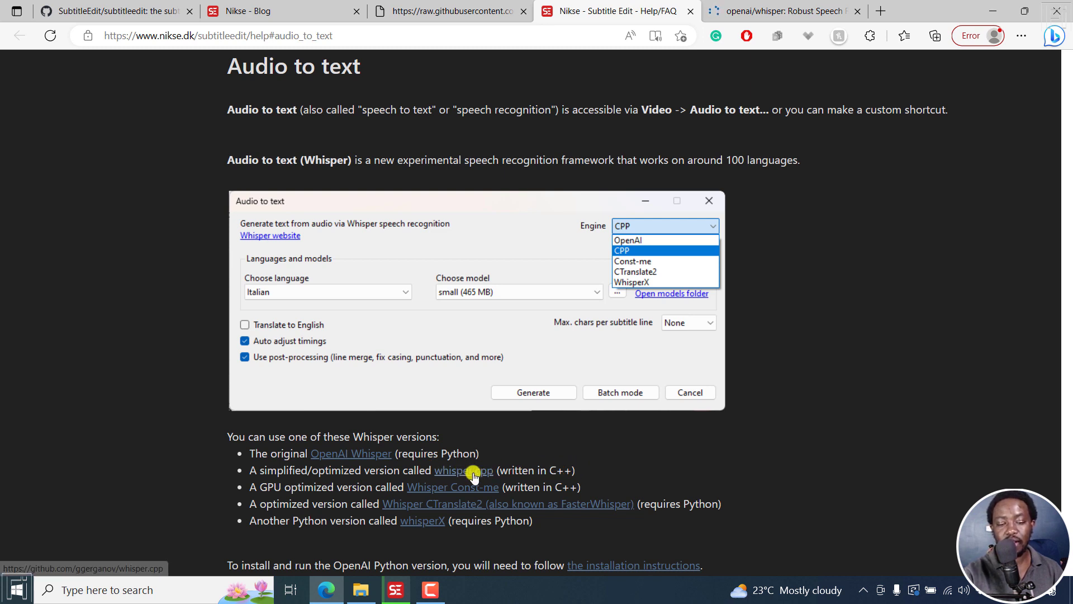
Open the ggerganov/whisper.cpp repository page from the help page's versions list
left_click(463, 470)
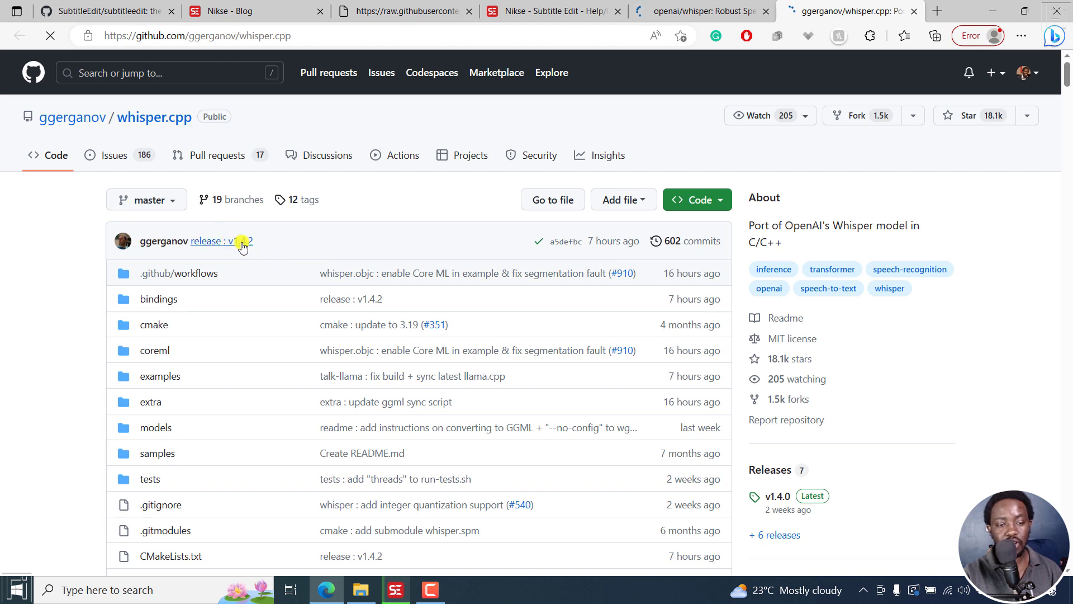
mouse_move(223, 241)
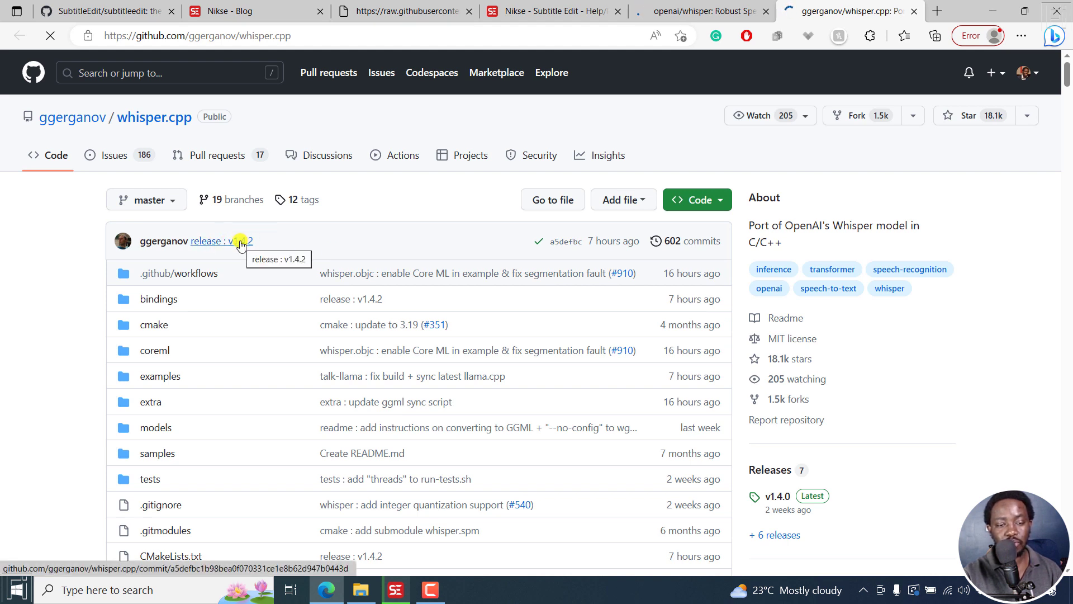
mouse_move(613, 241)
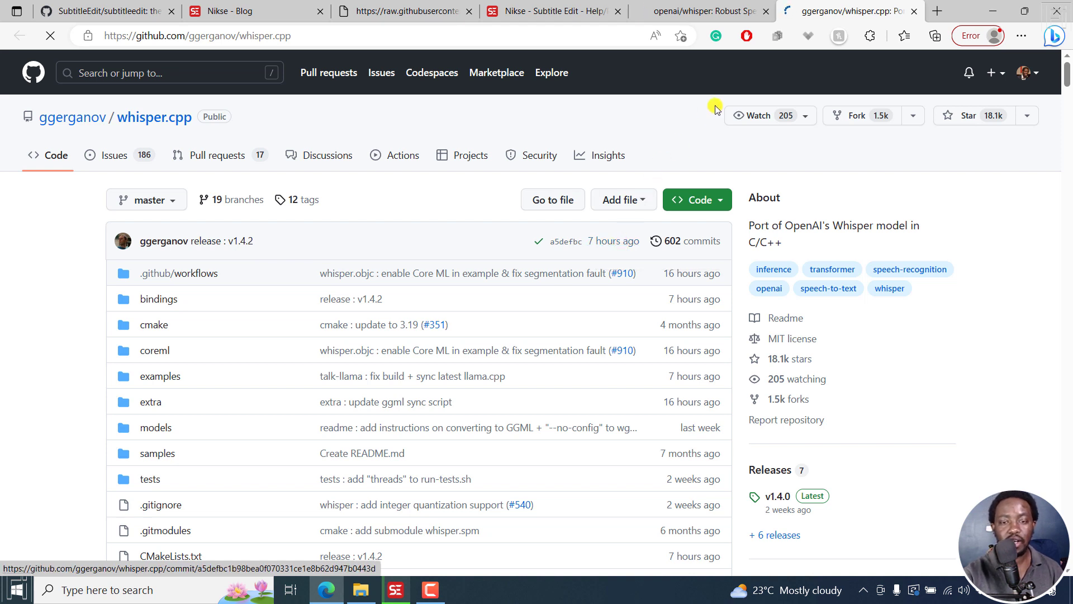
mouse_move(668, 88)
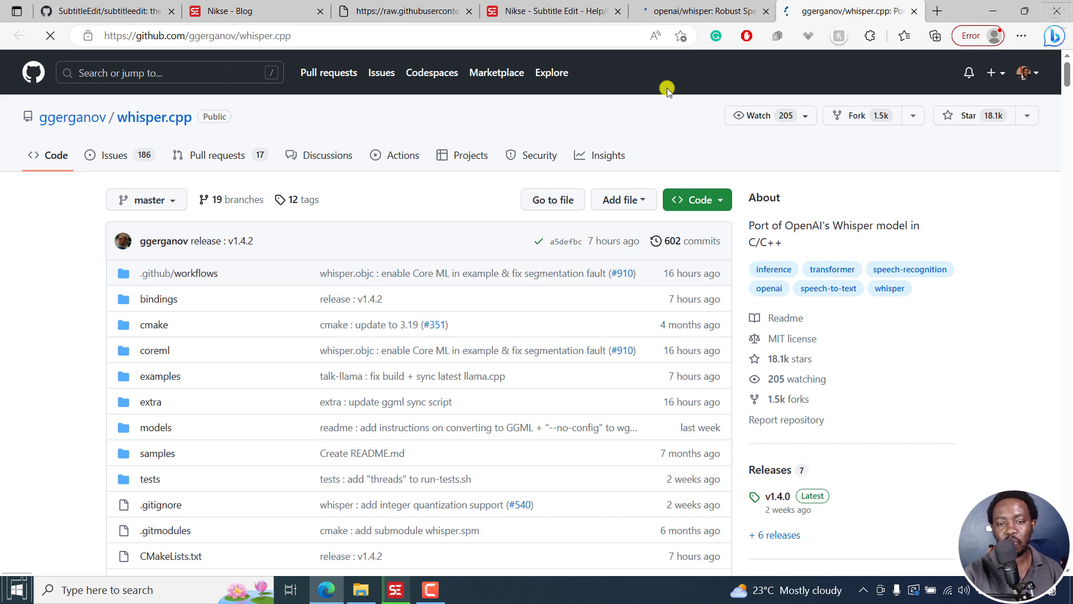
Open the 'Whisper Const-me' repository link from the help page in a new tab
left_click(553, 11)
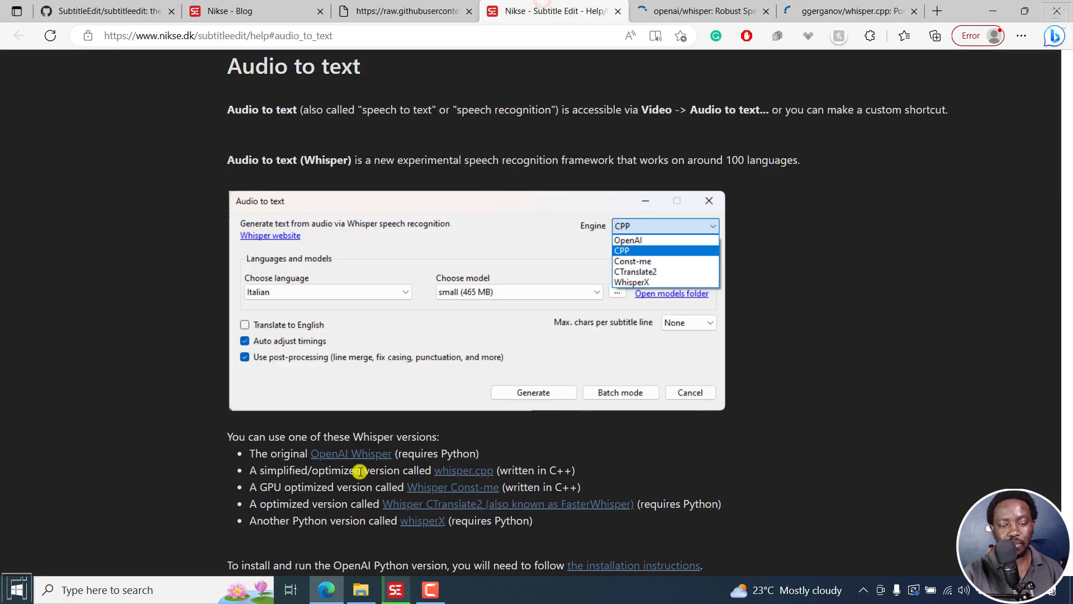
mouse_move(450, 487)
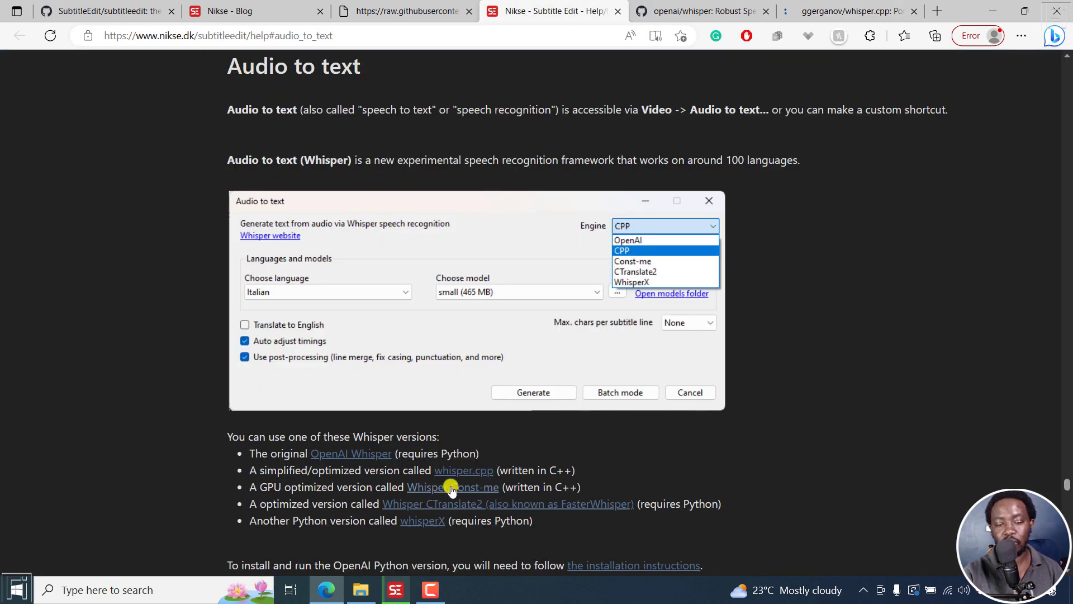
mouse_move(600, 503)
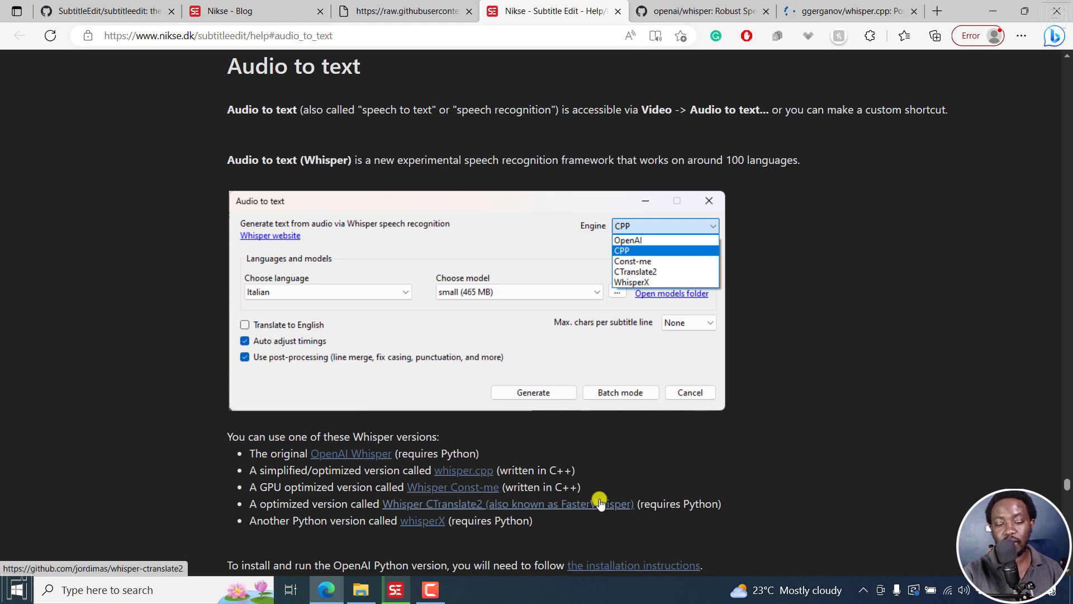
right_click(451, 487)
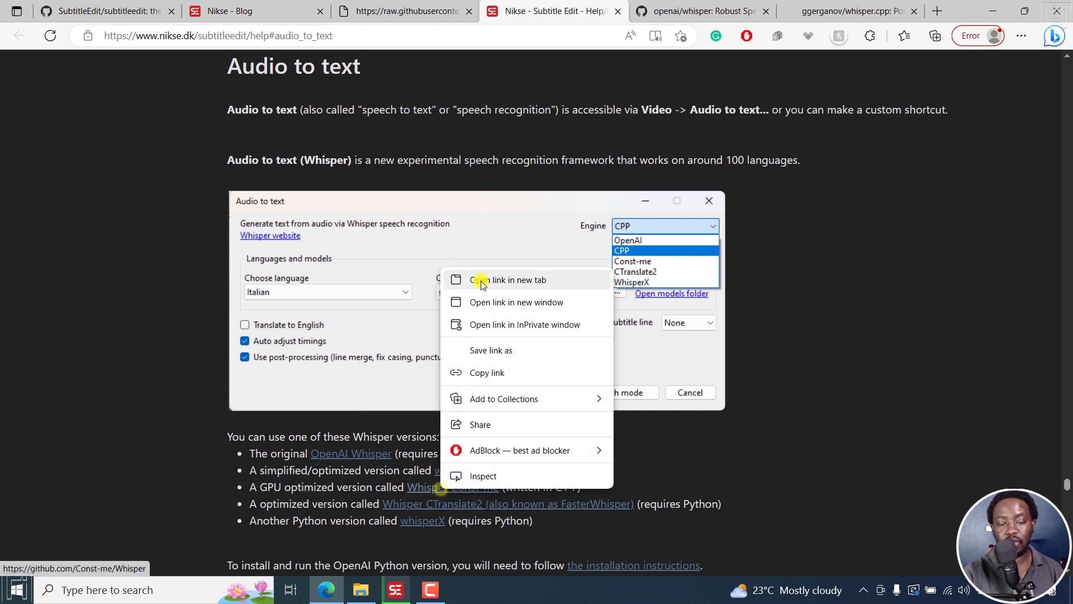
left_click(506, 279)
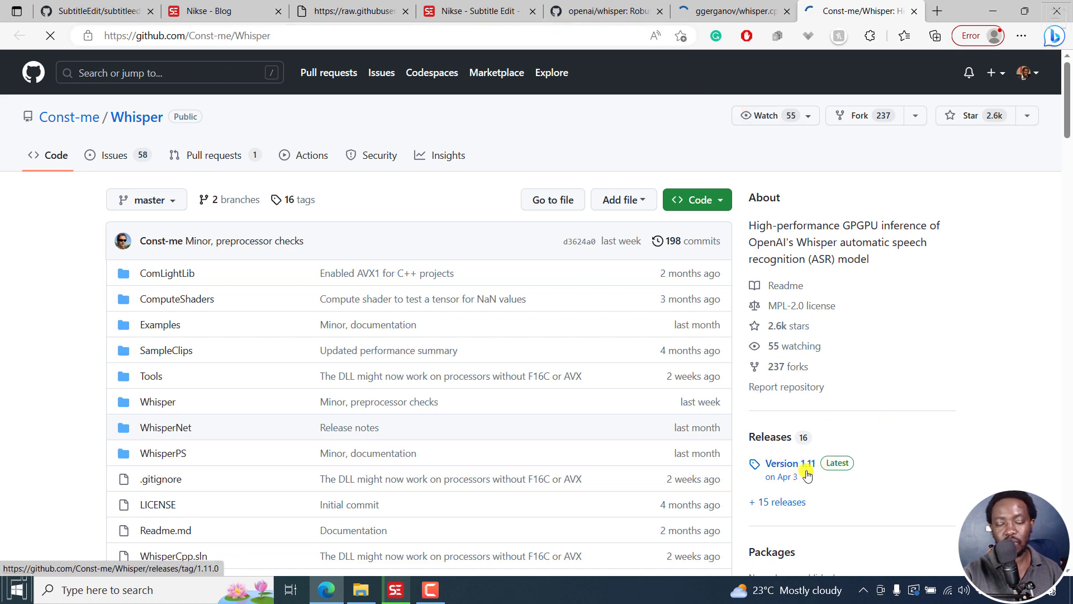
Open the Softcatala whisper-ctranslate2 repository from the help page in a new tab and scroll to Installation
left_click(472, 11)
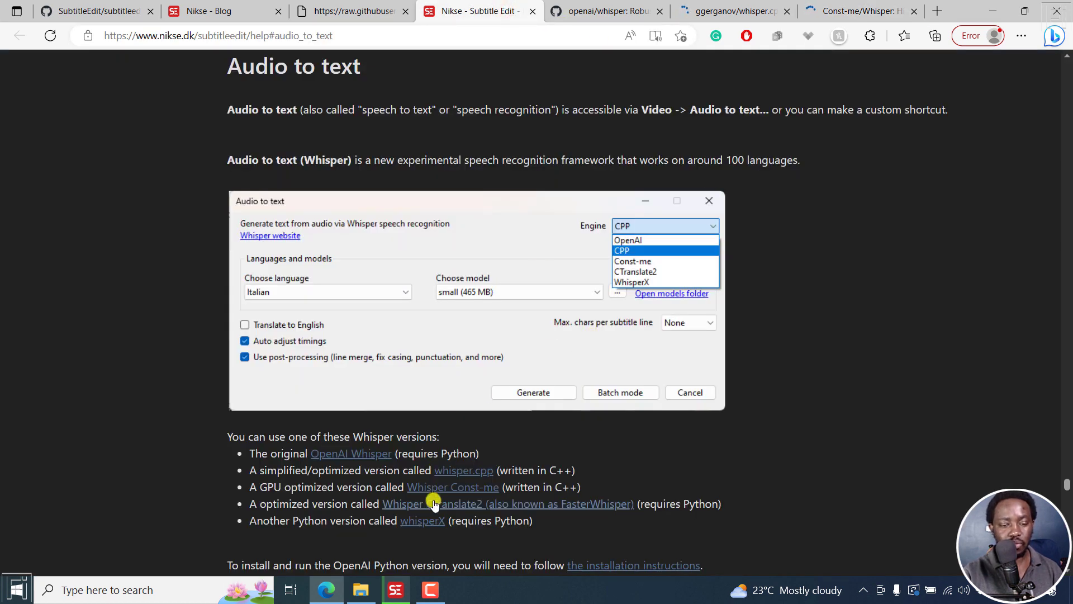
mouse_move(445, 503)
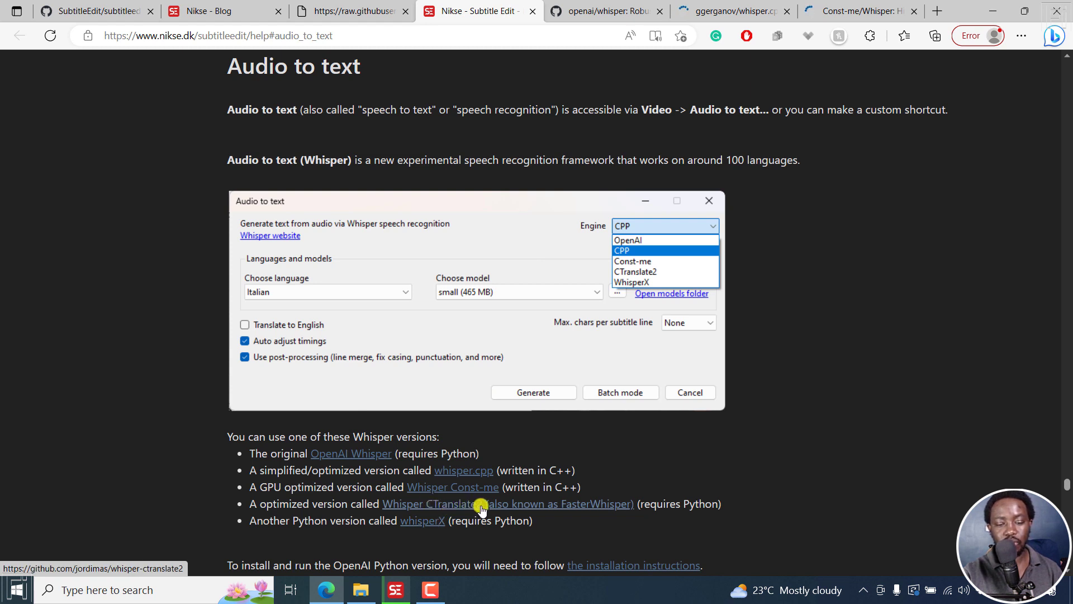
mouse_move(458, 508)
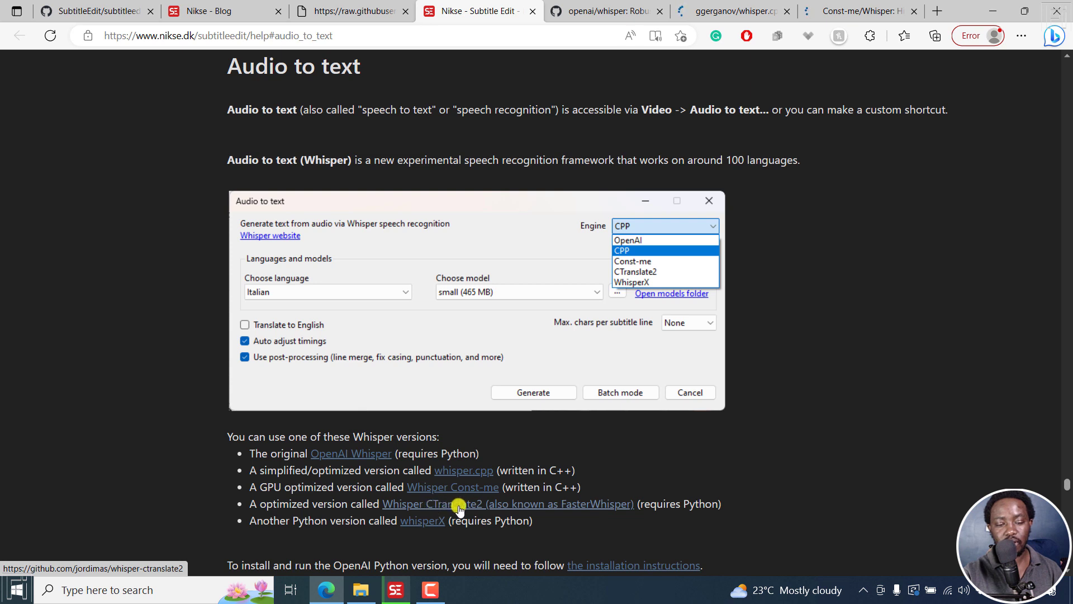
mouse_move(432, 520)
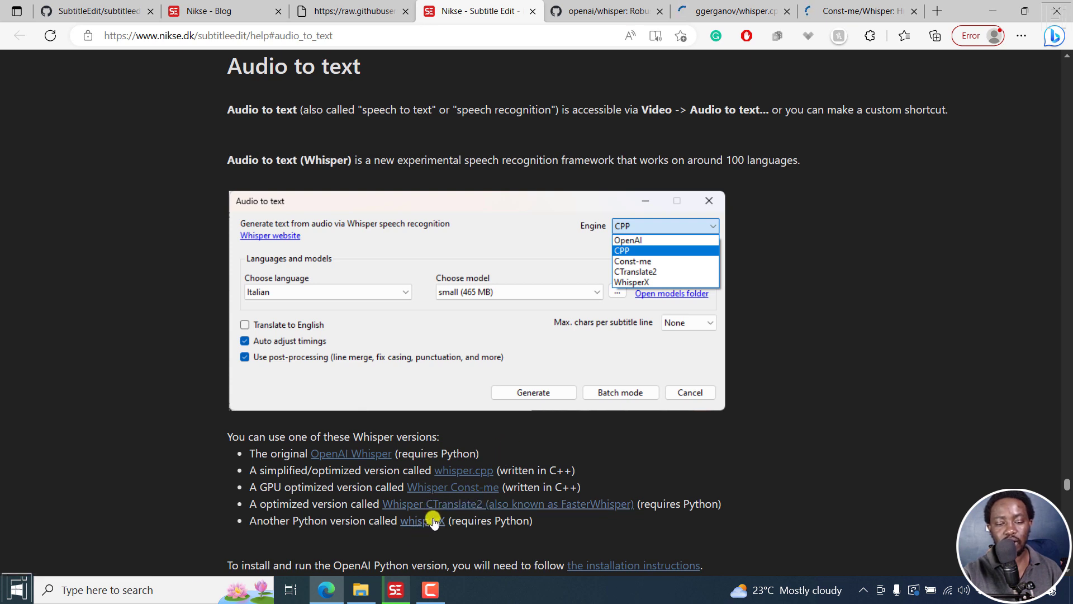
right_click(453, 503)
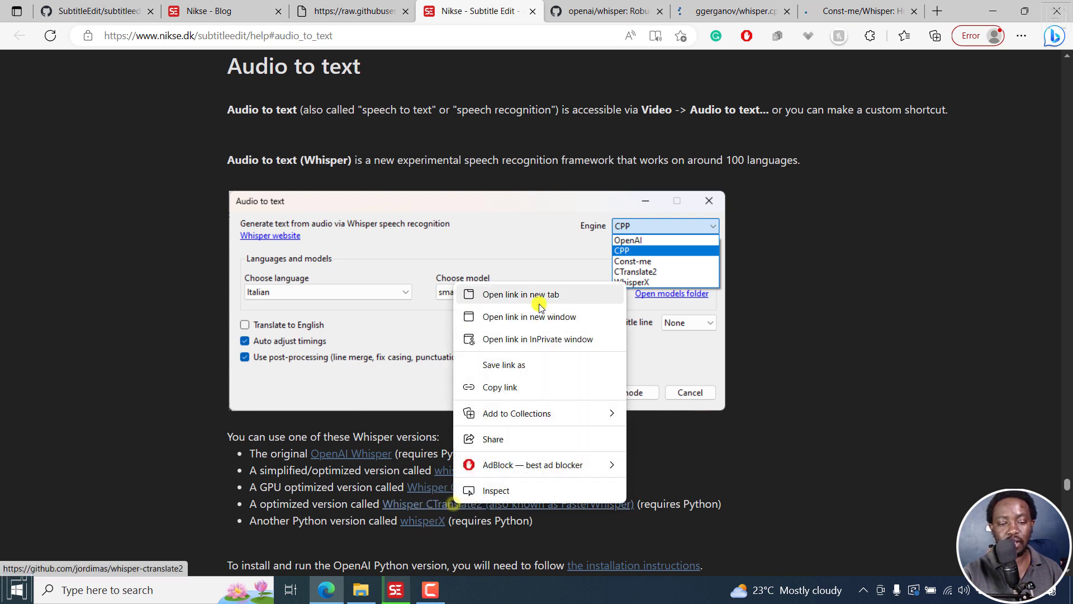
left_click(521, 295)
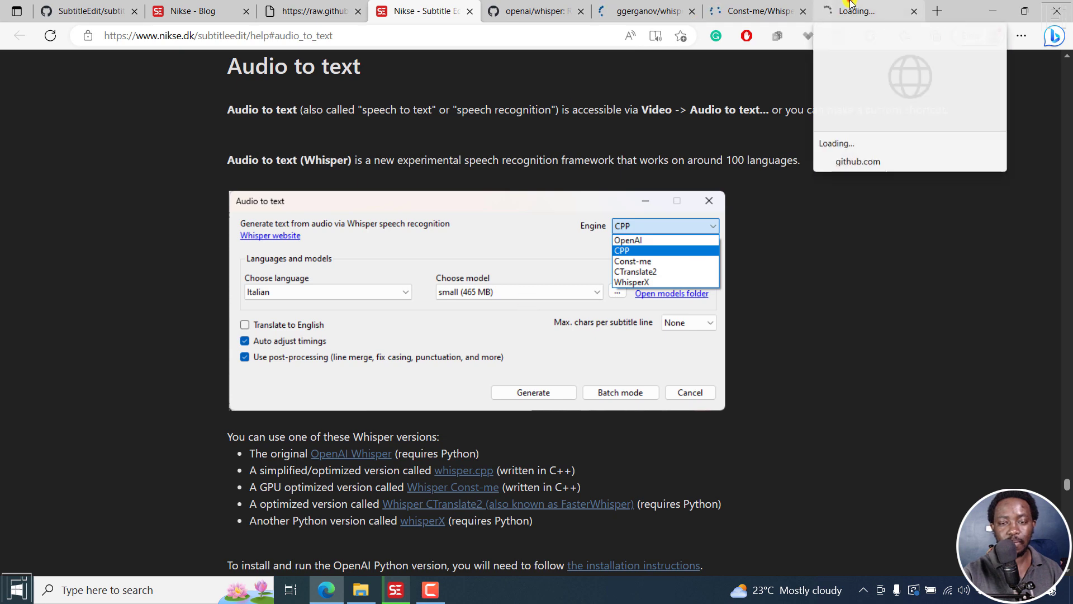
left_click(869, 12)
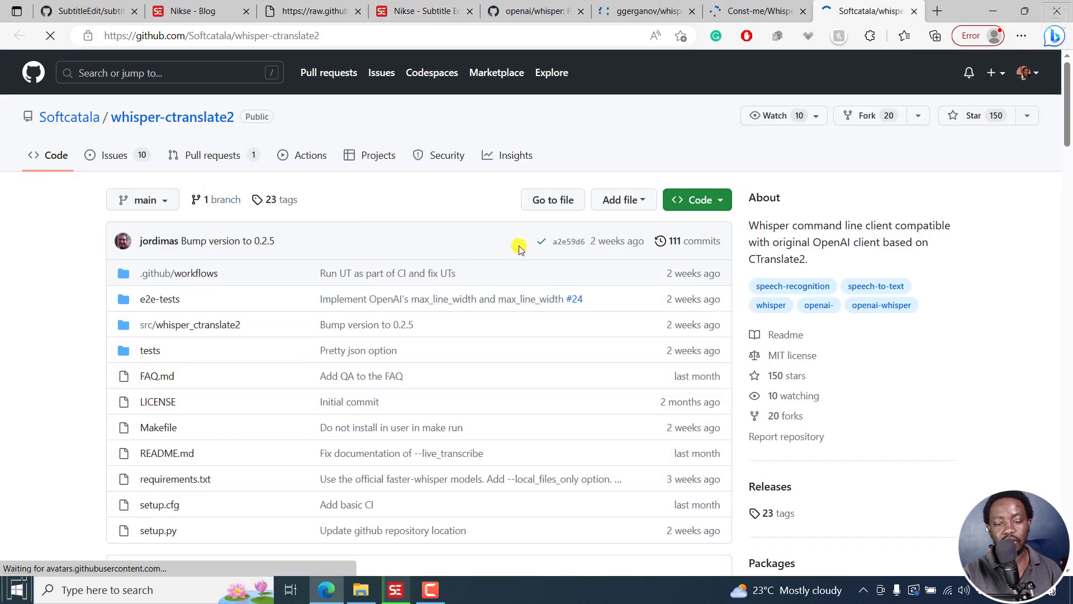
mouse_move(323, 256)
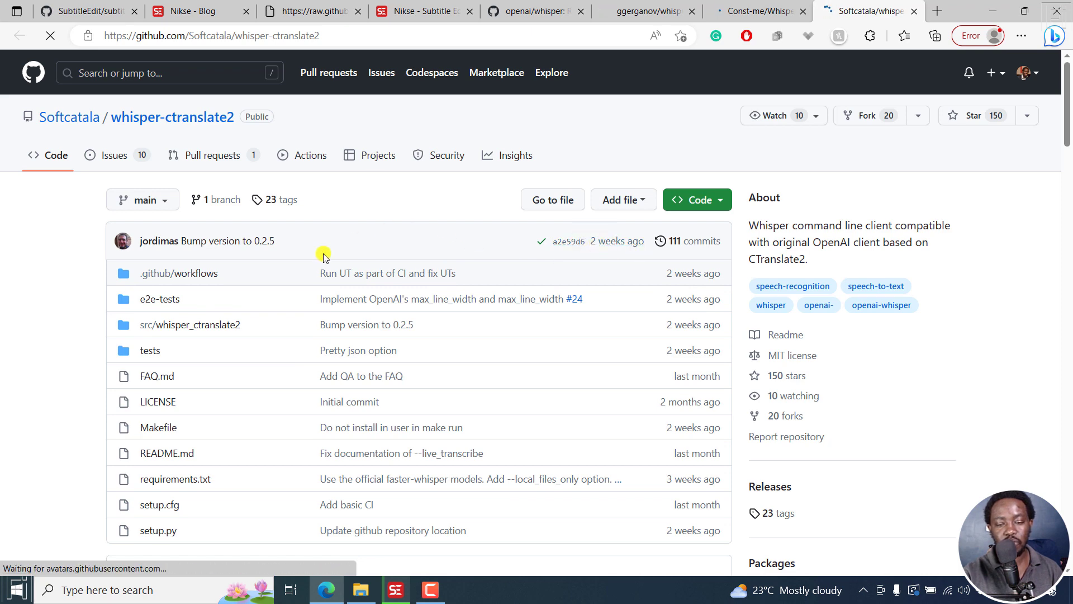
scroll("down", 3)
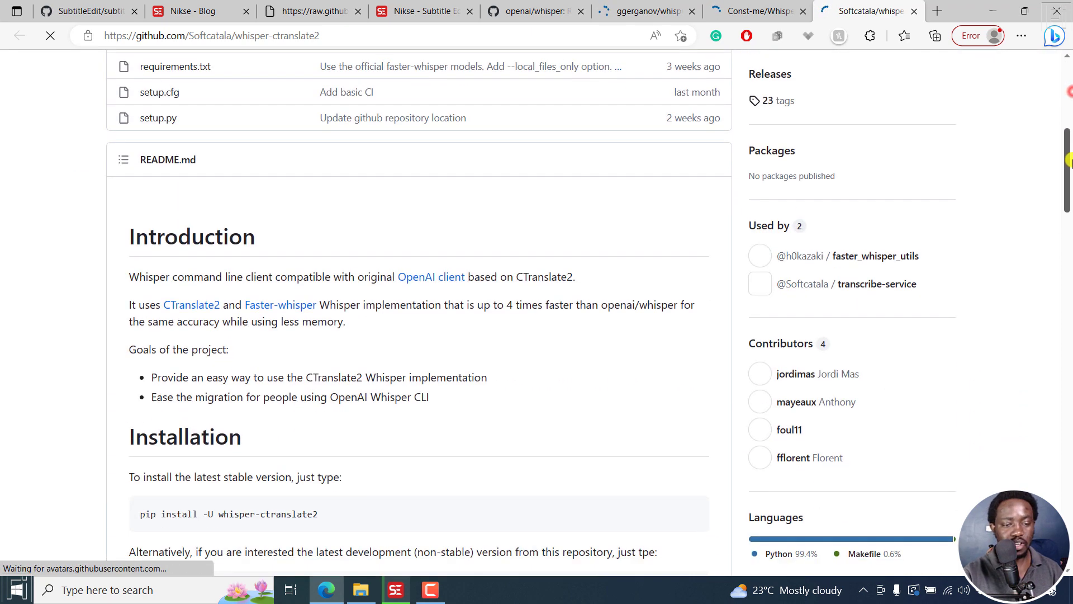
scroll("down", 3)
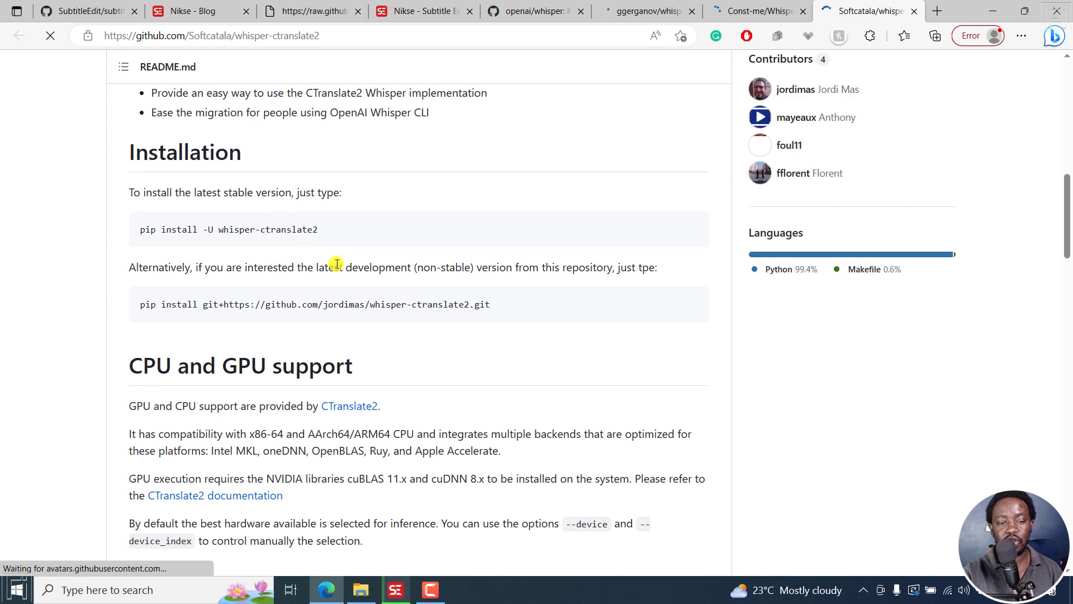
mouse_move(305, 309)
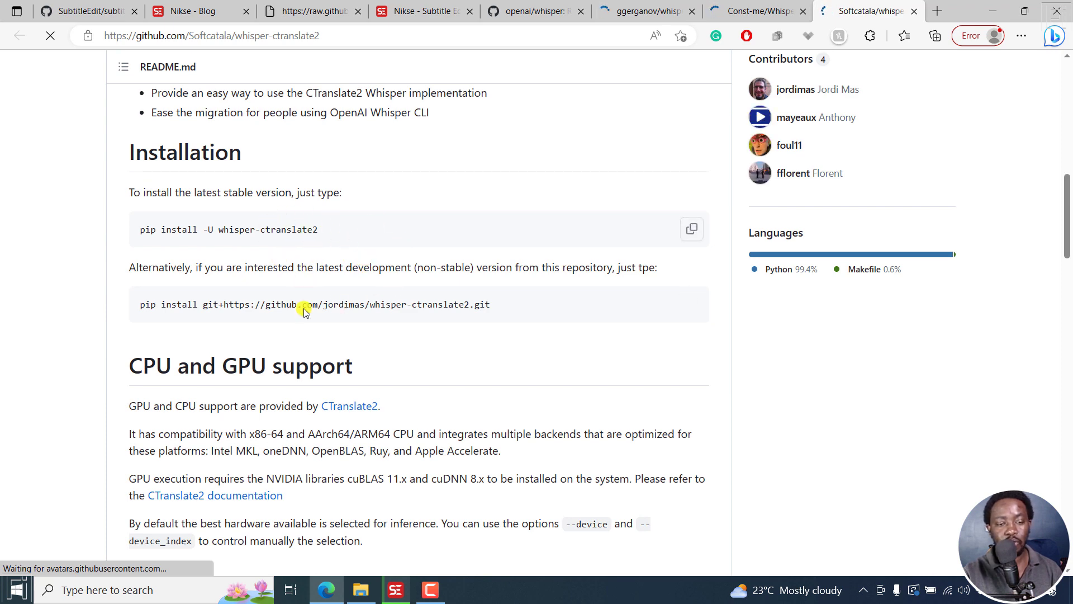
mouse_move(558, 63)
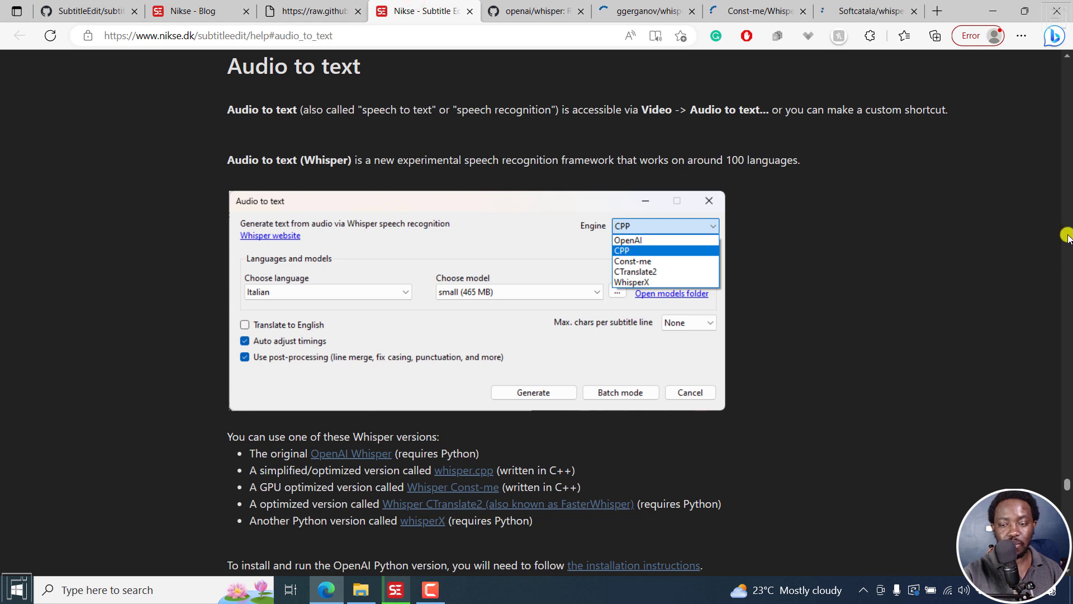
mouse_move(464, 520)
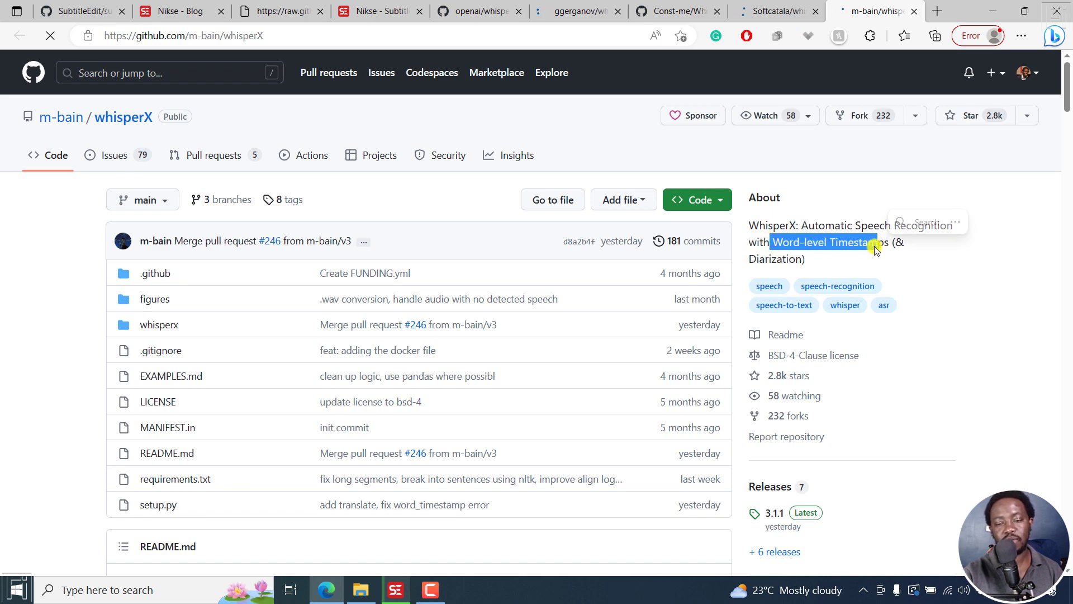
Scroll the m-bain WhisperX README to its Setup steps for Python 3.10 and PyTorch
scroll("down", 3)
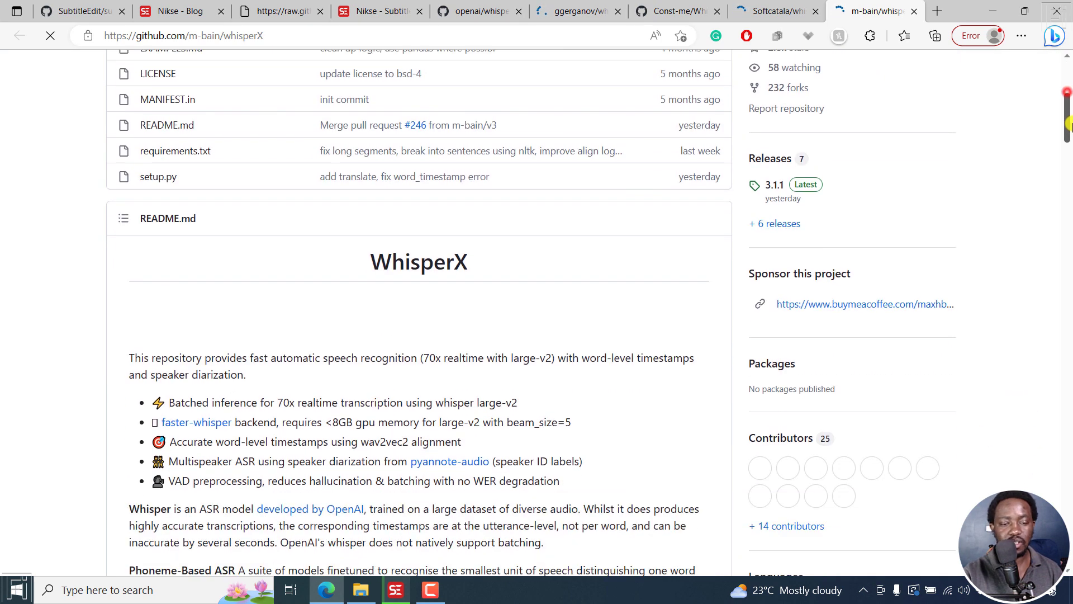
scroll("down", 3)
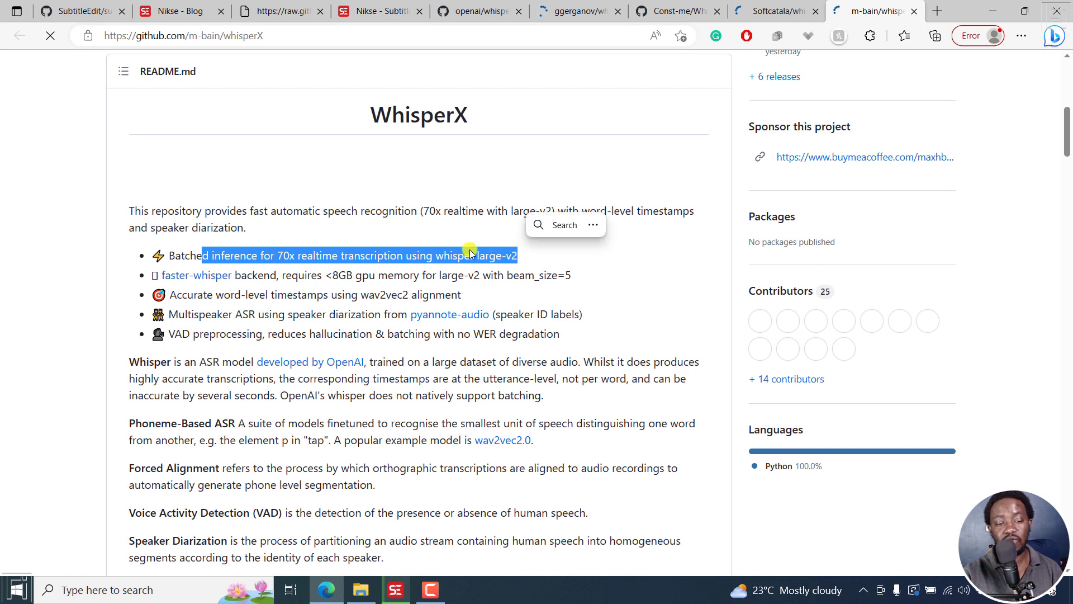
left_click(329, 243)
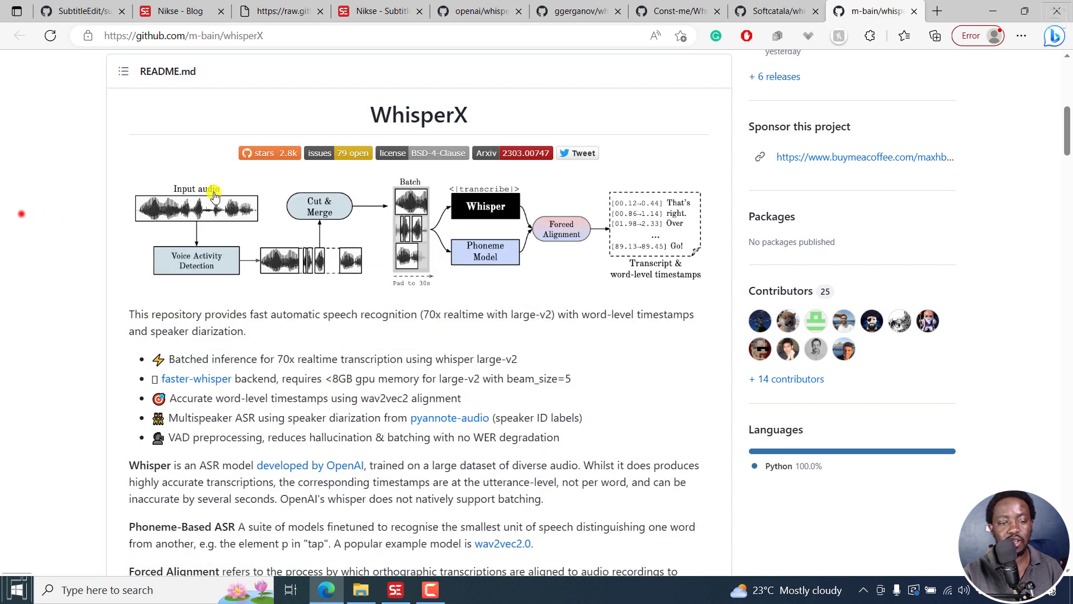
scroll("down", 3)
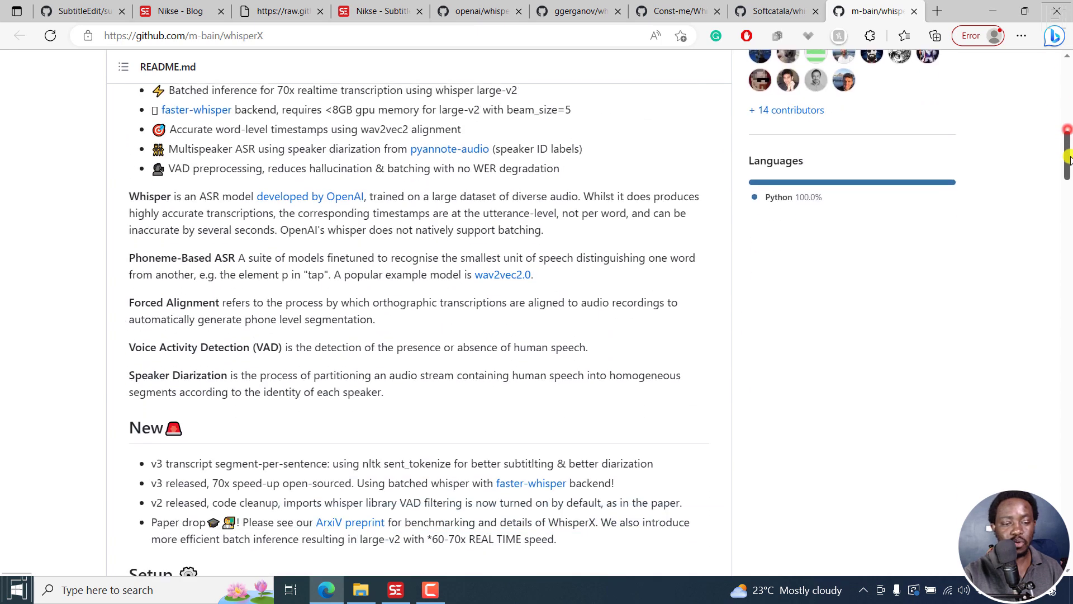
scroll("down", 3)
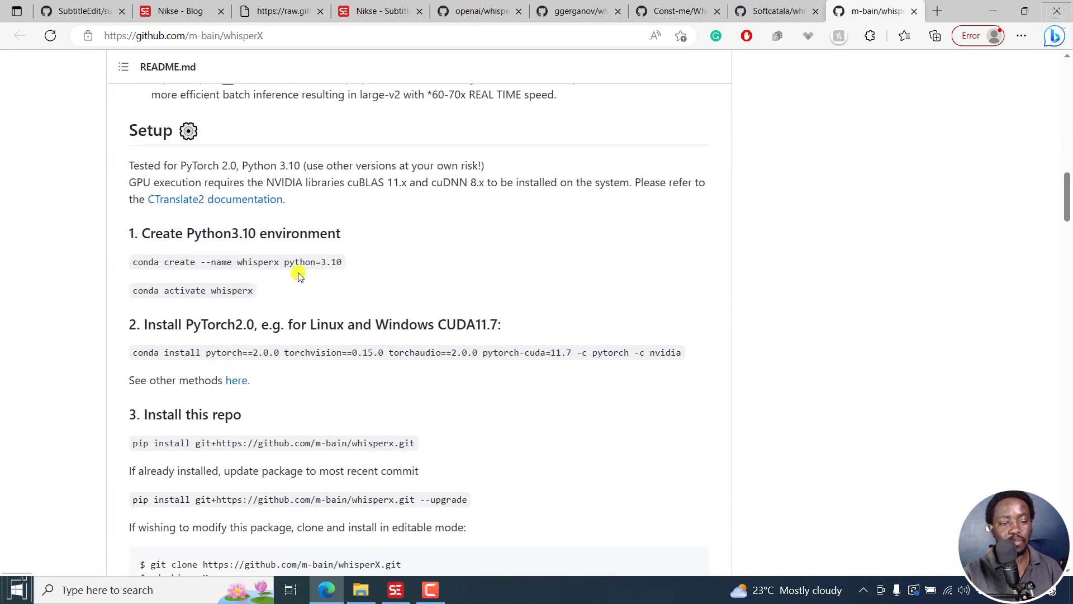
mouse_move(385, 11)
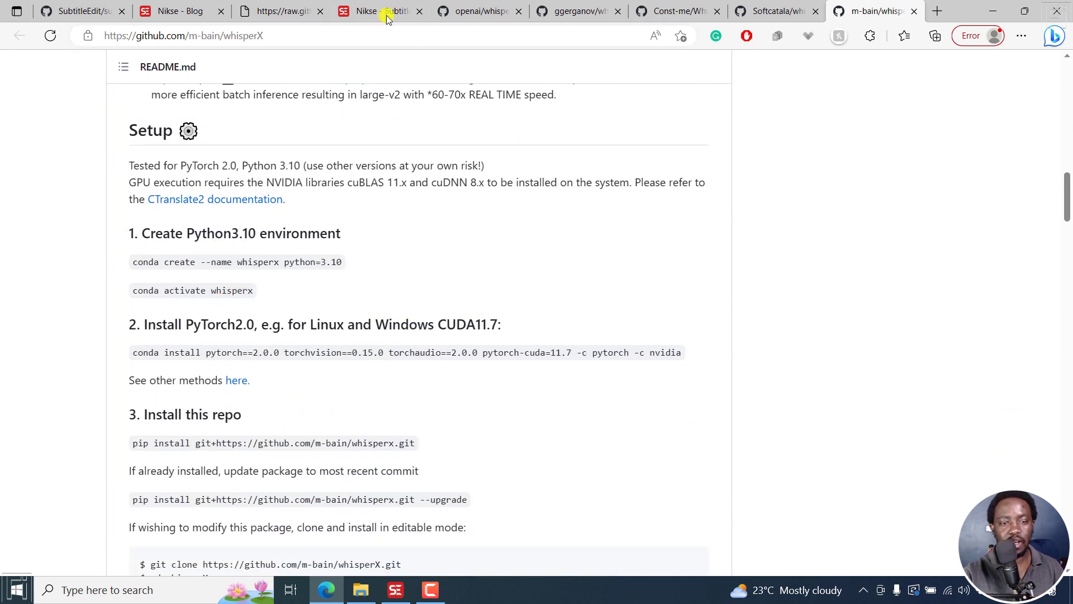
Switch back to the 'Nikse - Subtitle Edit' help page showing the Whisper versions list
left_click(376, 11)
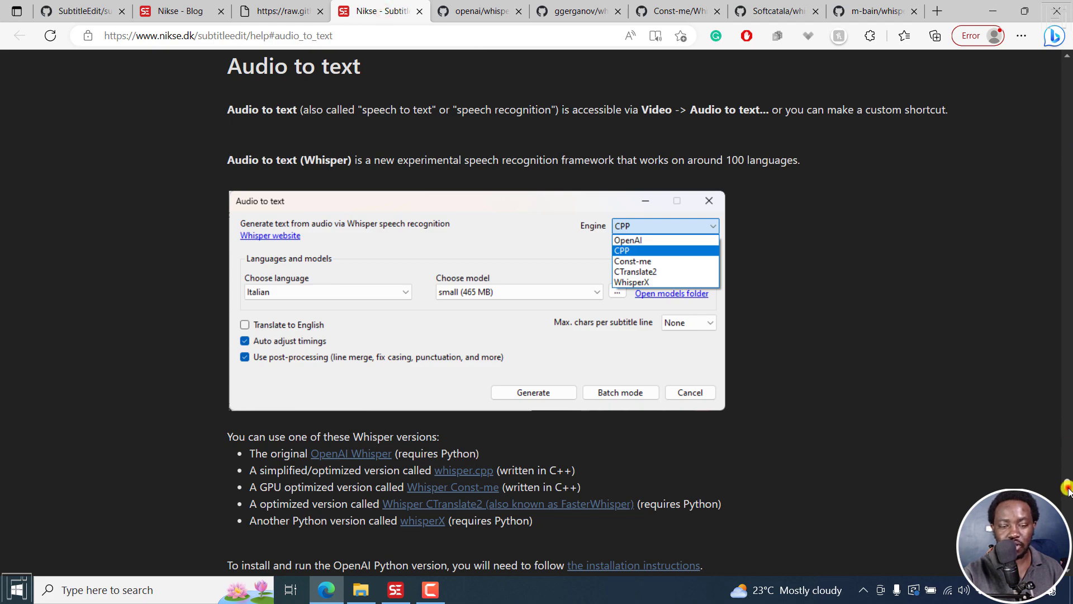
scroll("down", 3)
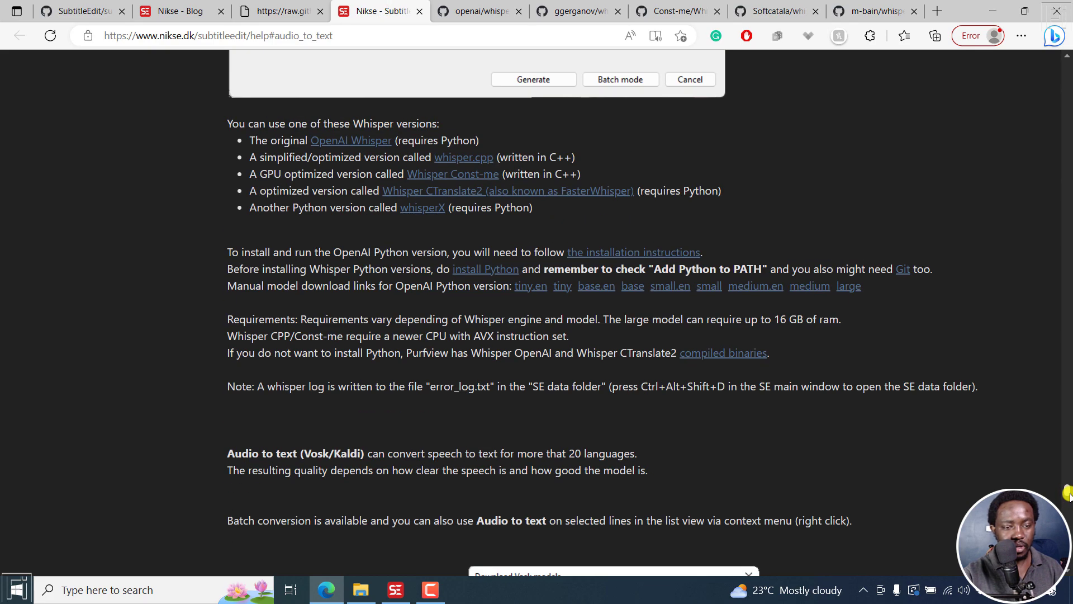
mouse_move(325, 248)
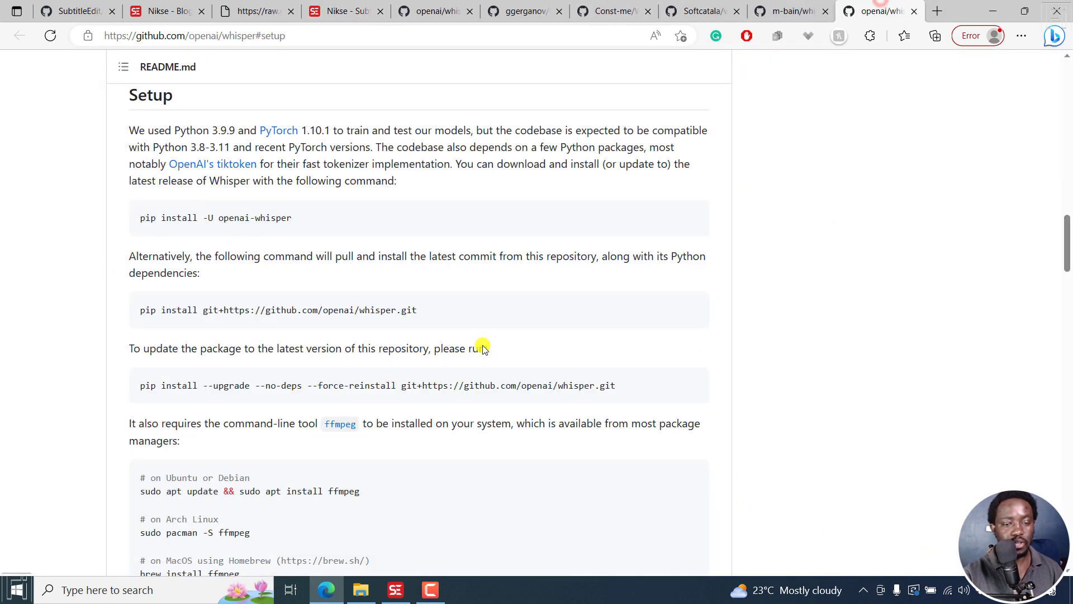
mouse_move(278, 50)
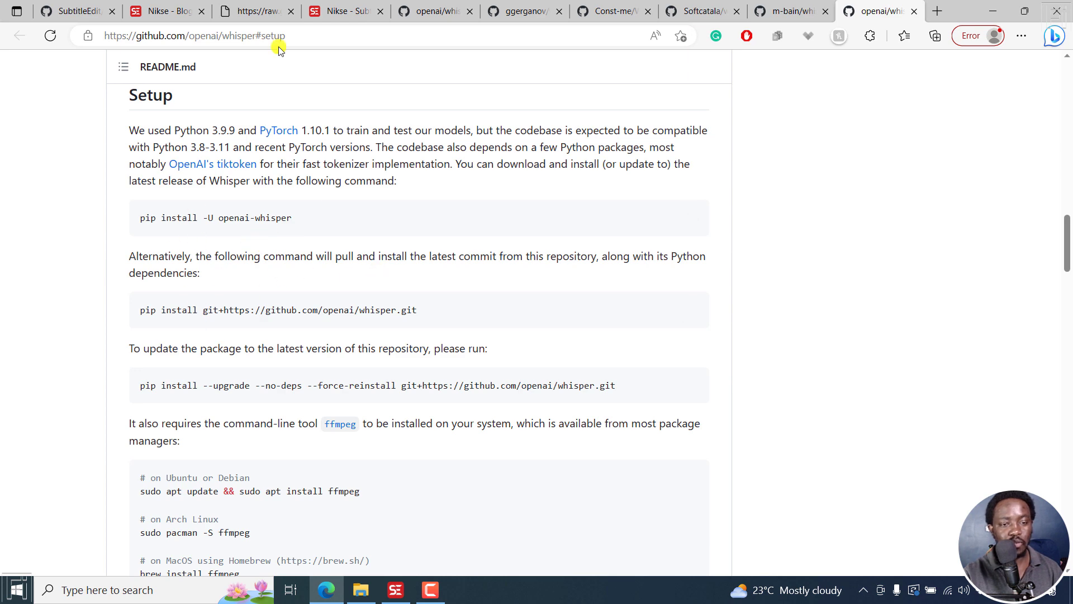
left_click(345, 11)
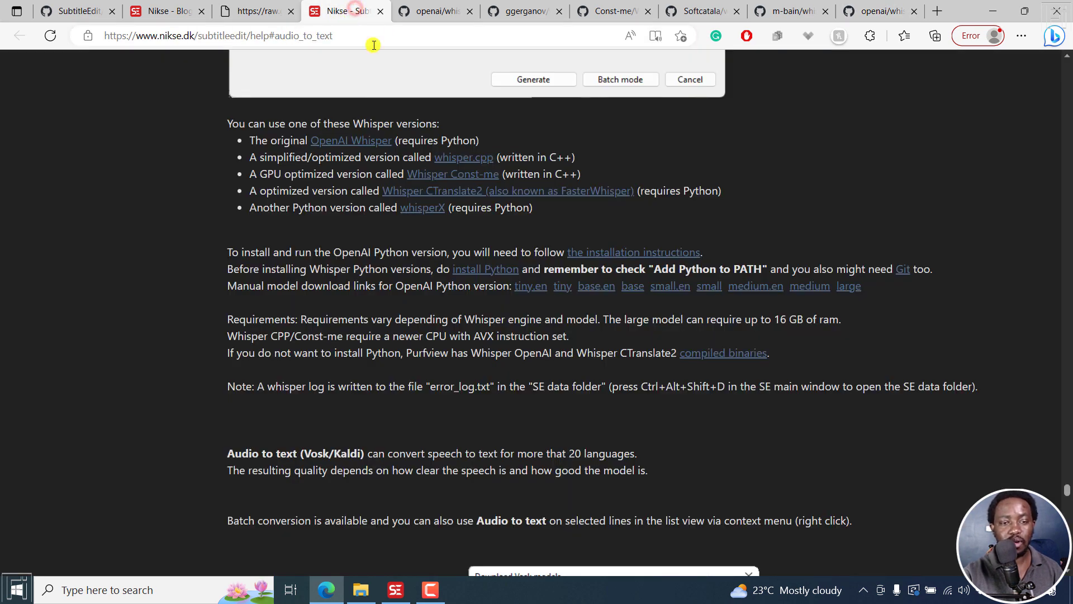
scroll("up", 3)
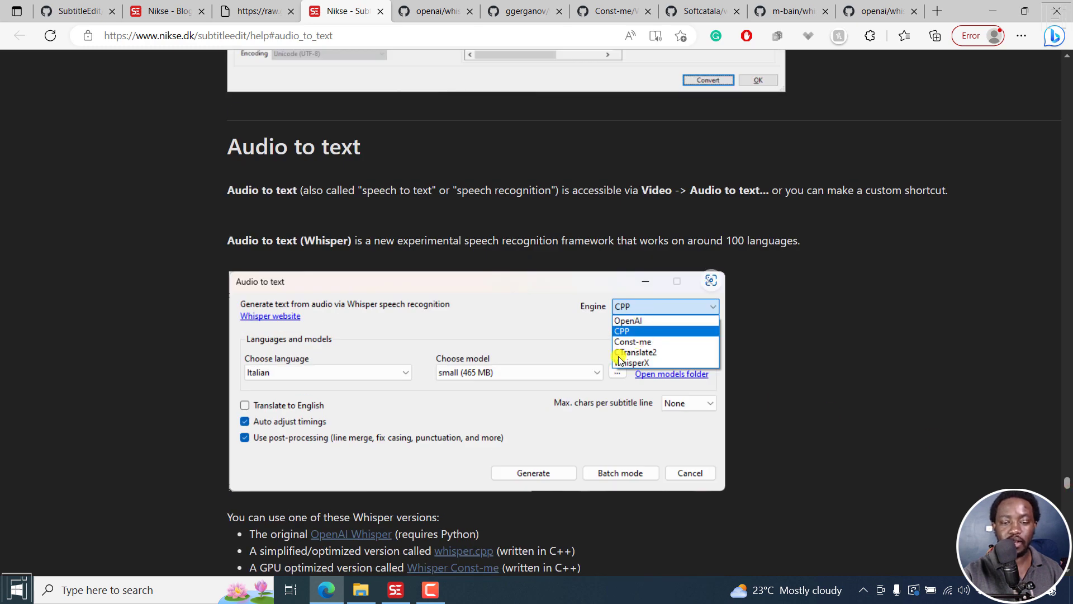
mouse_move(681, 365)
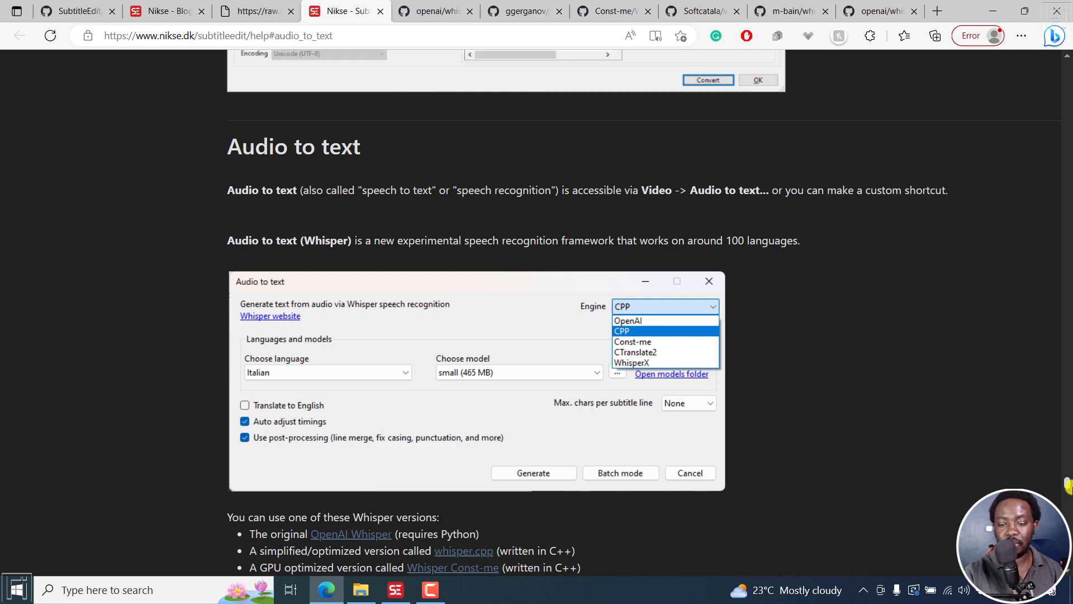
scroll("down", 3)
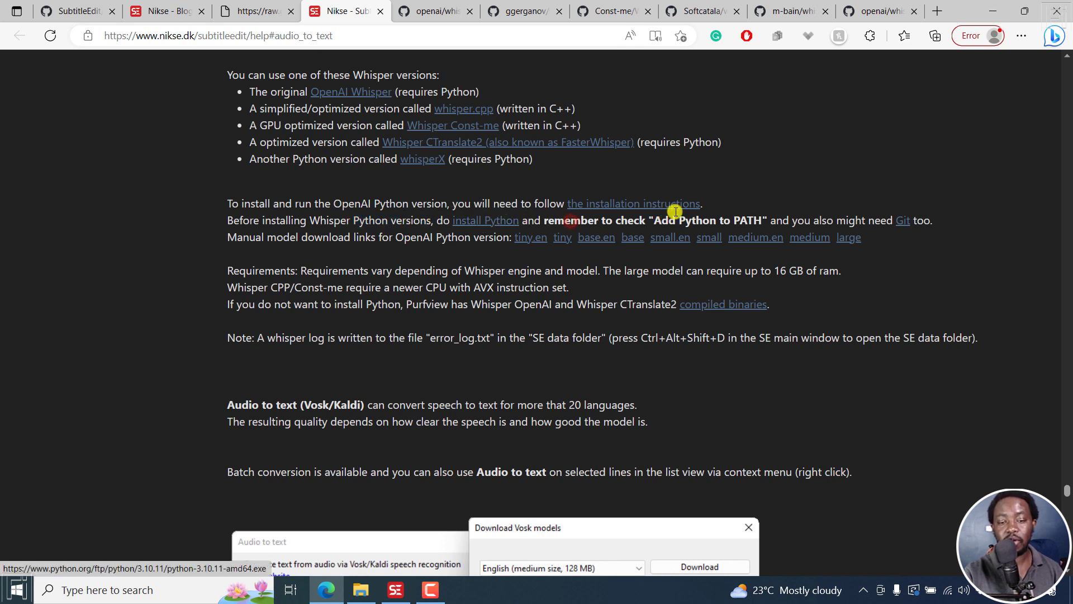
mouse_move(768, 226)
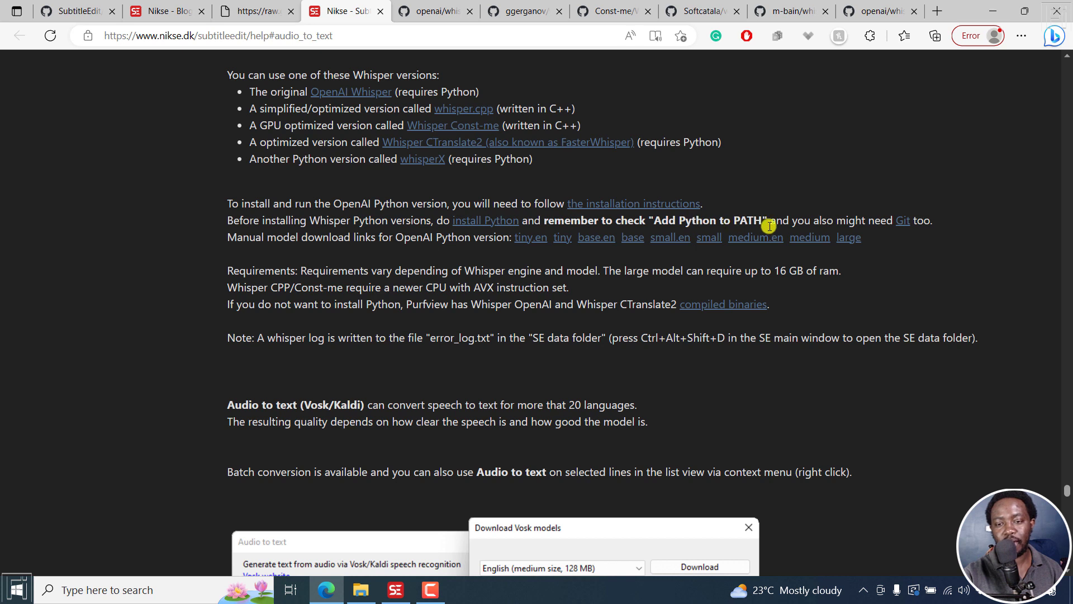
mouse_move(903, 225)
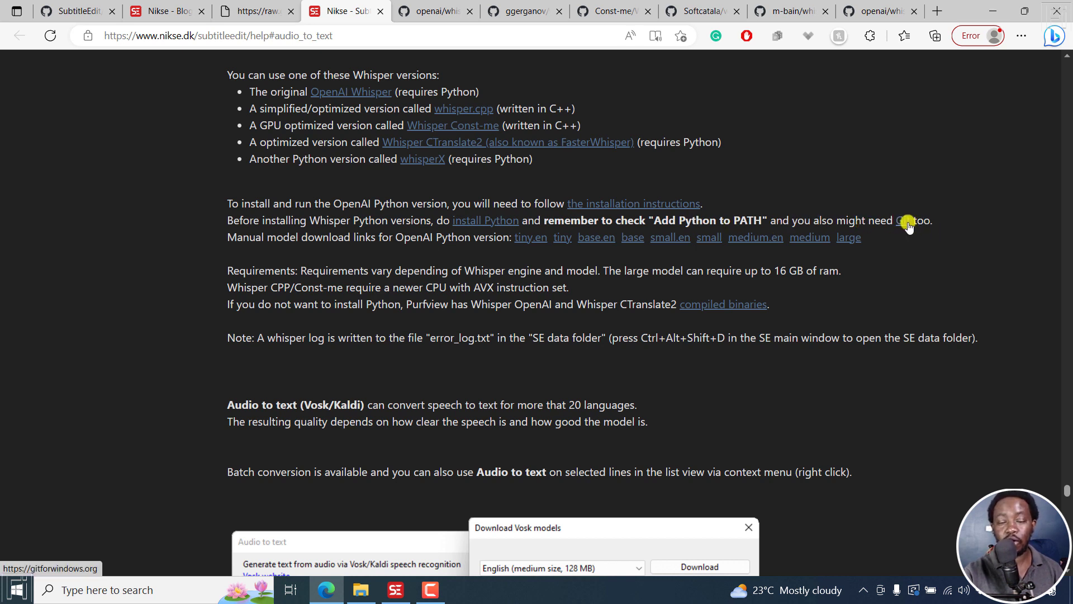
mouse_move(235, 235)
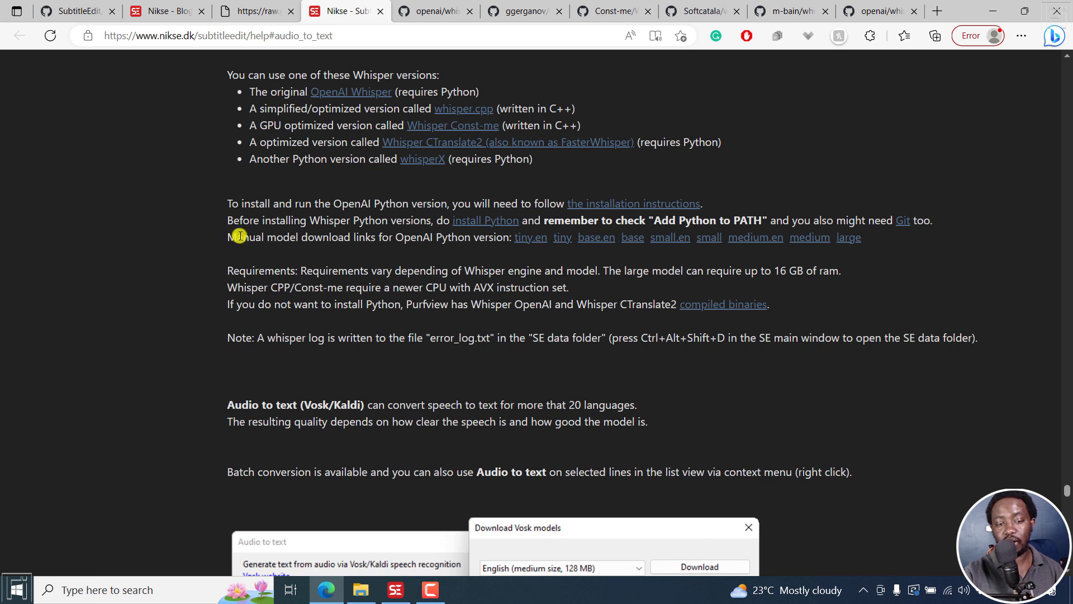
mouse_move(372, 239)
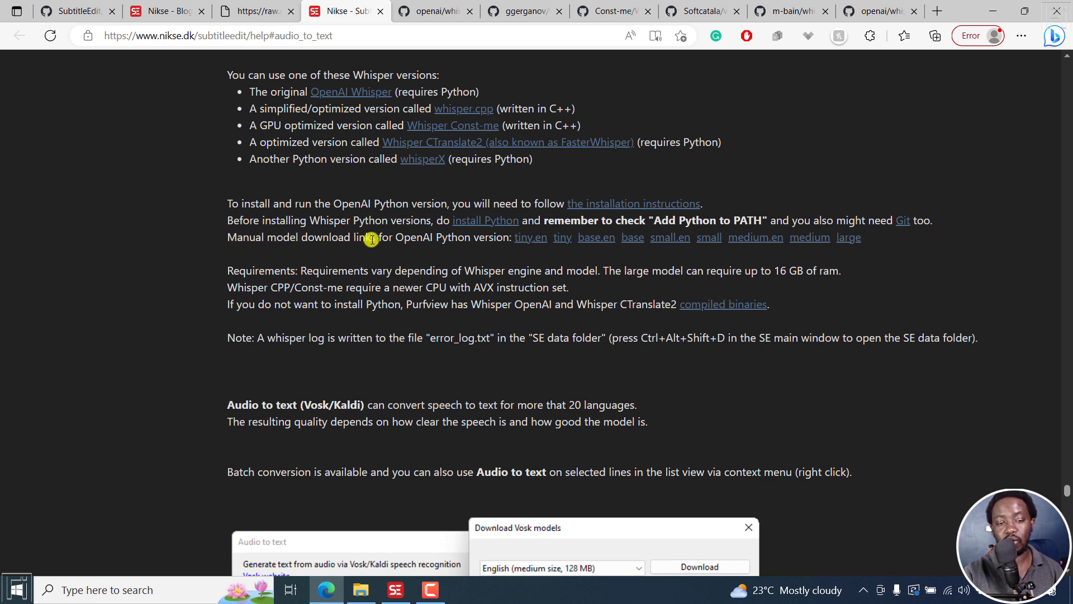
mouse_move(474, 232)
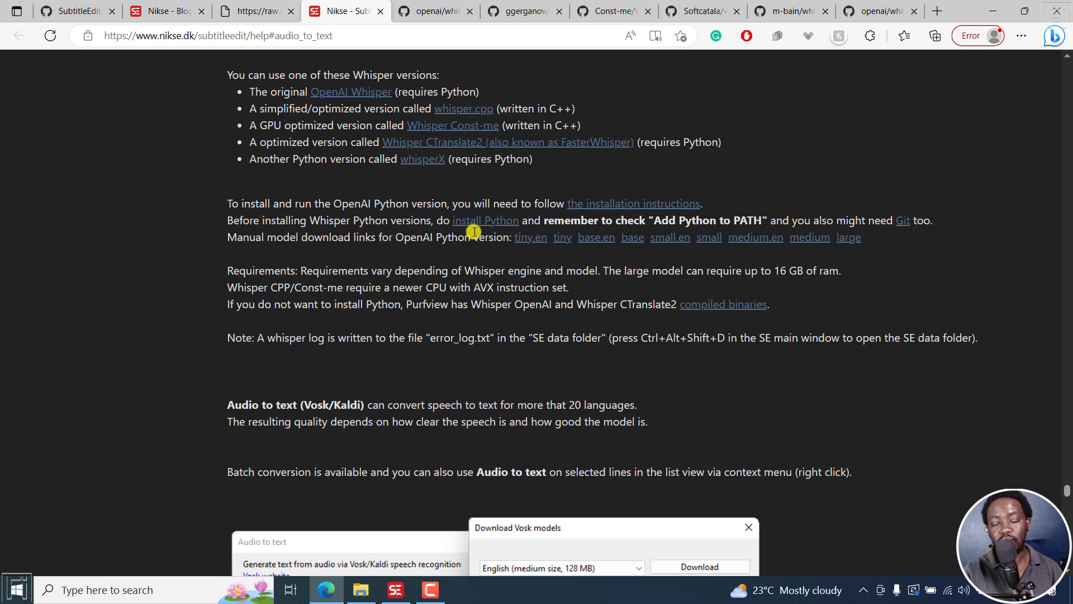
mouse_move(563, 238)
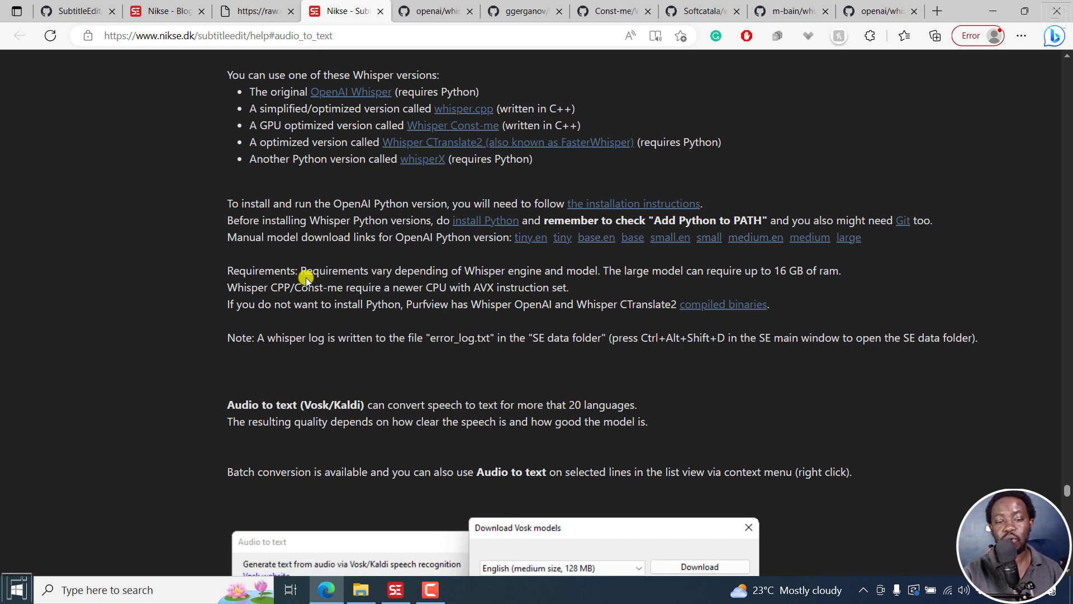
mouse_move(557, 272)
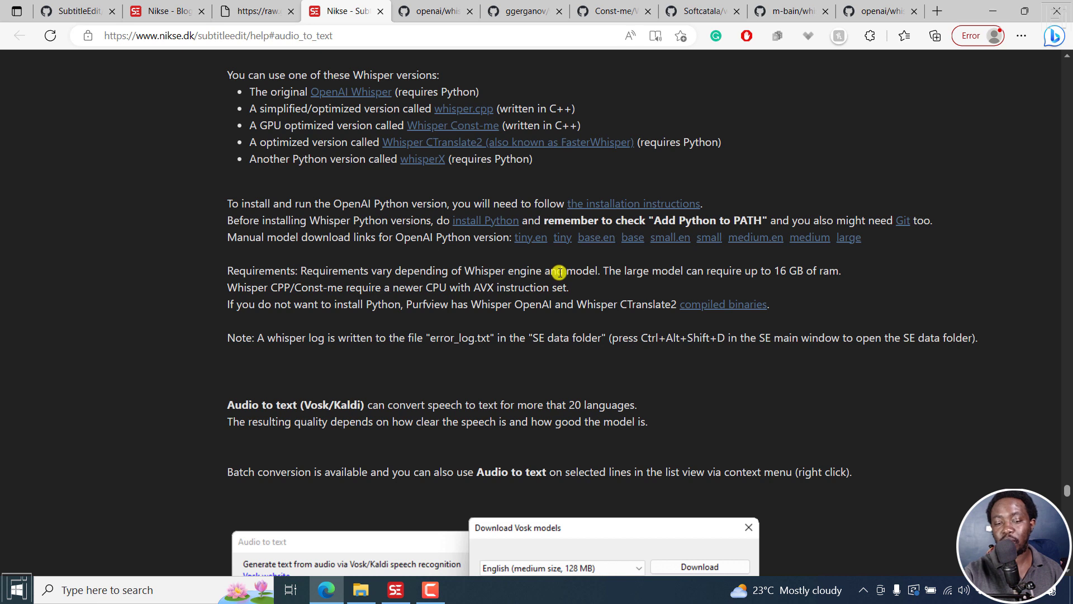
mouse_move(735, 269)
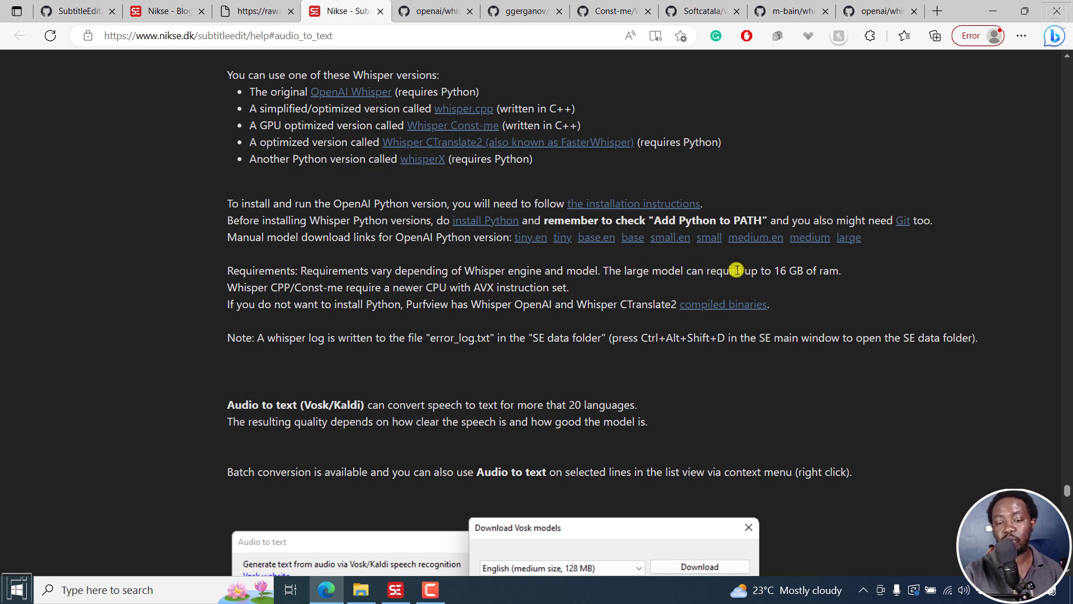
mouse_move(269, 288)
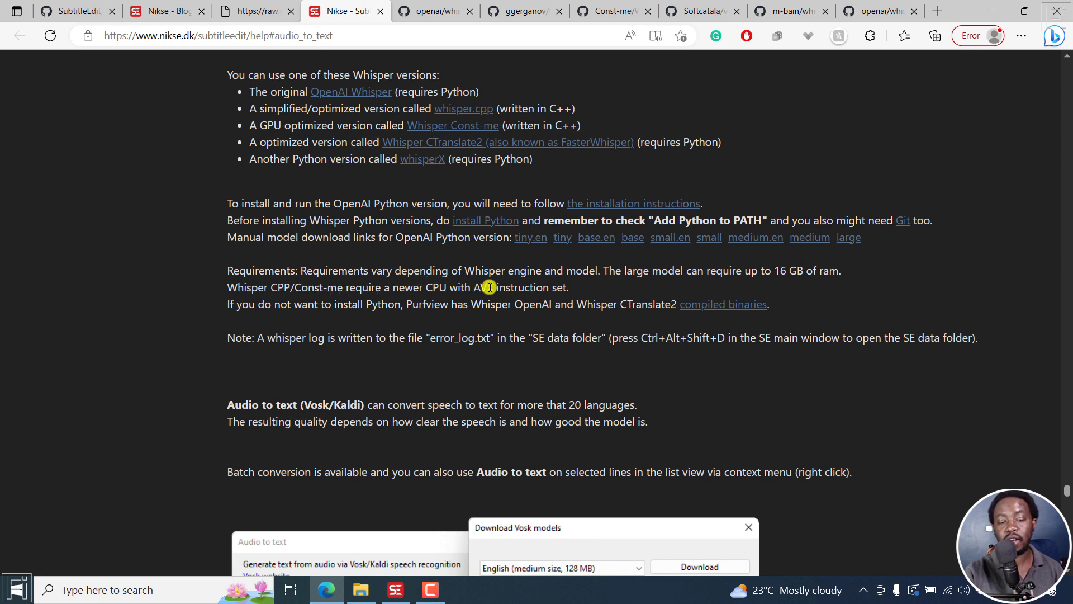
mouse_move(384, 305)
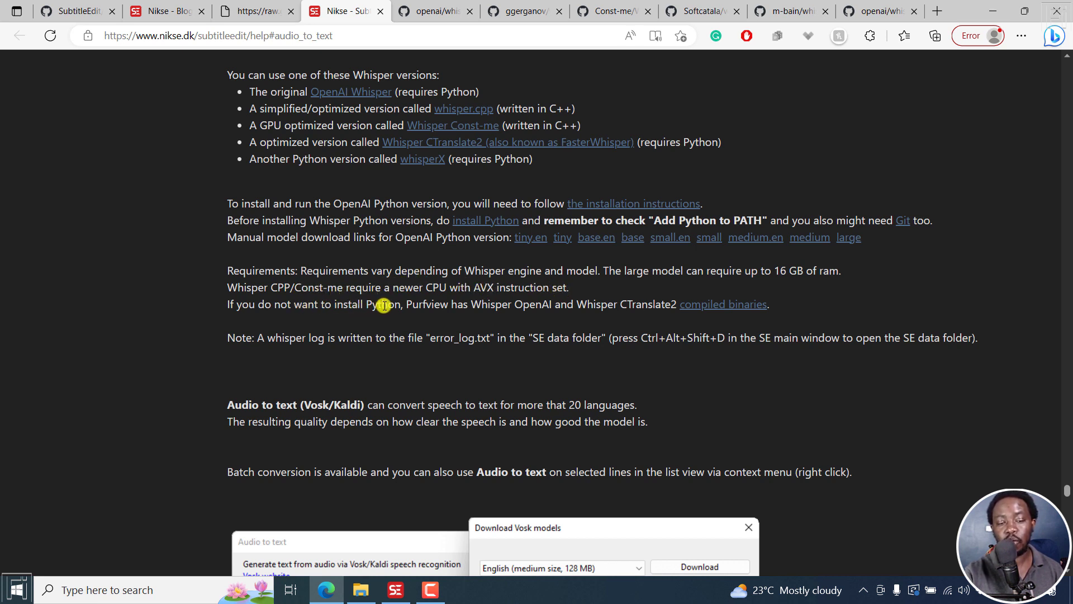
mouse_move(488, 302)
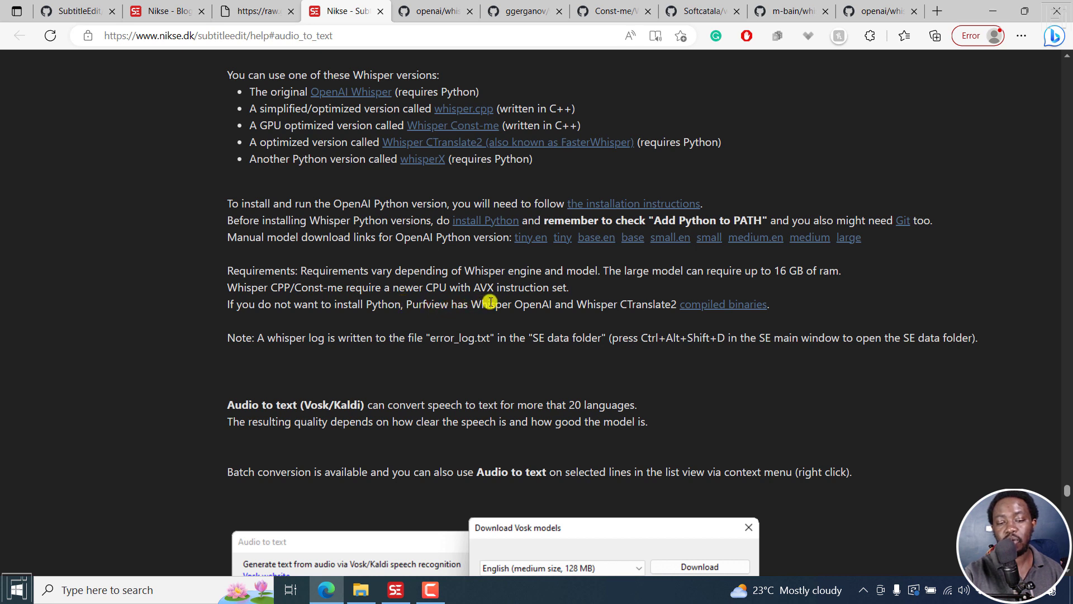
mouse_move(636, 304)
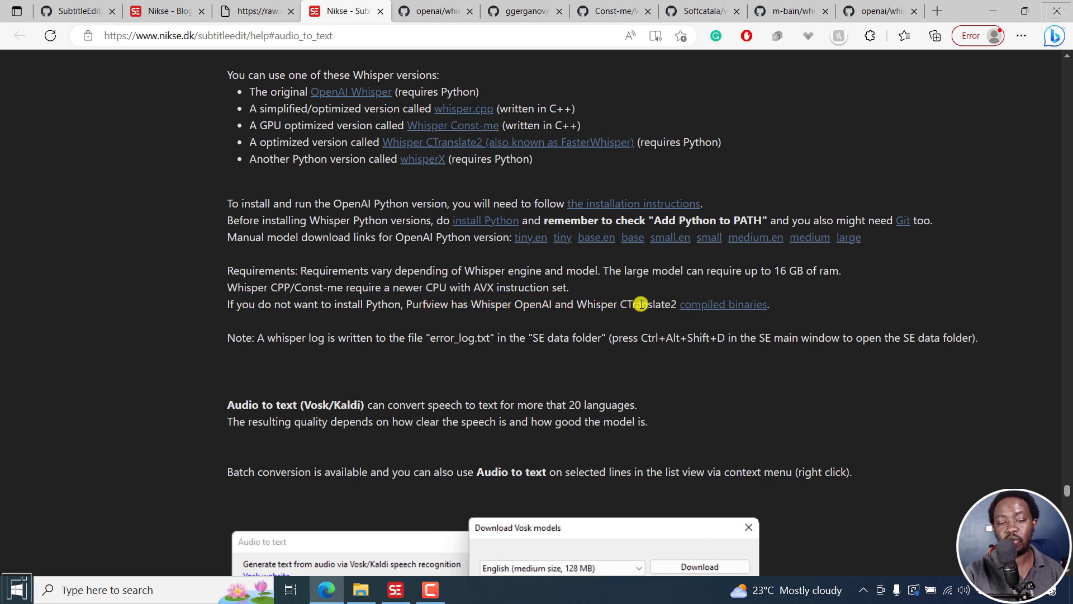
mouse_move(720, 304)
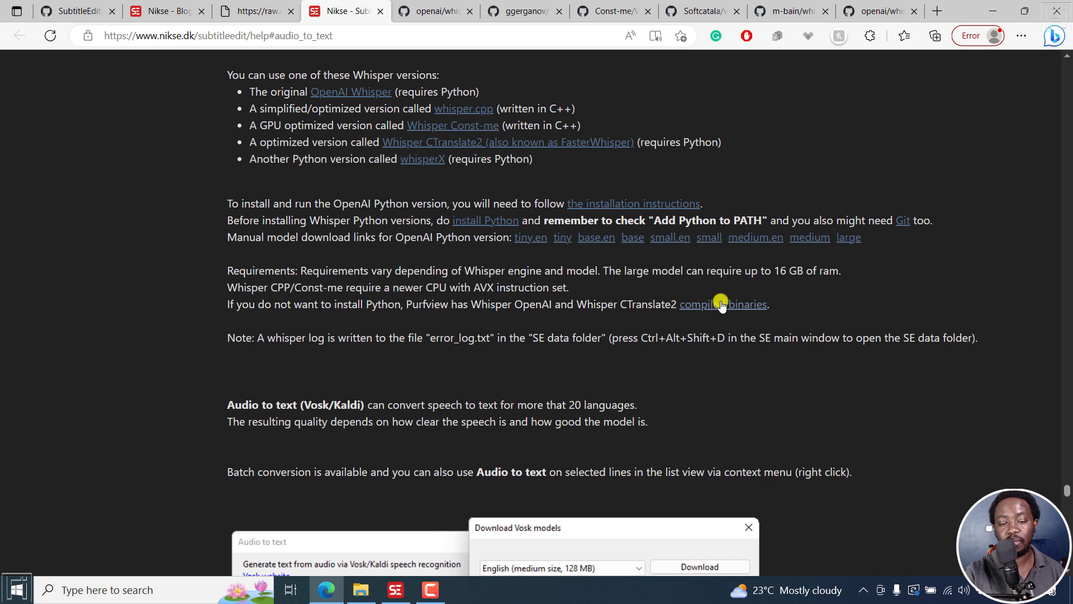
mouse_move(307, 339)
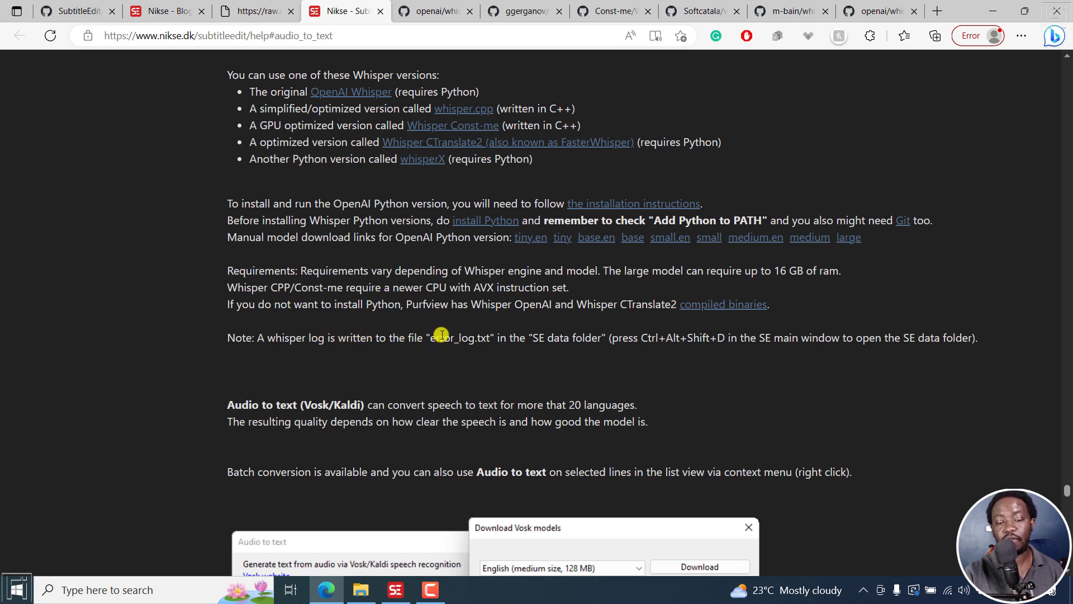
mouse_move(473, 338)
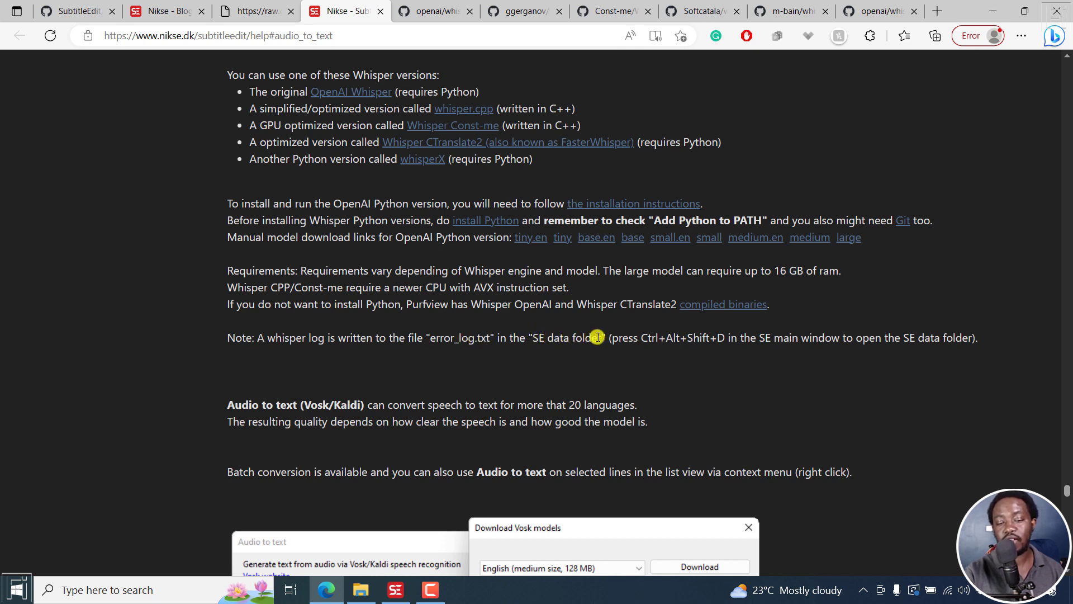
mouse_move(674, 338)
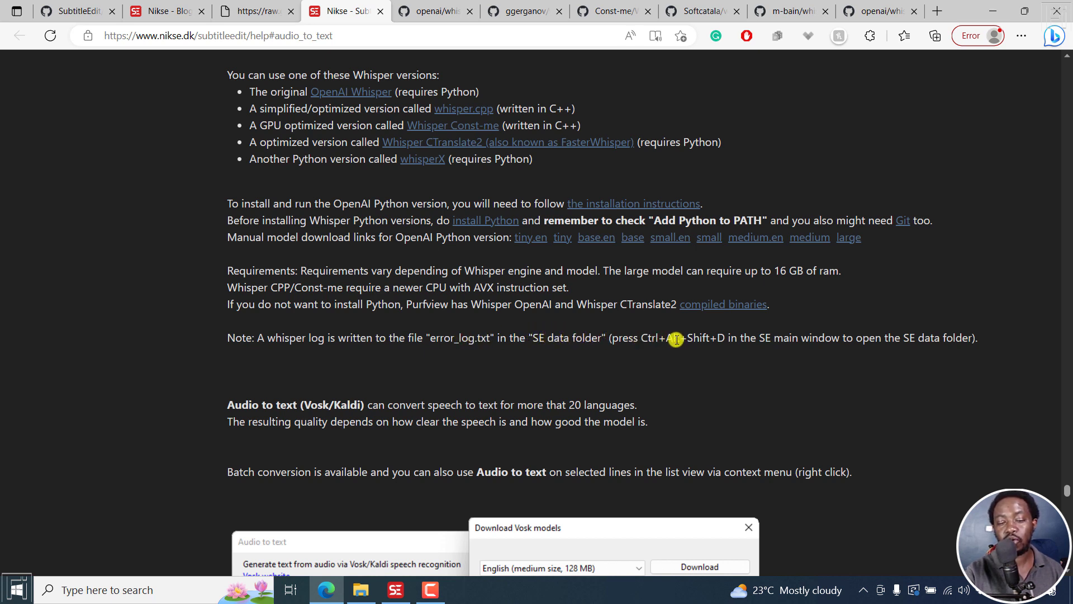
mouse_move(845, 339)
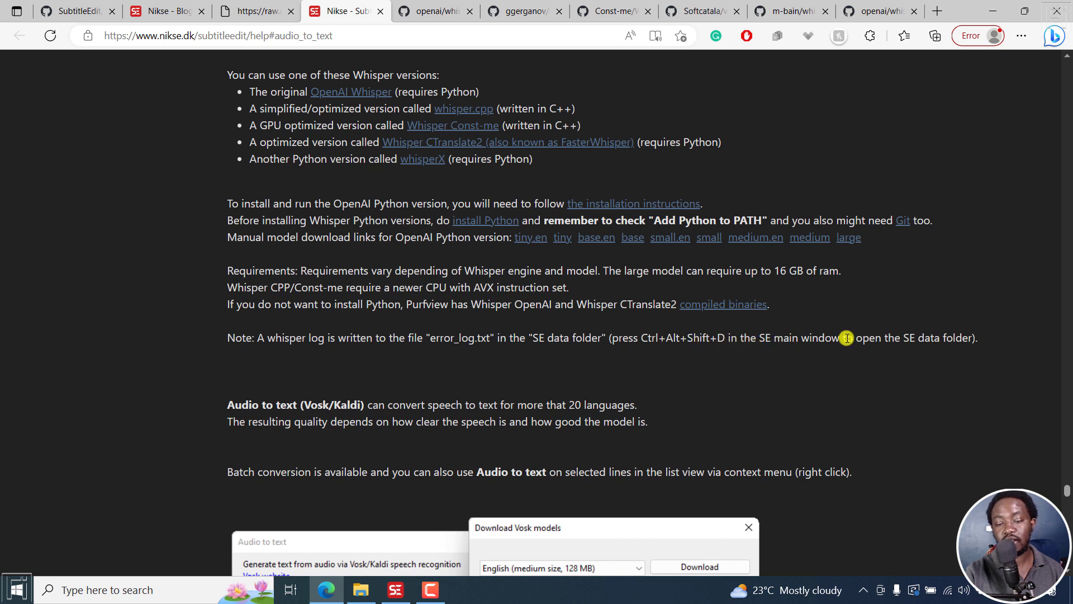
mouse_move(876, 340)
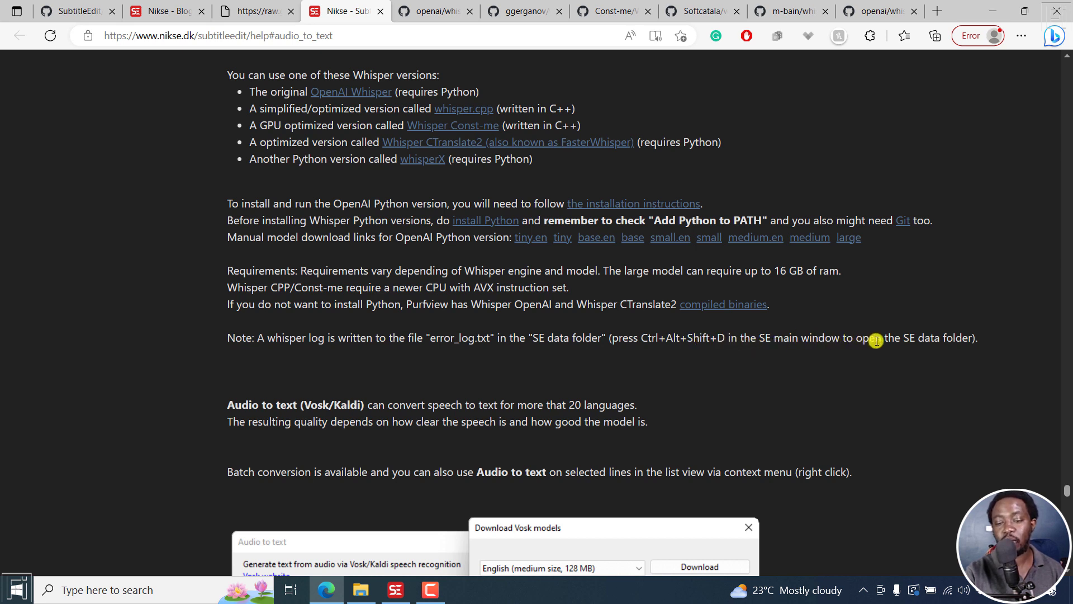
mouse_move(976, 329)
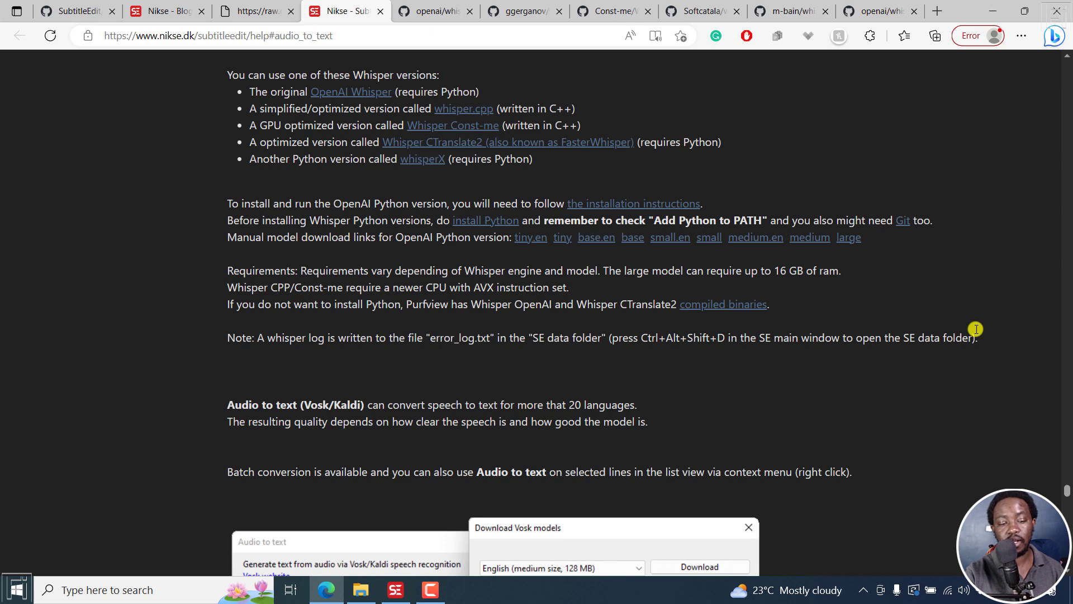
mouse_move(604, 203)
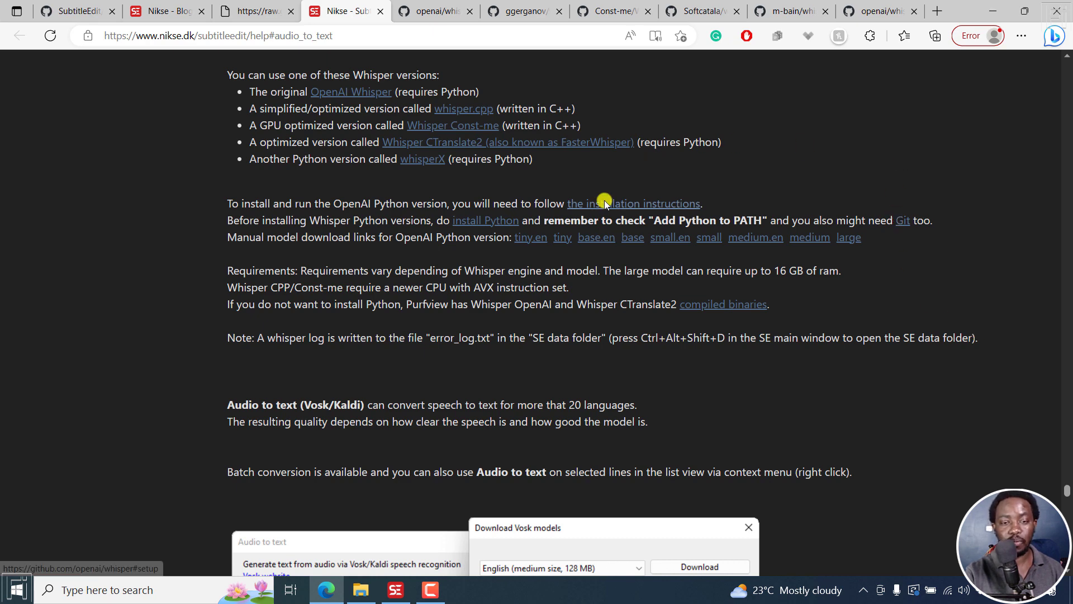
Show the openai/whisper Setup section with its pip install commands and ffmpeg requirement
left_click(662, 96)
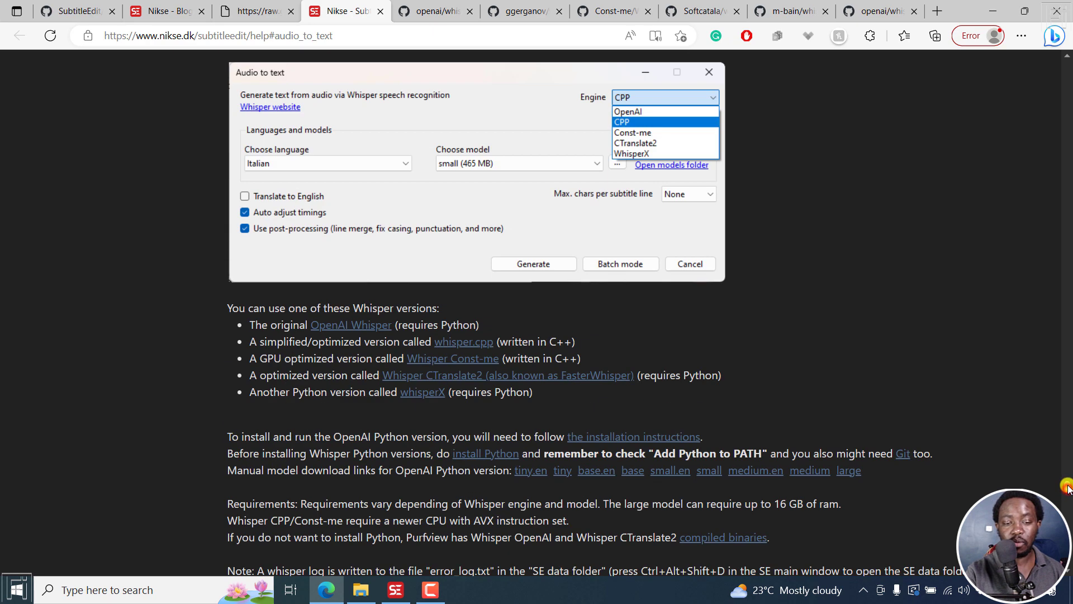
scroll("down", 3)
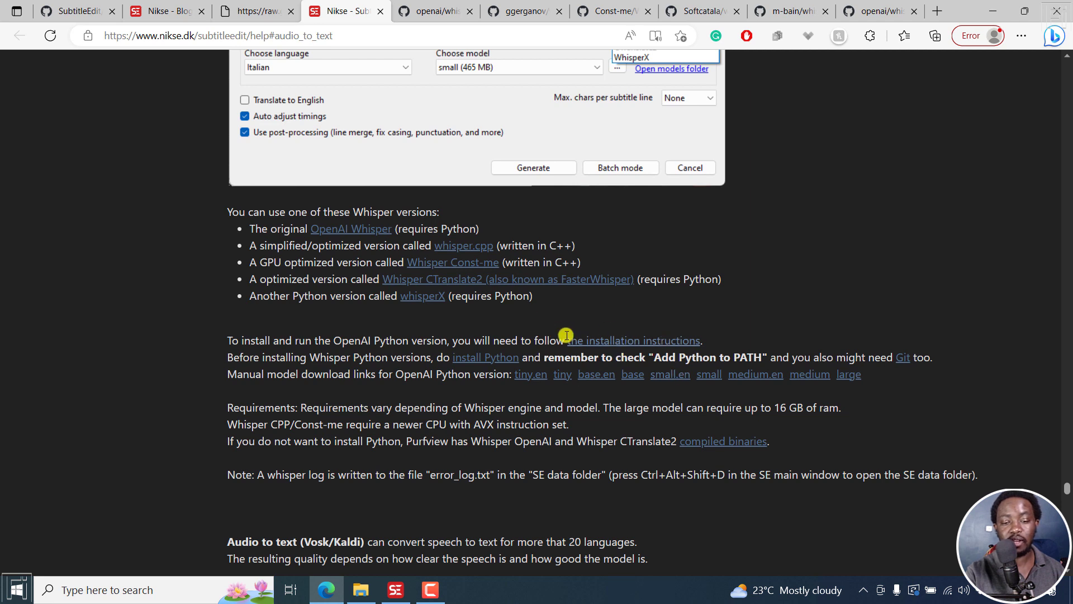
mouse_move(485, 357)
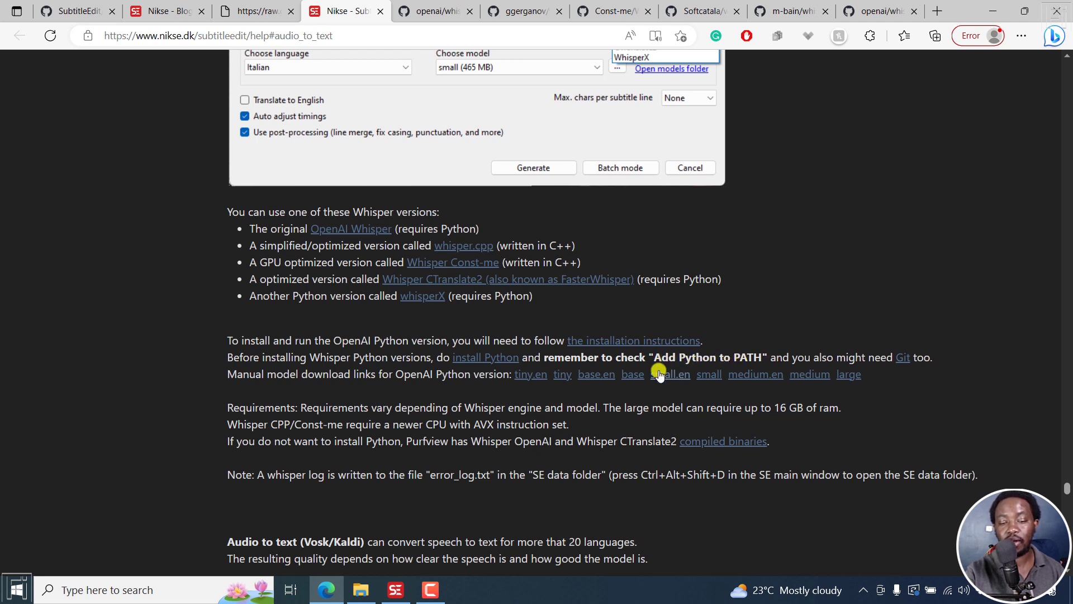
mouse_move(924, 382)
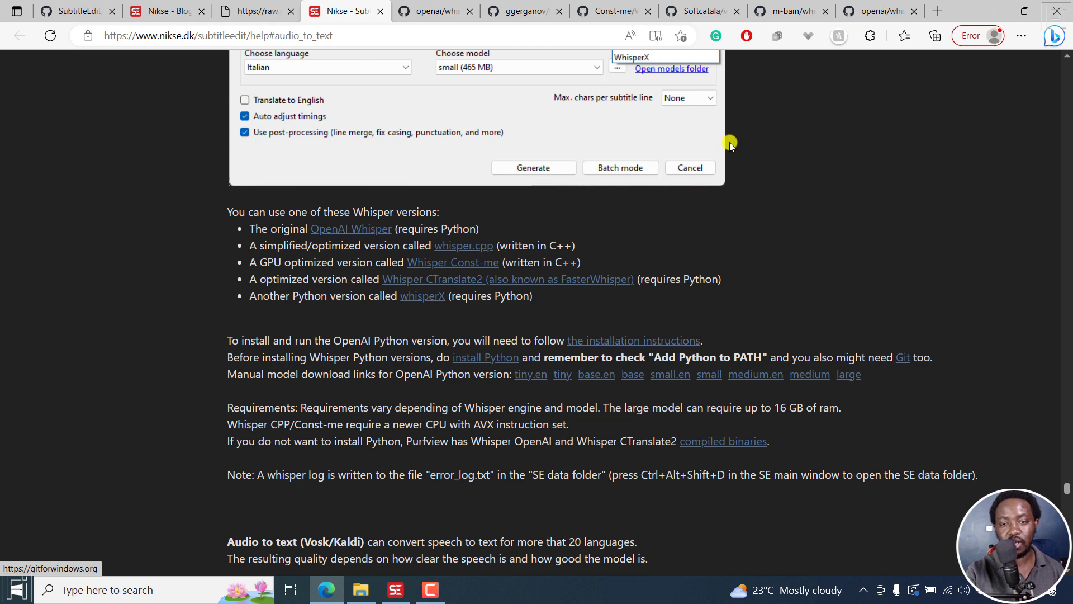
left_click(433, 11)
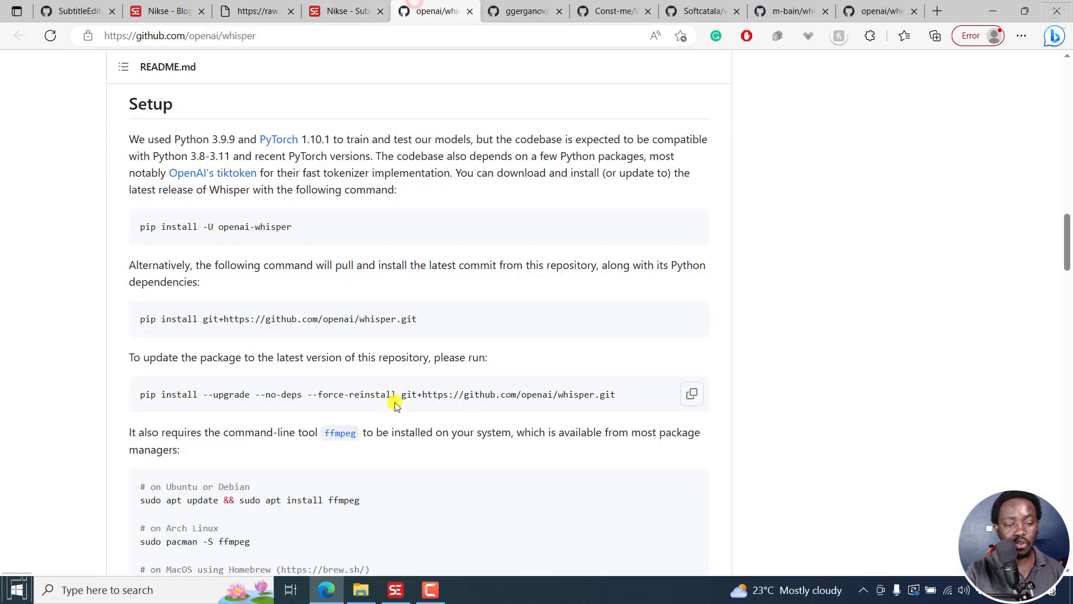
Skim the whisper.cpp README's models, quantization and usage sections, then view Const-me Whisper
left_click(523, 11)
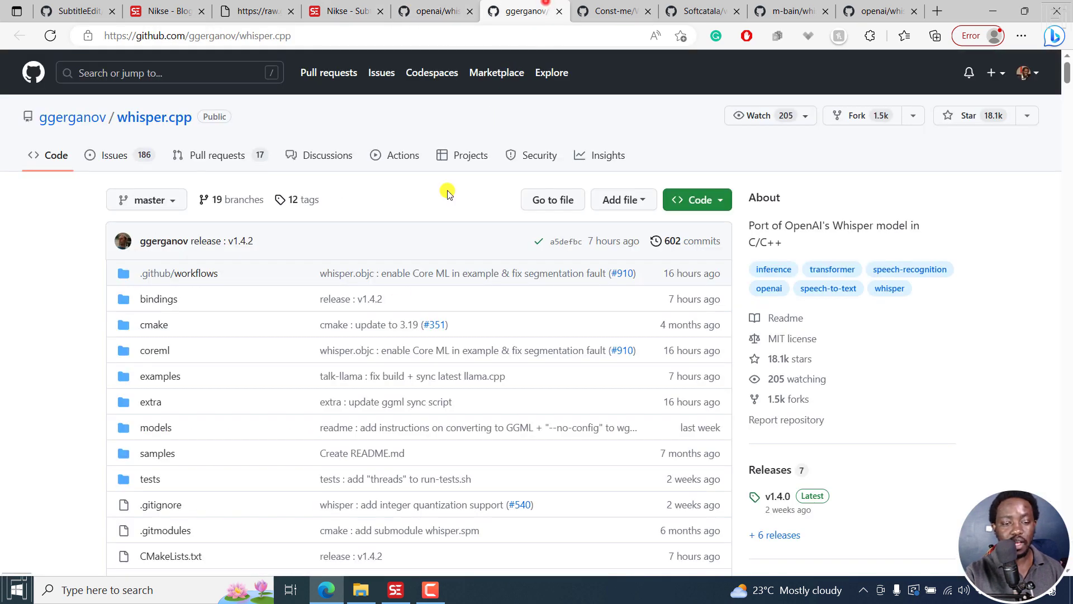
scroll("down", 3)
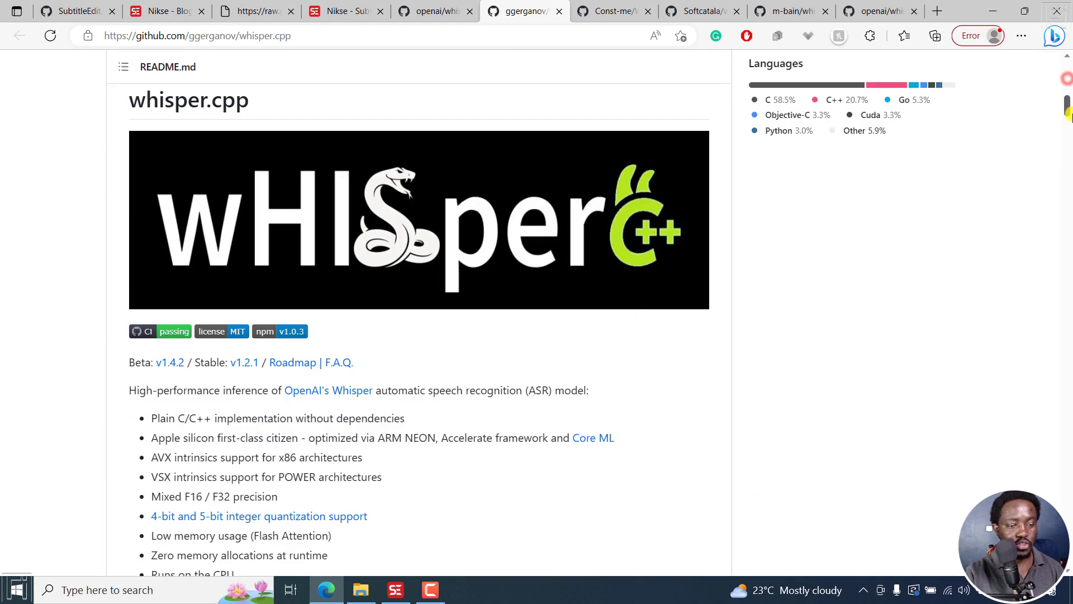
scroll("down", 3)
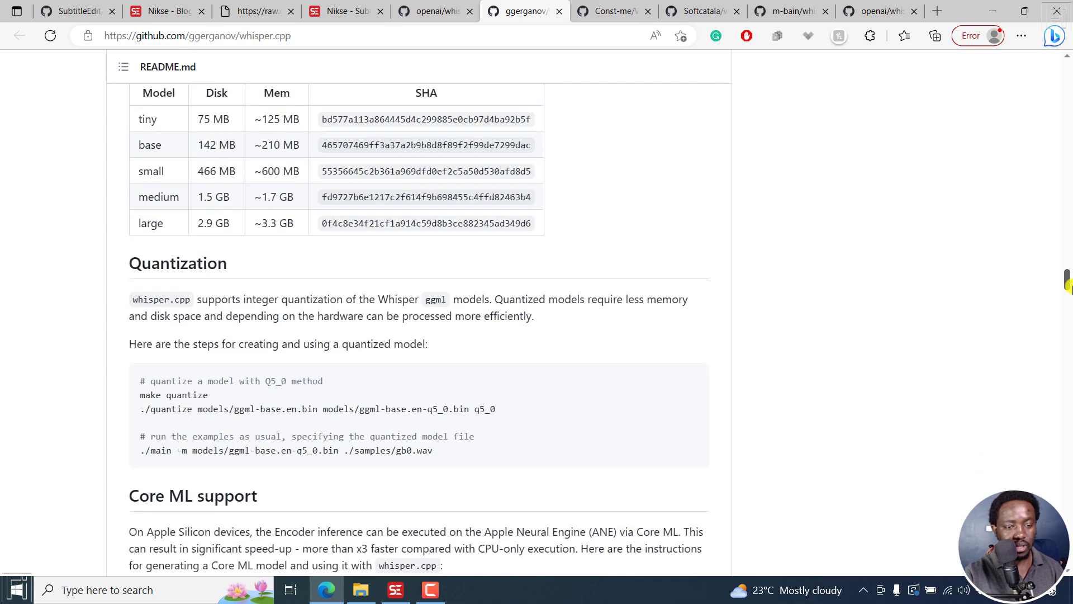
scroll("down", 3)
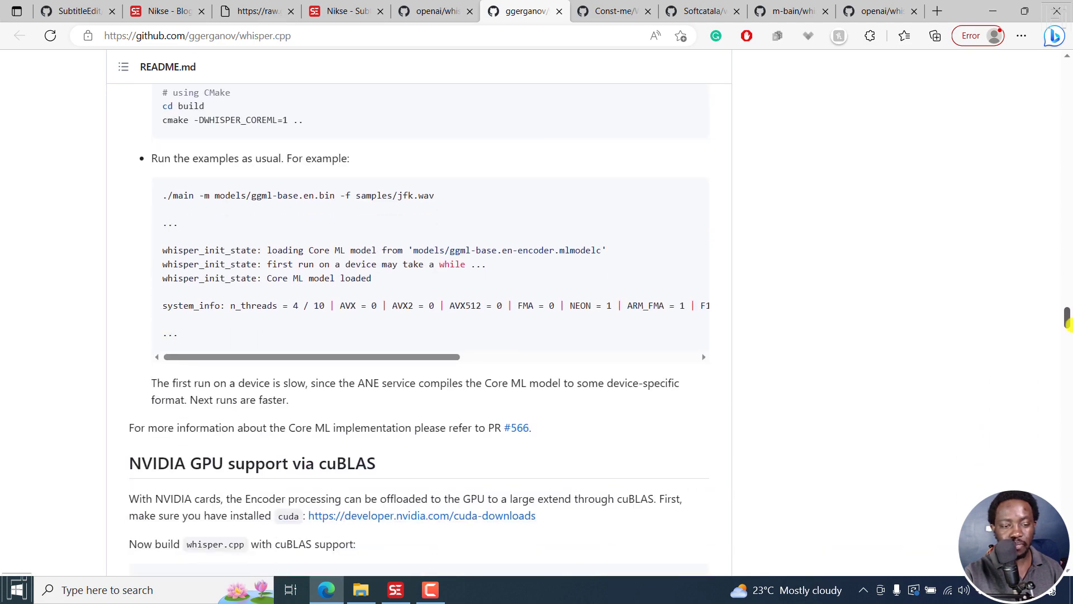
scroll("down", 3)
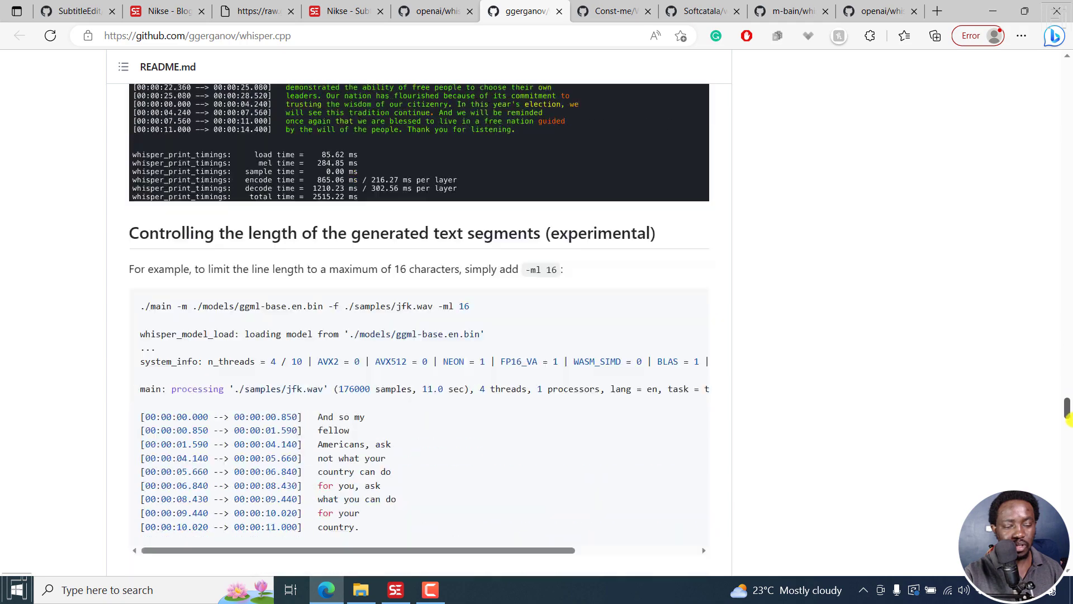
scroll("down", 3)
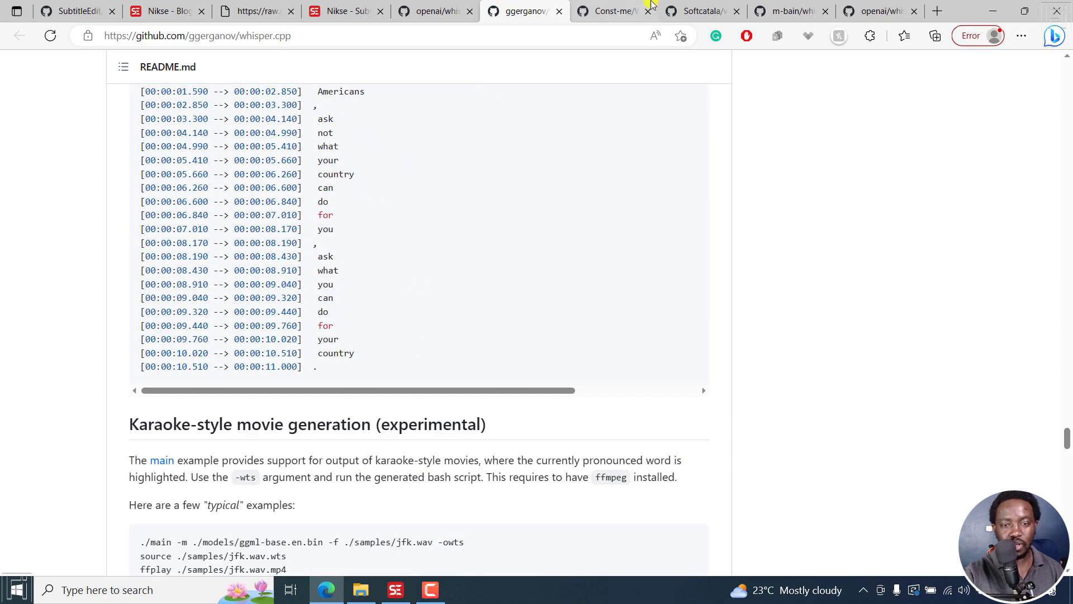
left_click(608, 11)
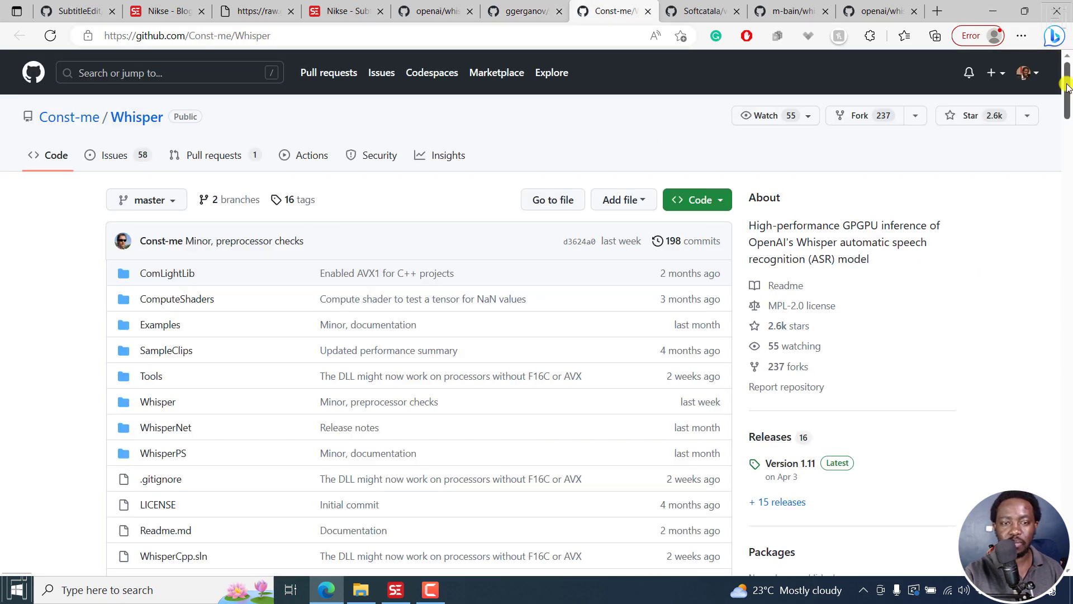
Revisit whisper.cpp and Const-me Whisper, then show whisper-ctranslate2's installation and CPU/GPU notes
left_click(524, 11)
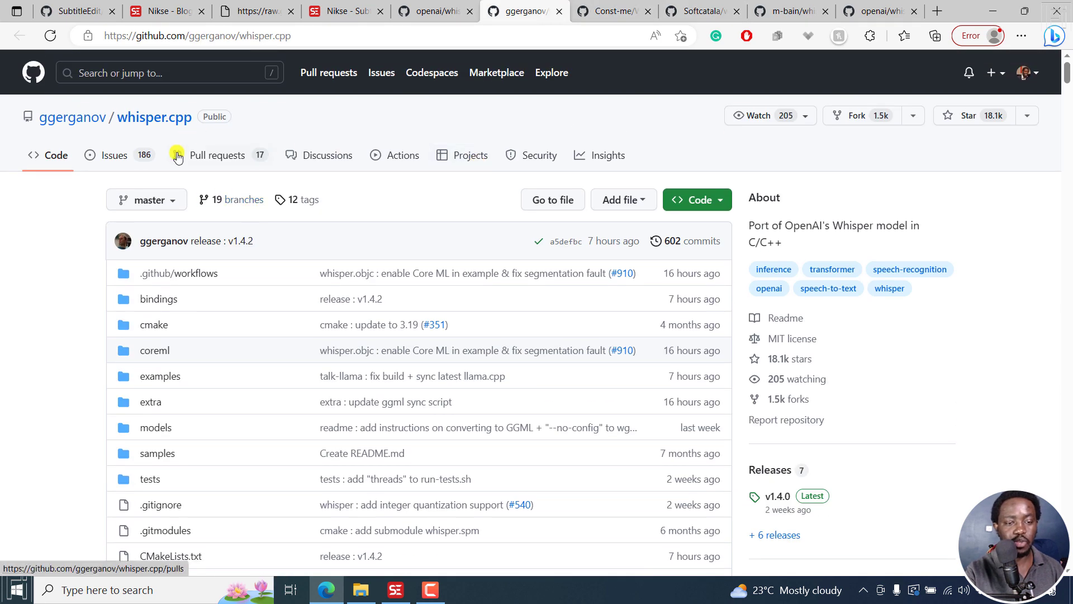
mouse_move(467, 154)
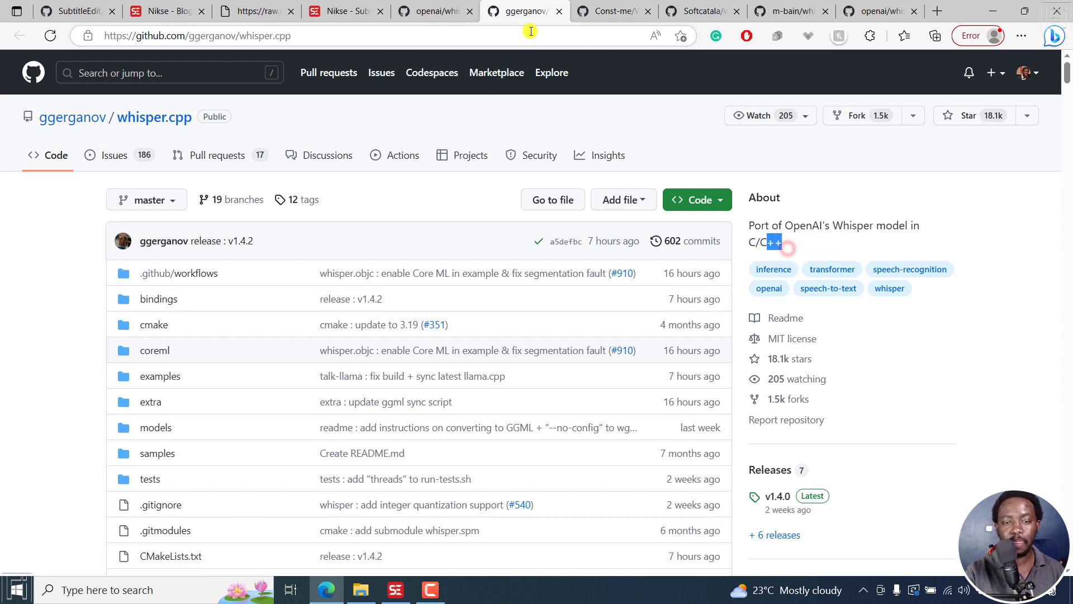
left_click(608, 11)
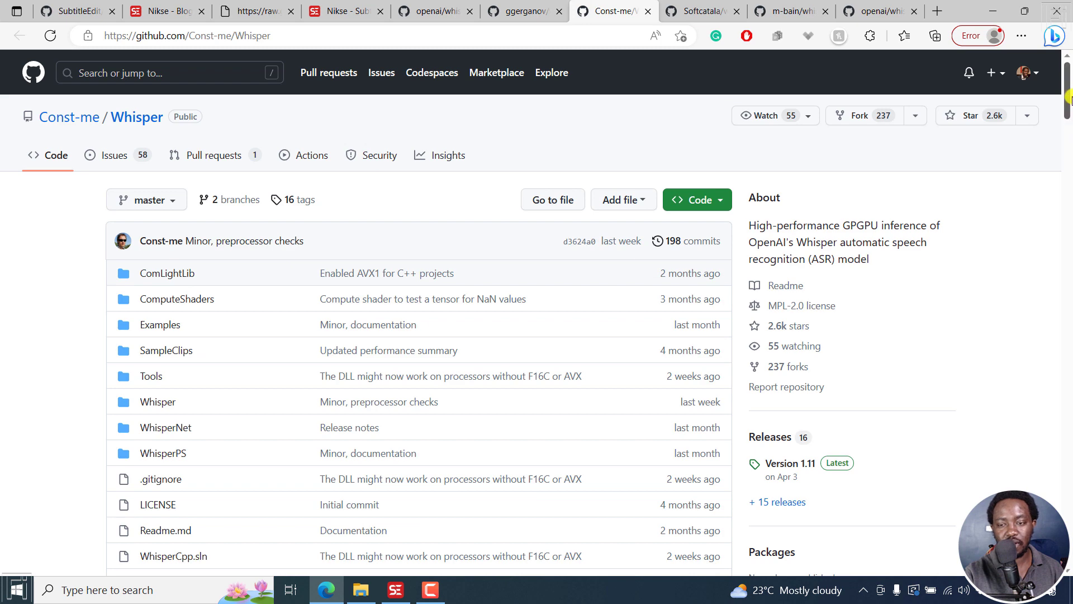
scroll("down", 3)
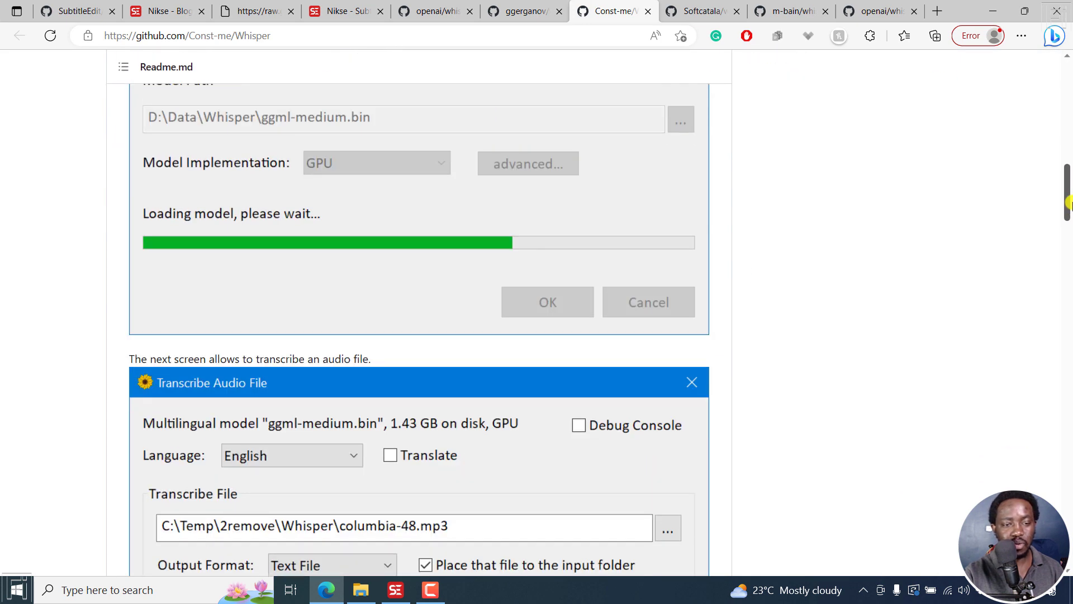
left_click(700, 11)
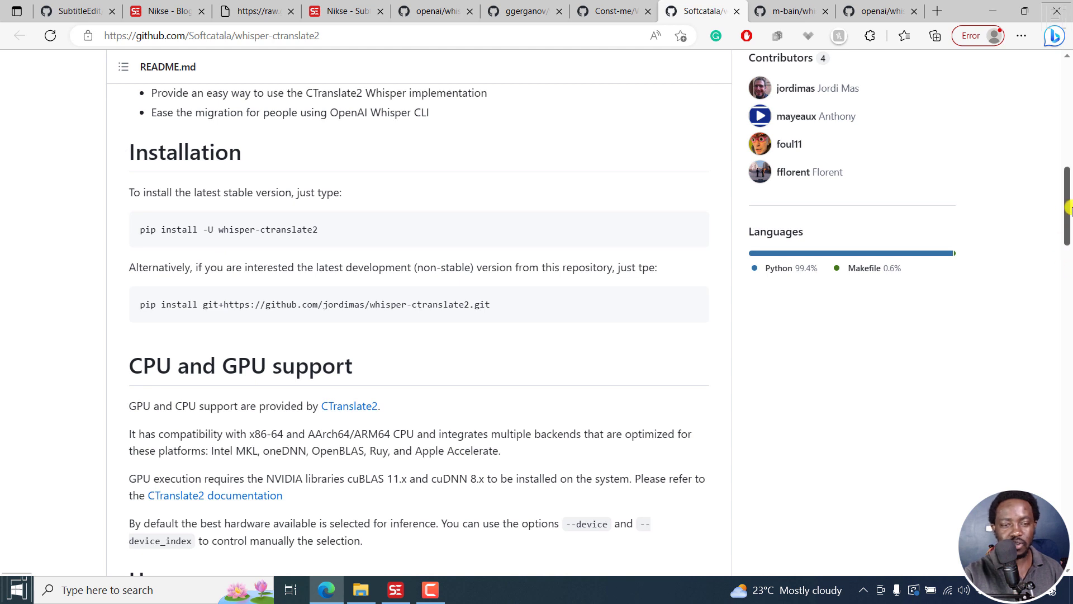
mouse_move(326, 230)
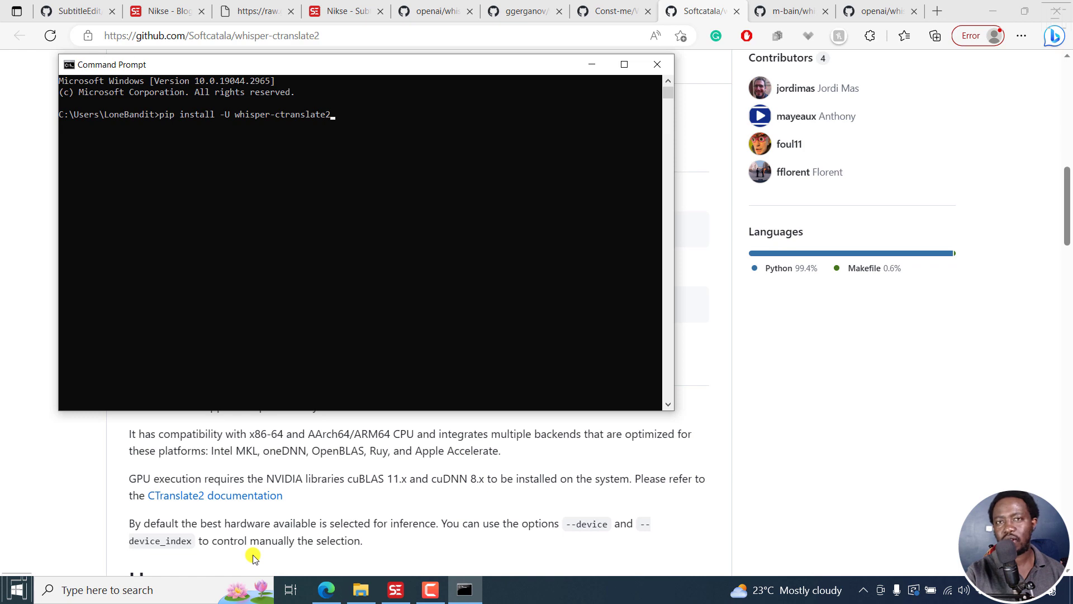
Run the pip install of whisper-ctranslate2 0.2.4 and close Command Prompt after it succeeds
key("Return")
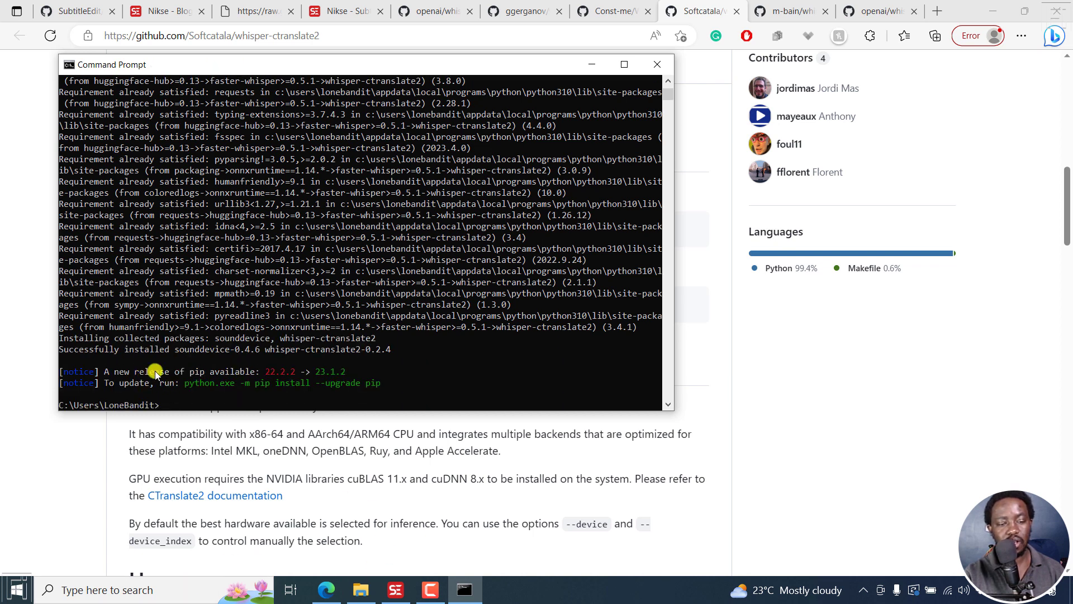
mouse_move(195, 377)
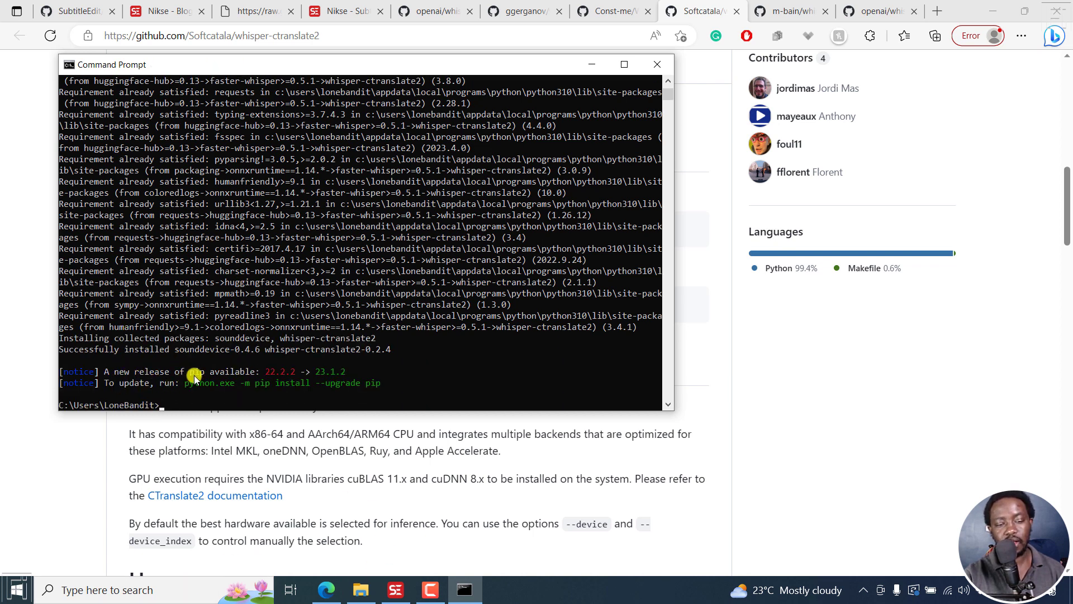
mouse_move(195, 390)
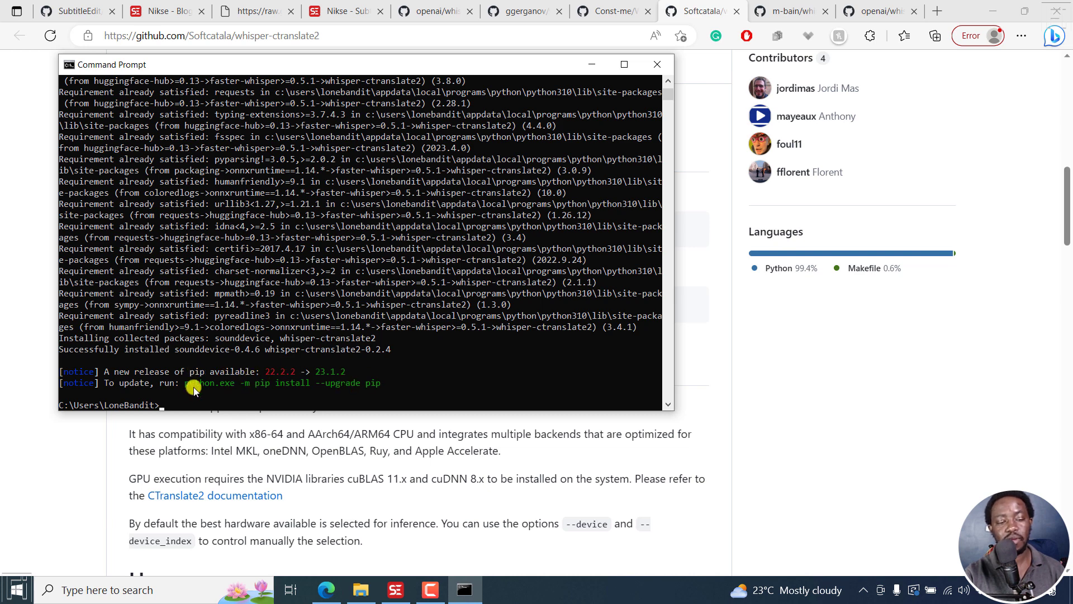
left_click(656, 63)
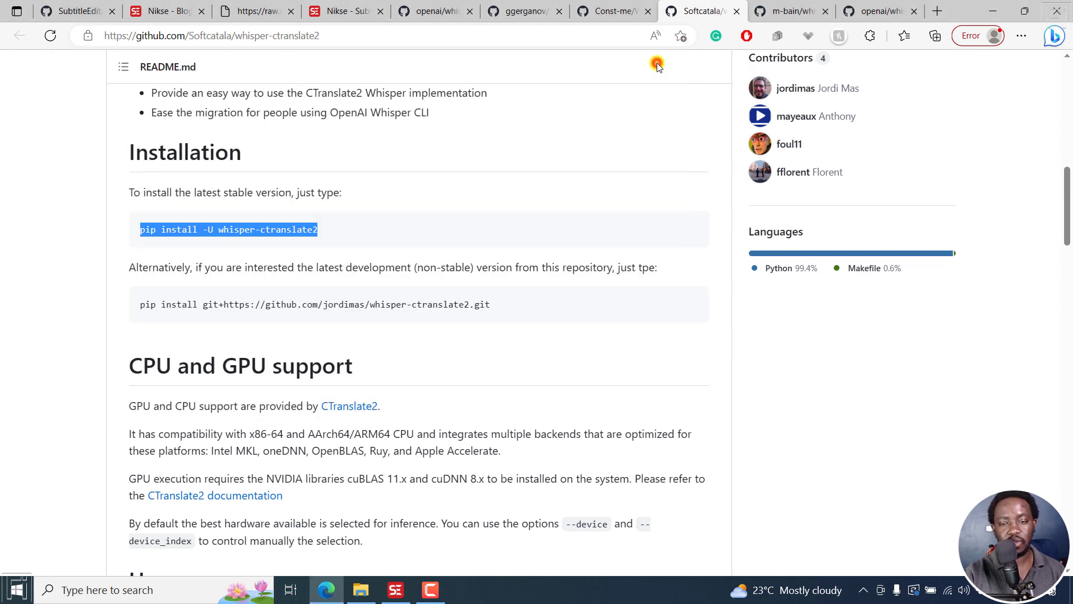
mouse_move(960, 201)
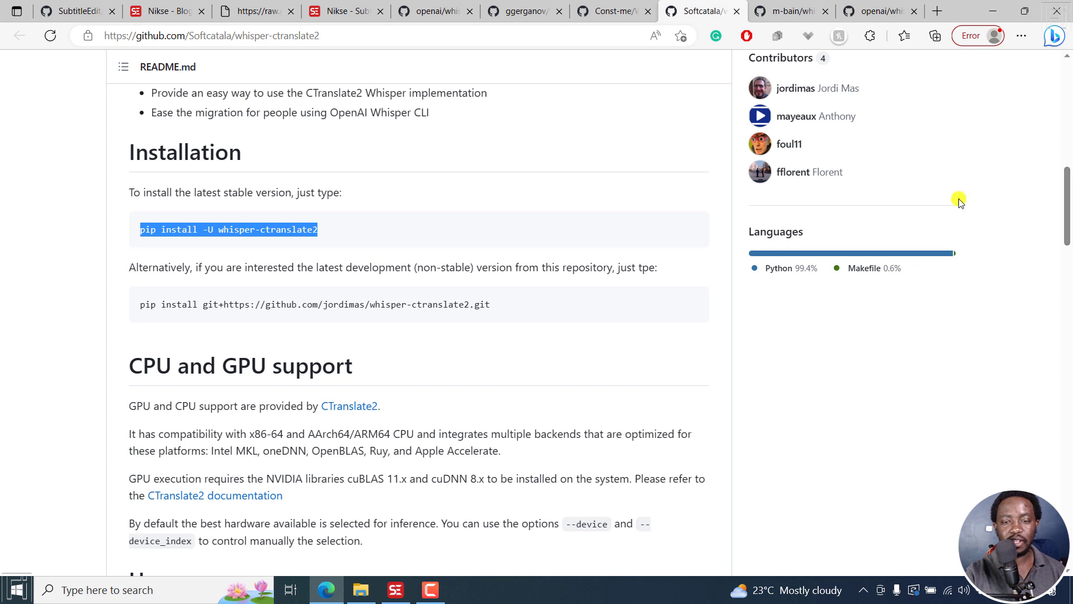
Switch to the nikse.dk tab with the Subtitle Edit 3.6.13 release post
left_click(164, 11)
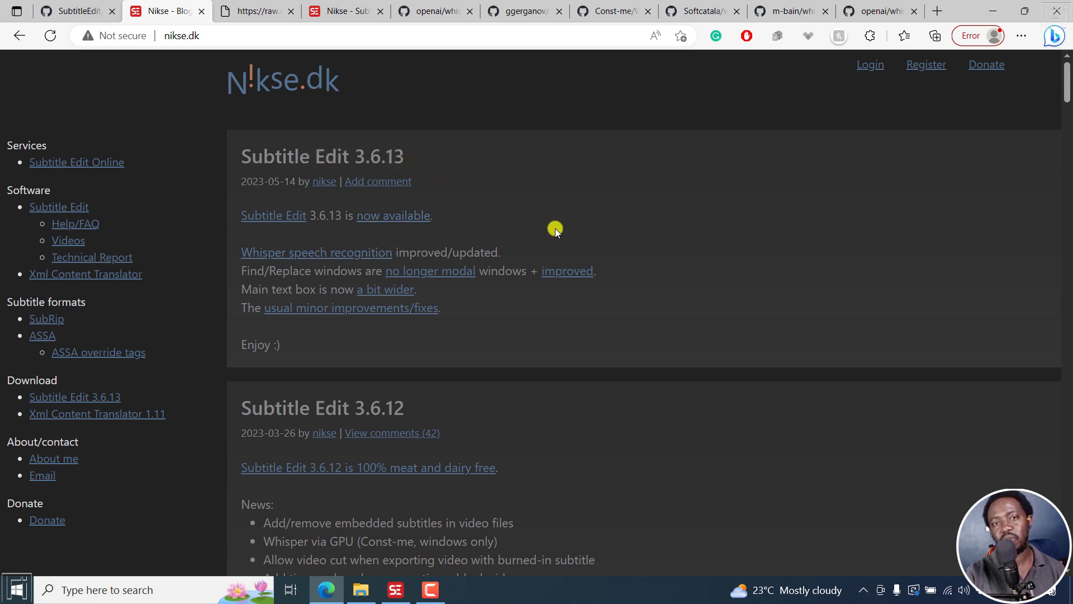
mouse_move(494, 207)
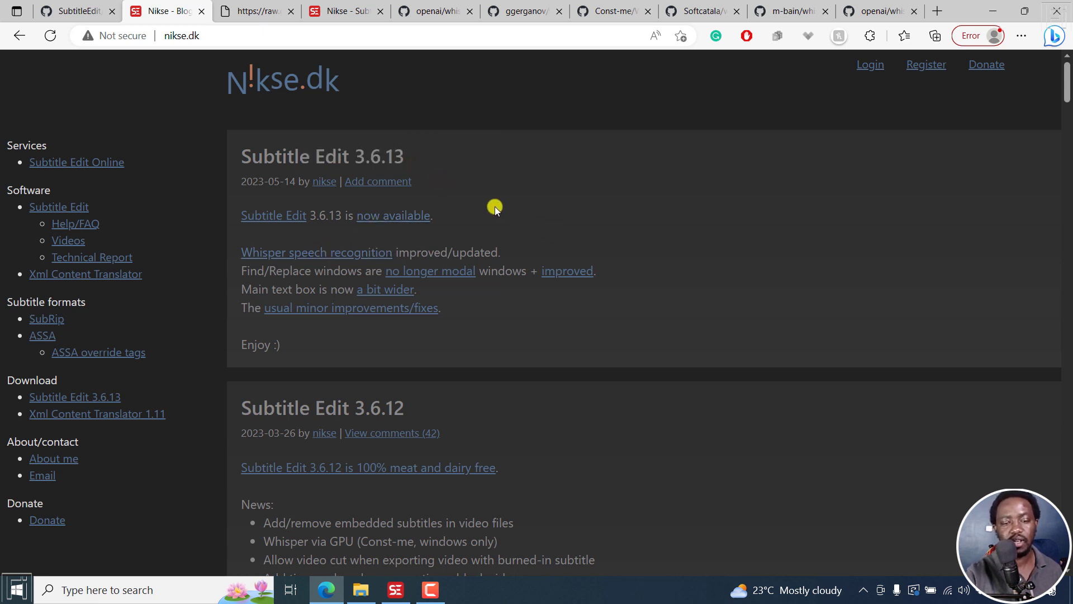
mouse_move(605, 332)
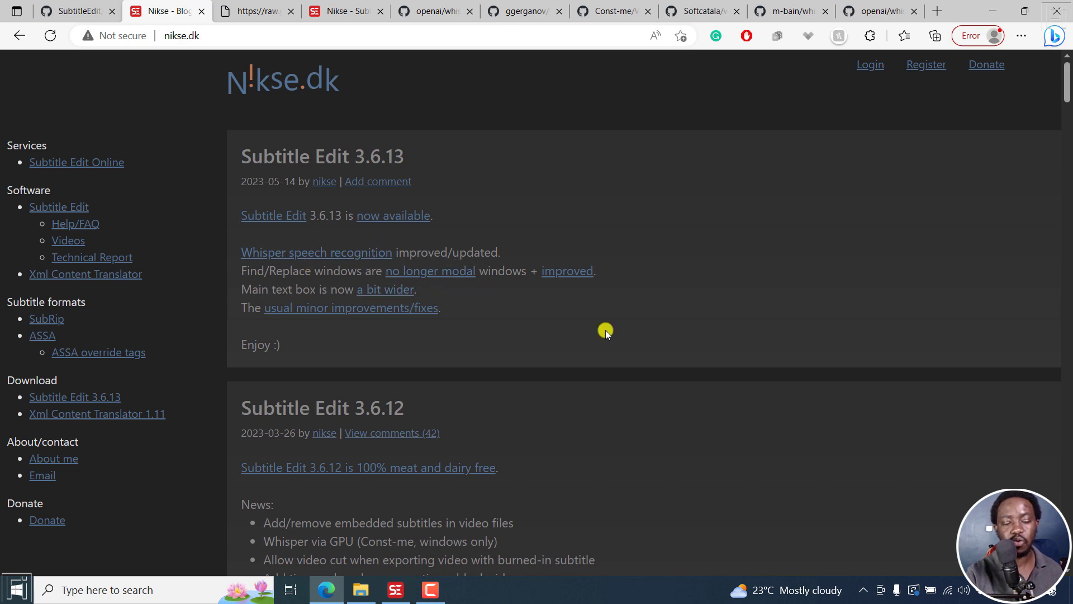
mouse_move(563, 565)
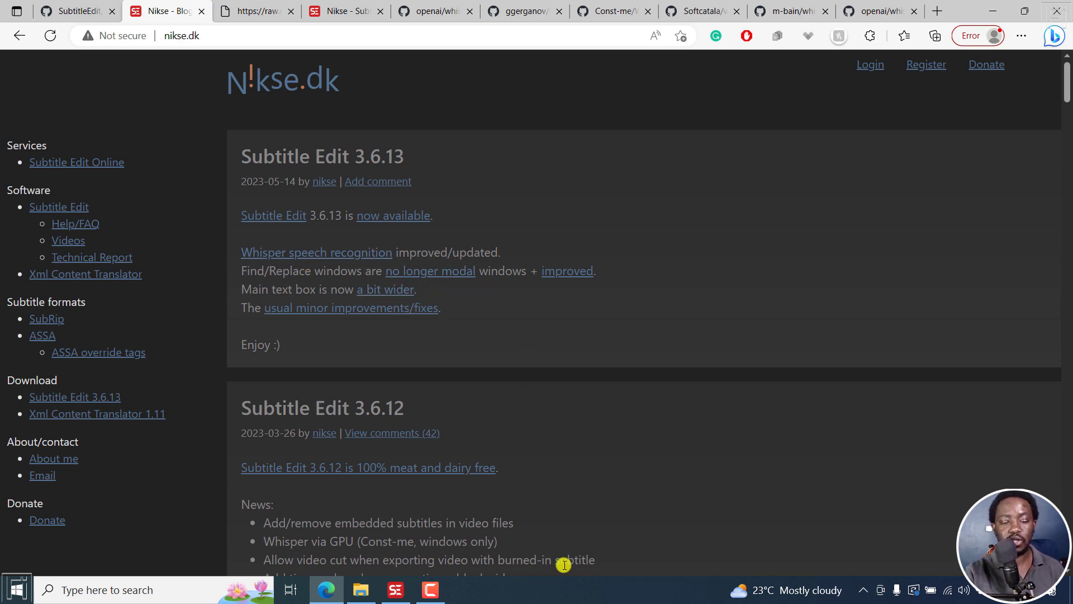
Bring the Subtitle Edit window with the Kenya video subtitles to the front
left_click(396, 589)
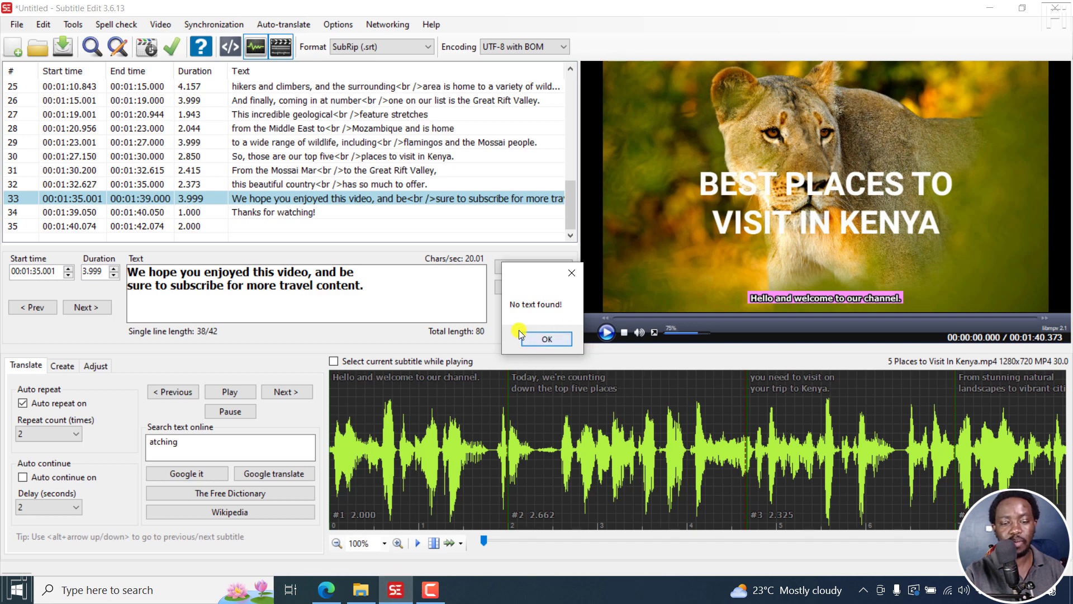
mouse_move(583, 277)
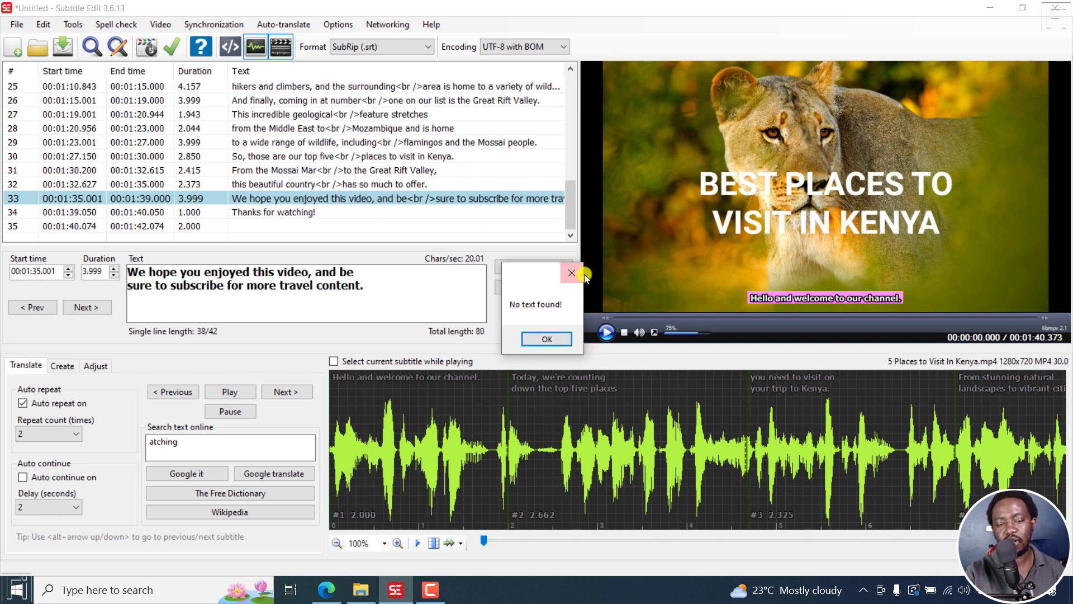
mouse_move(544, 281)
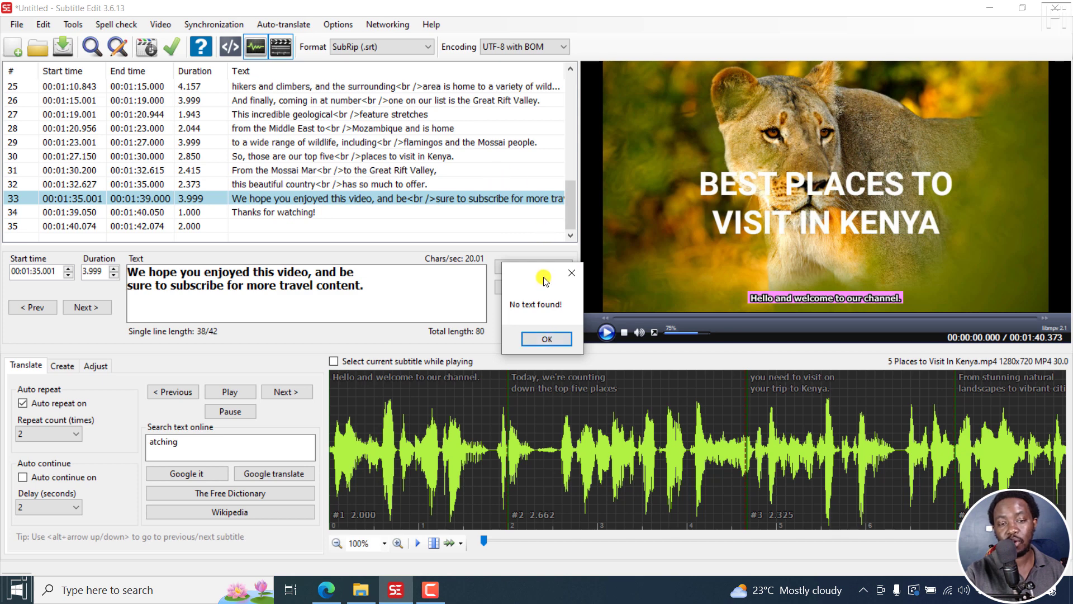
Dismiss 'No text found!', then open and close Audio to text (Whisper), set to WhisperX base English
left_click(161, 24)
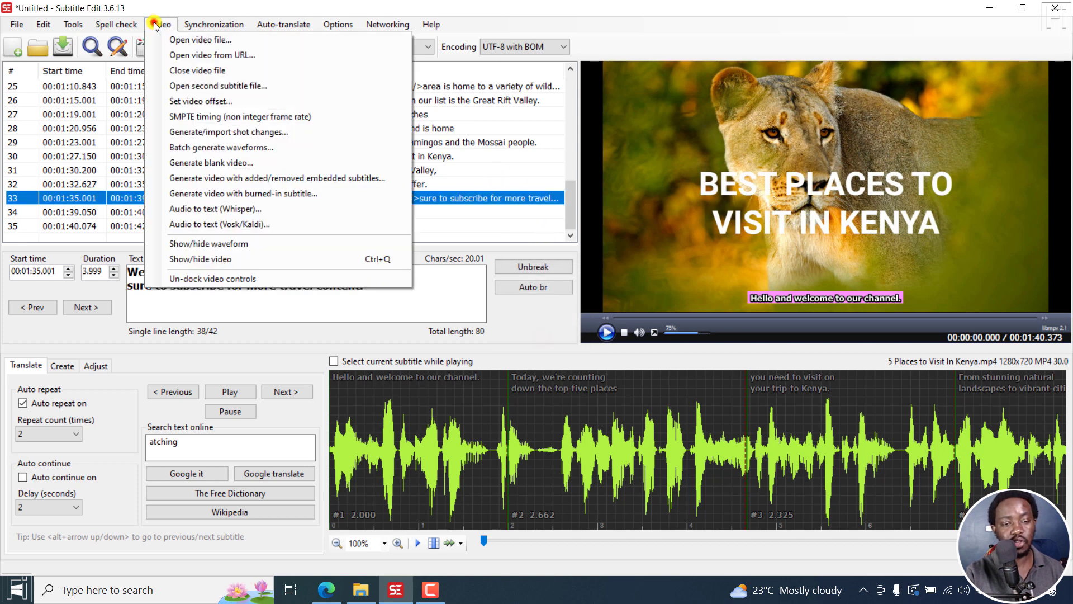
left_click(215, 208)
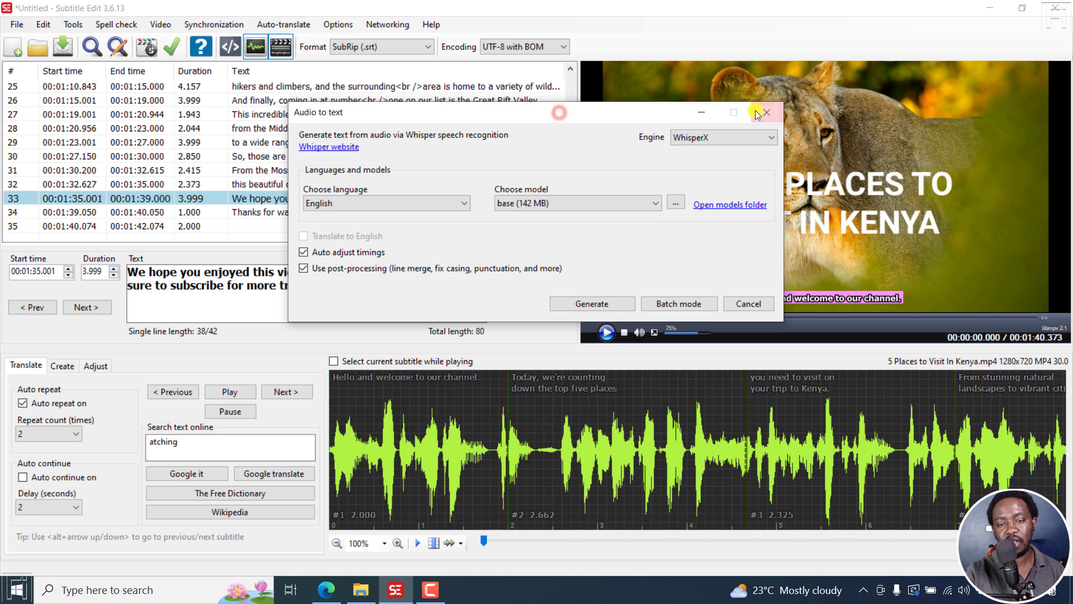
left_click(765, 112)
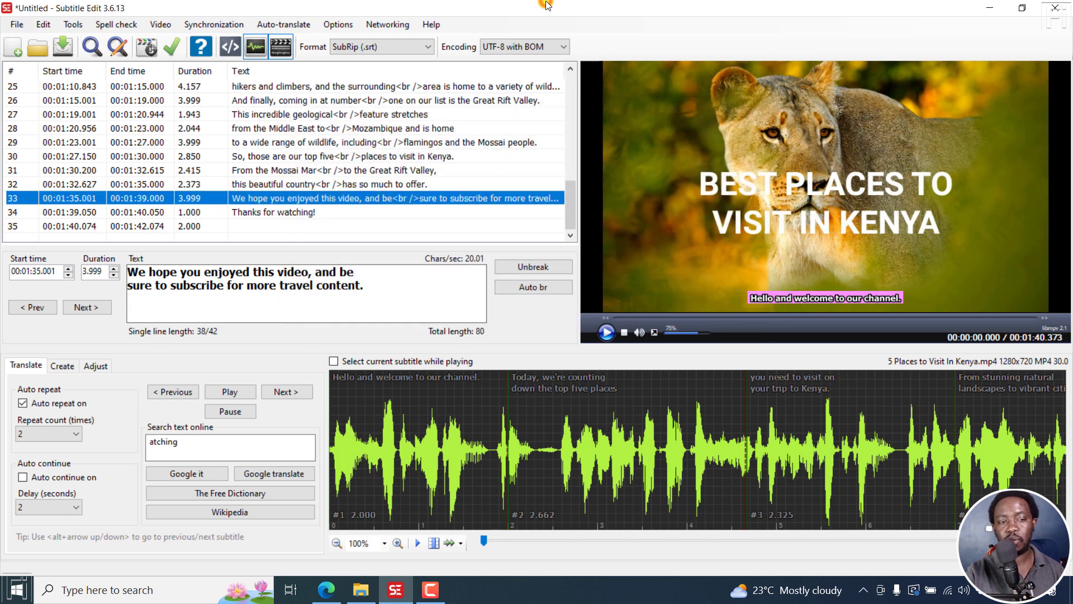